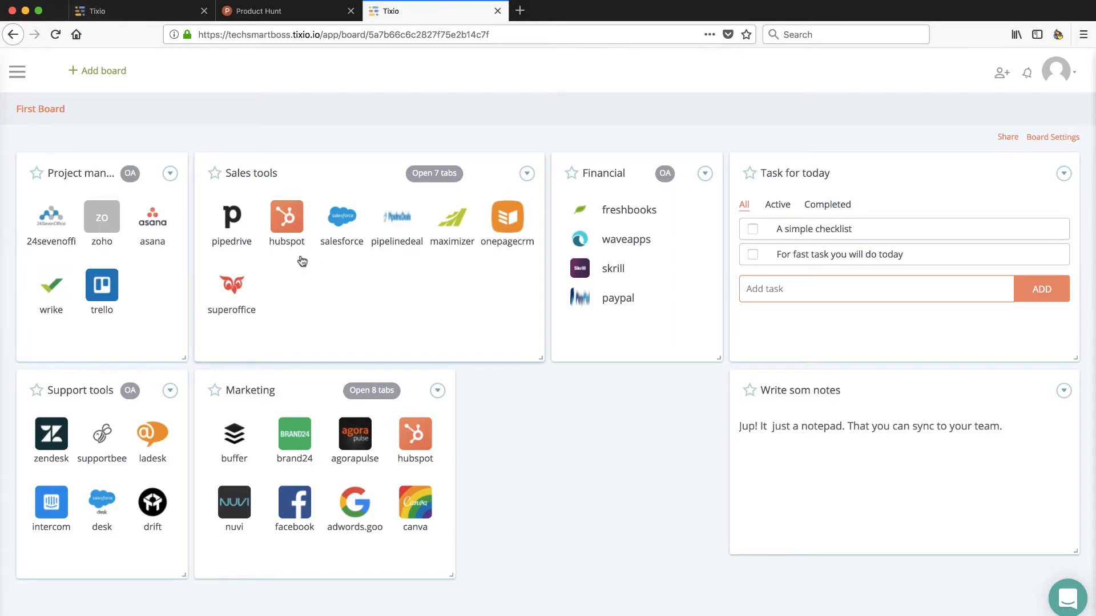
mouse_move(641, 434)
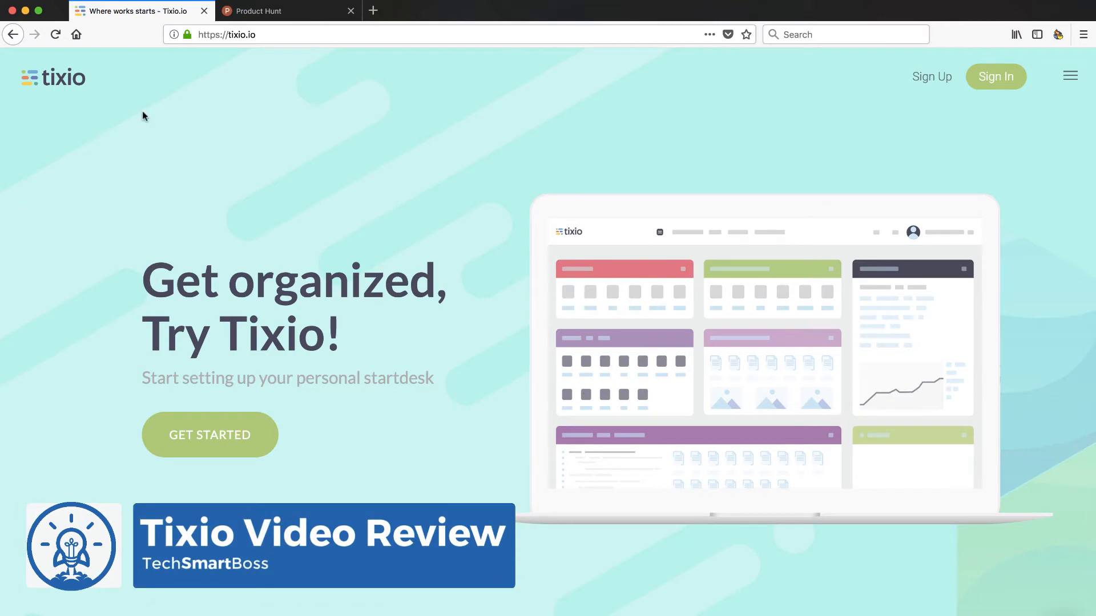
mouse_move(132, 110)
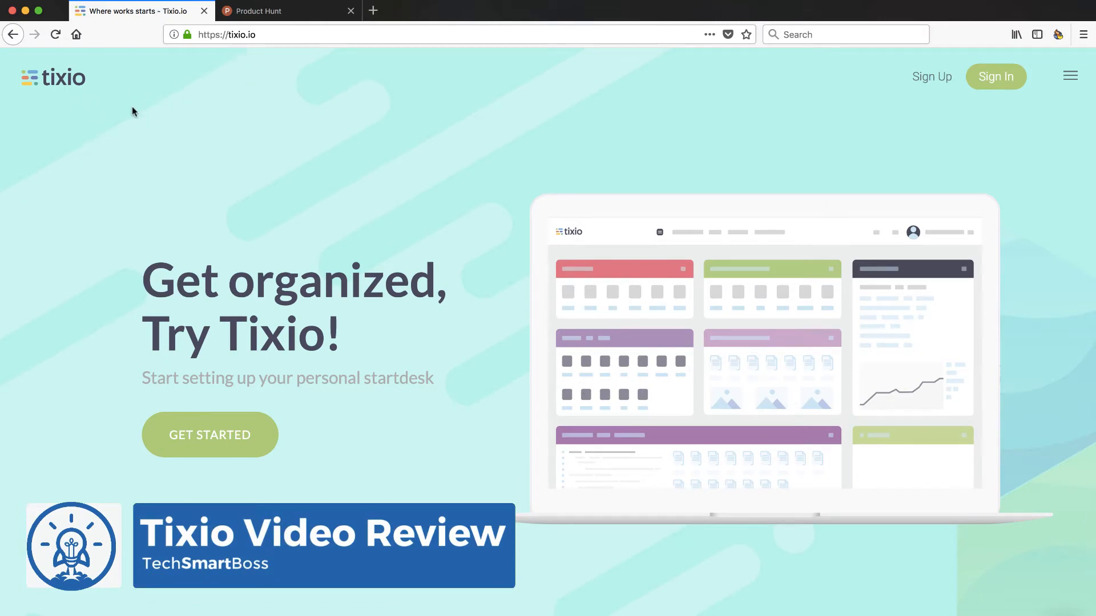
Browse Tixio's Product Hunt listing with its #5 Product of the Week badge, 797 upvotes and reviews
click(267, 10)
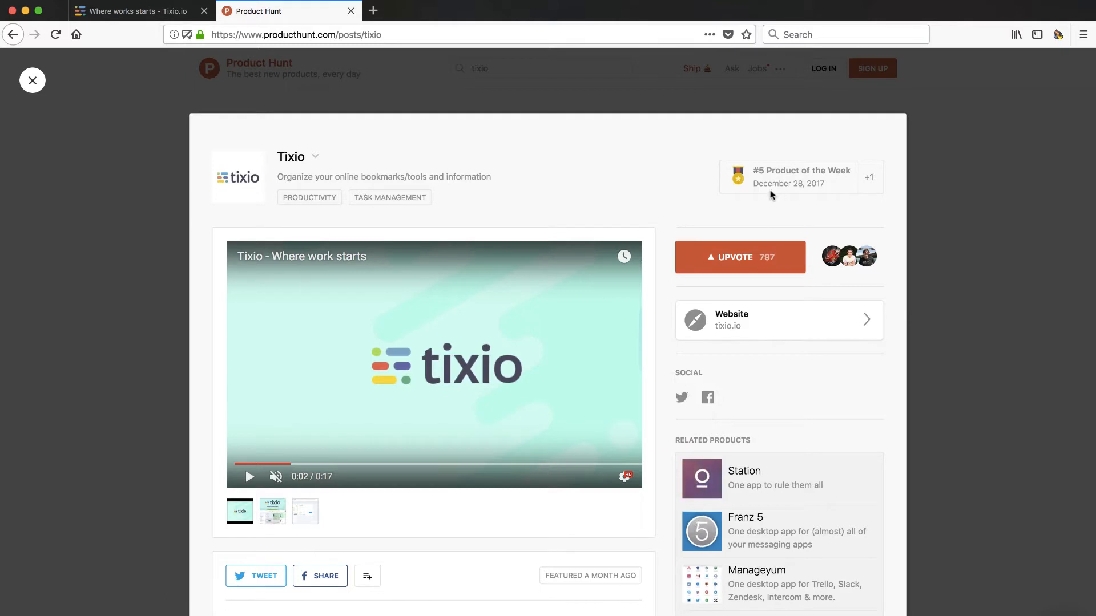
scroll(down, 3)
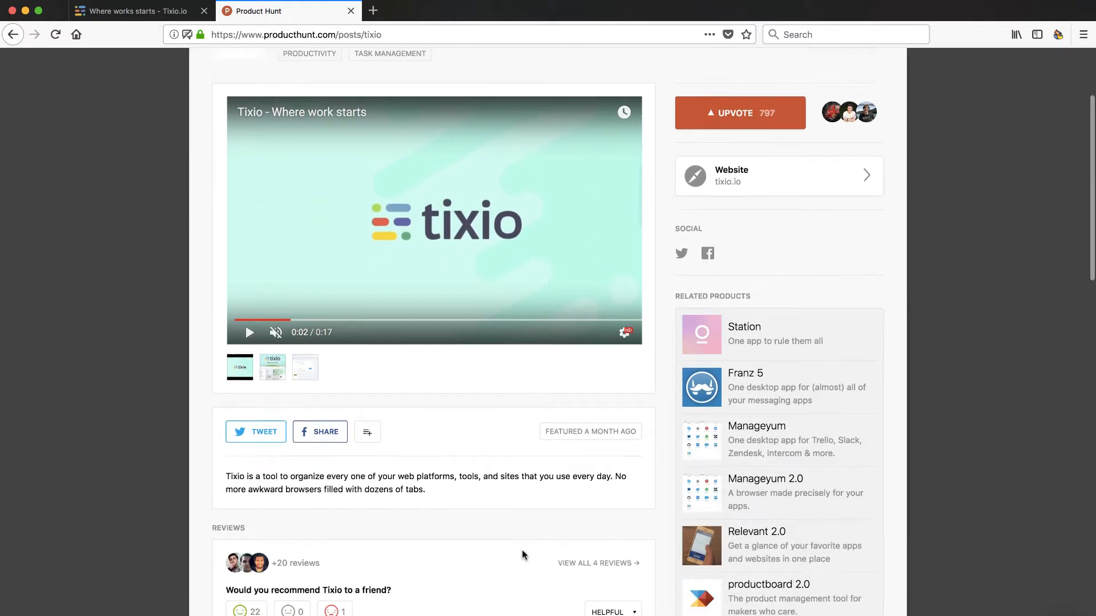
scroll(down, 3)
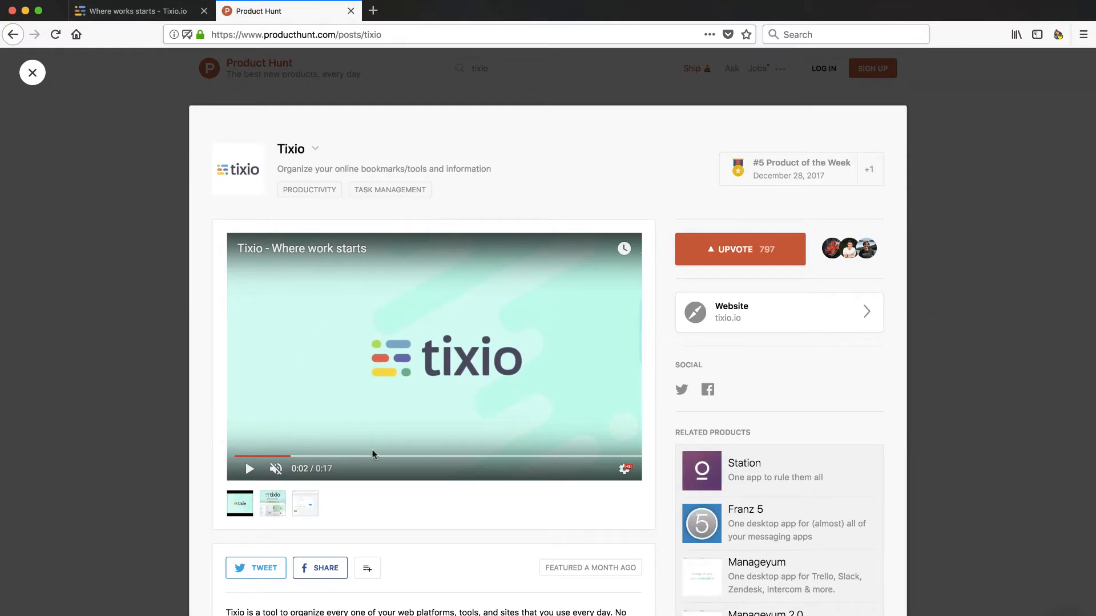
click(32, 73)
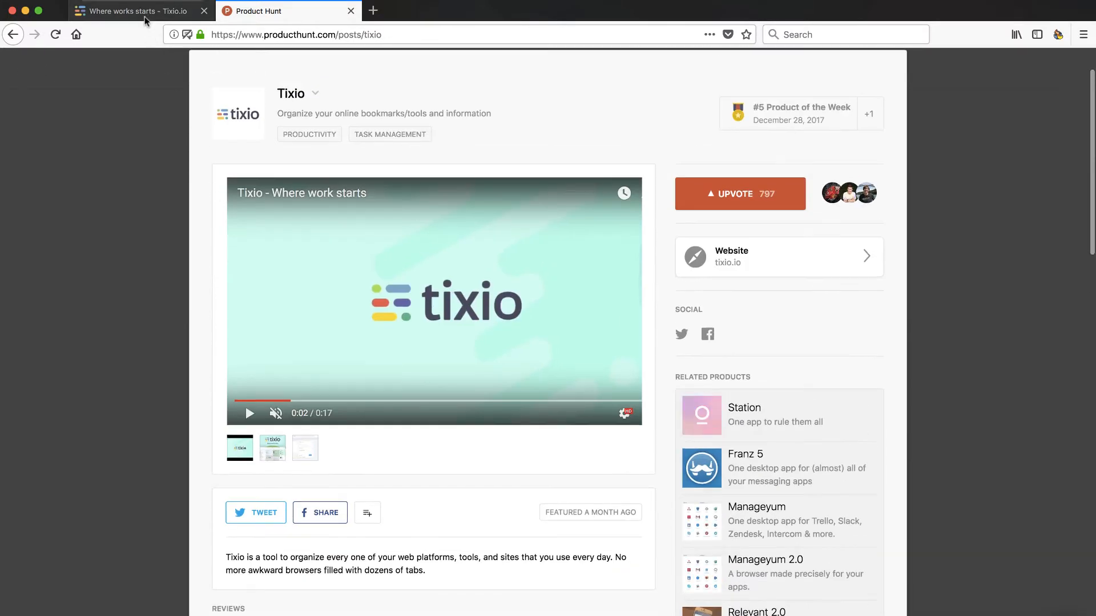
From the tixio.io footer, reach the Pricing page listing Free, Standard, Professional and Enterprise plans
click(137, 11)
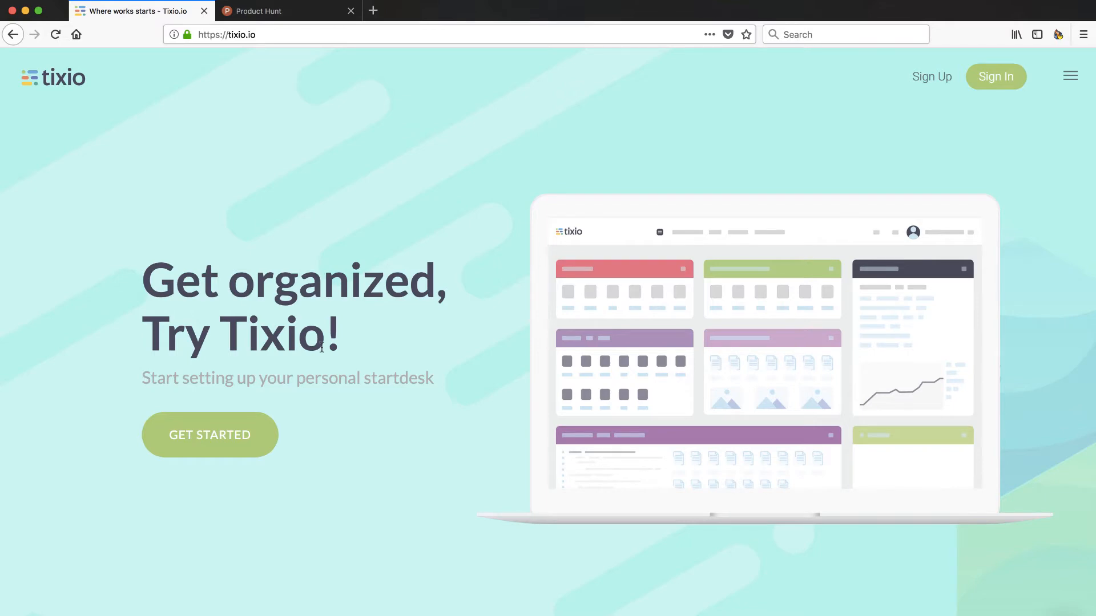
scroll(down, 3)
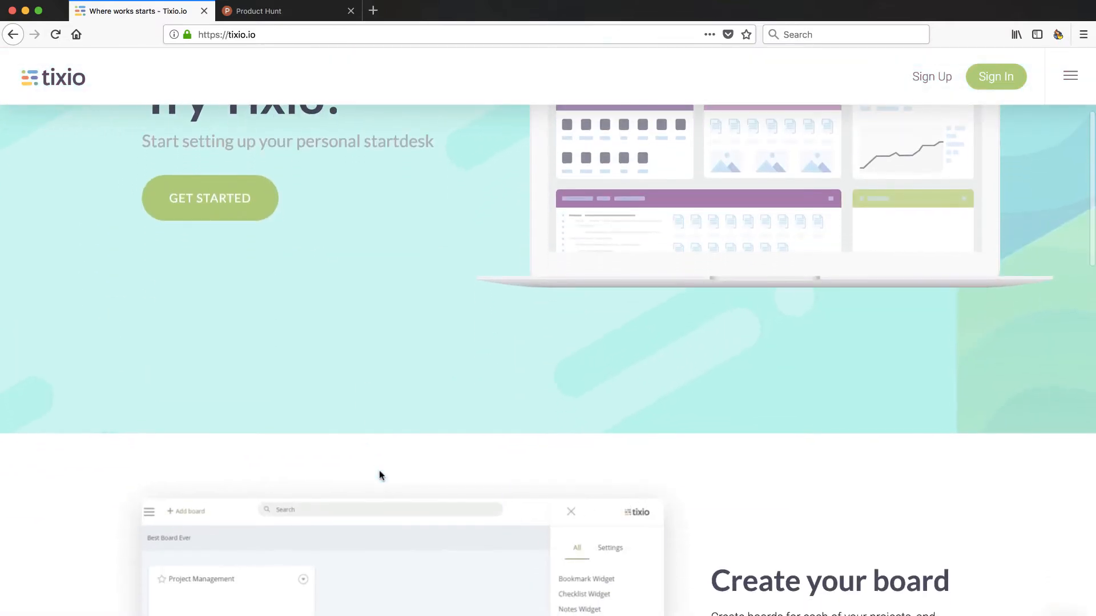
scroll(down, 3)
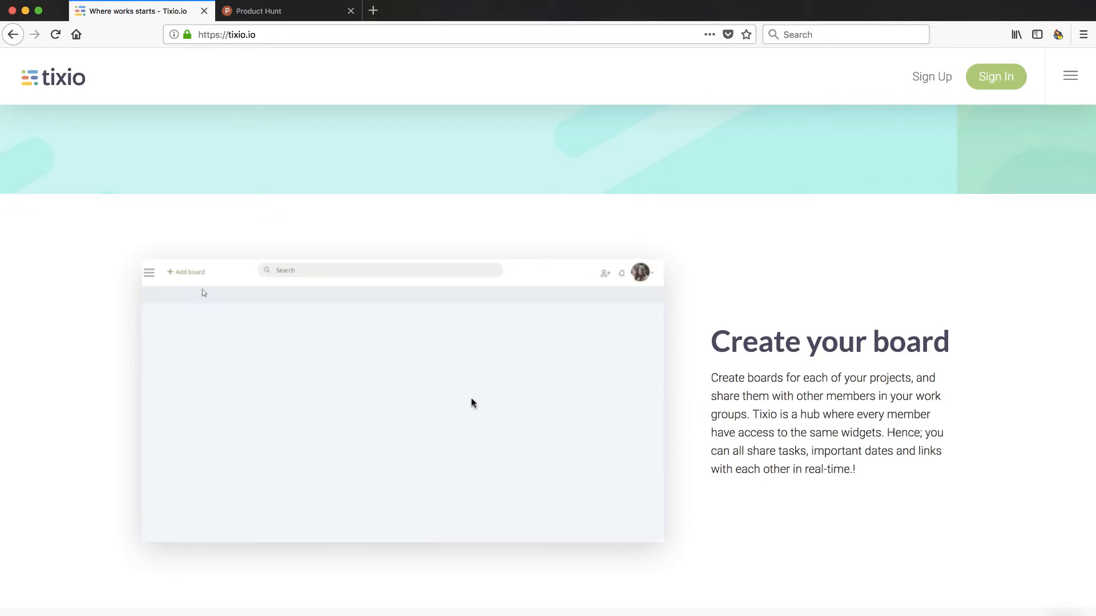
scroll(down, 3)
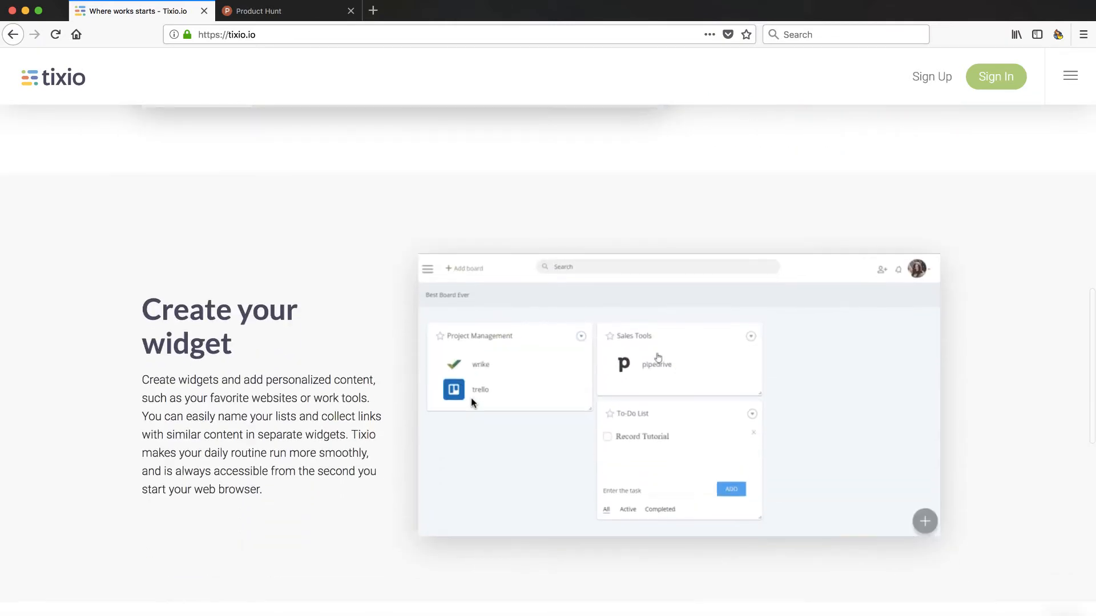
scroll(down, 3)
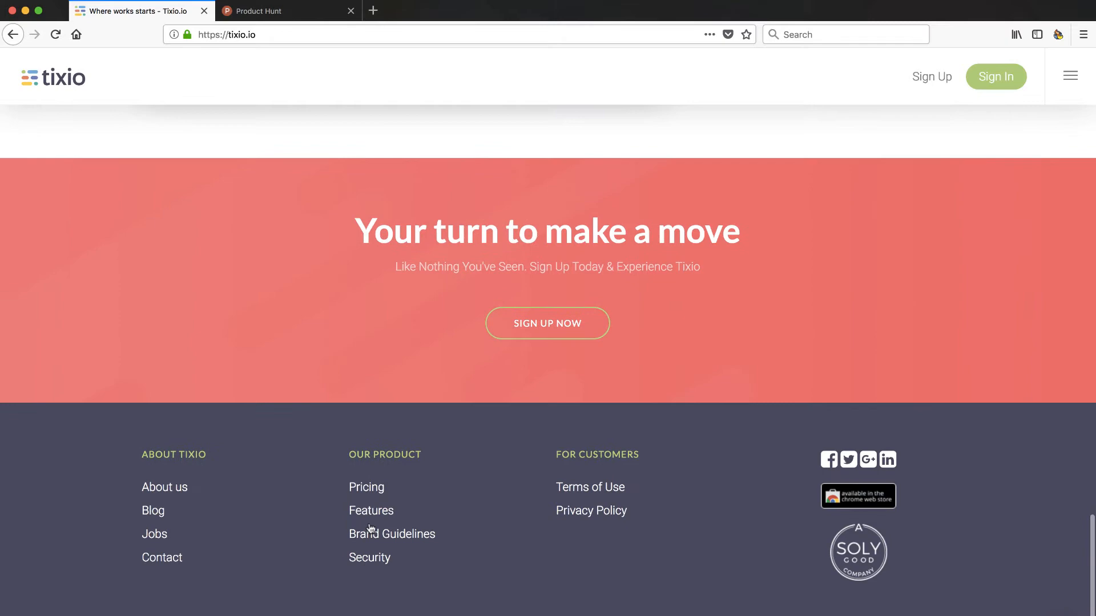
click(367, 486)
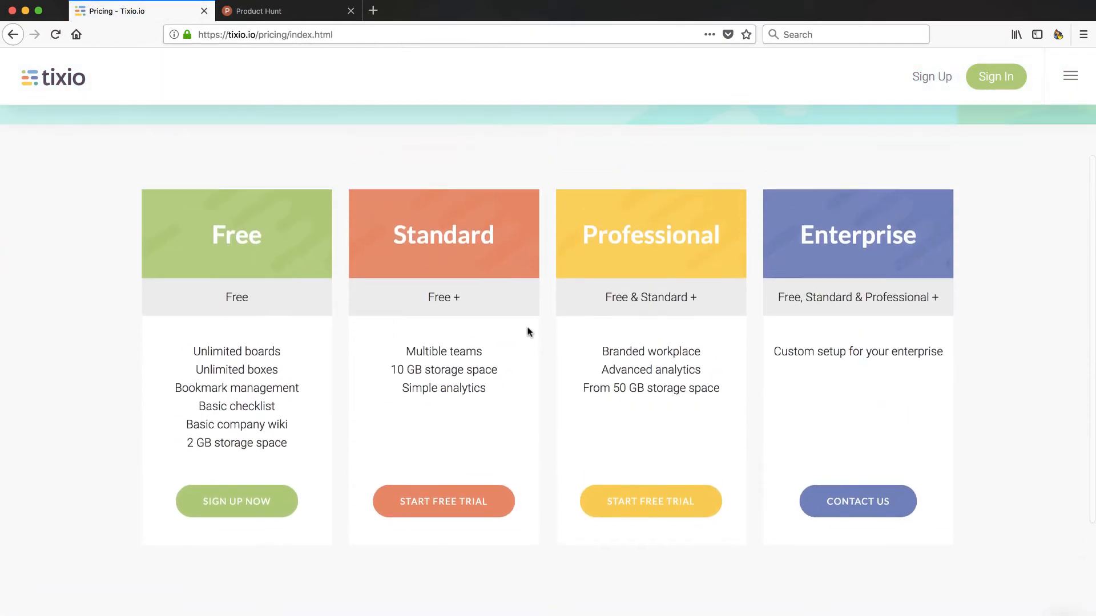
mouse_move(556, 409)
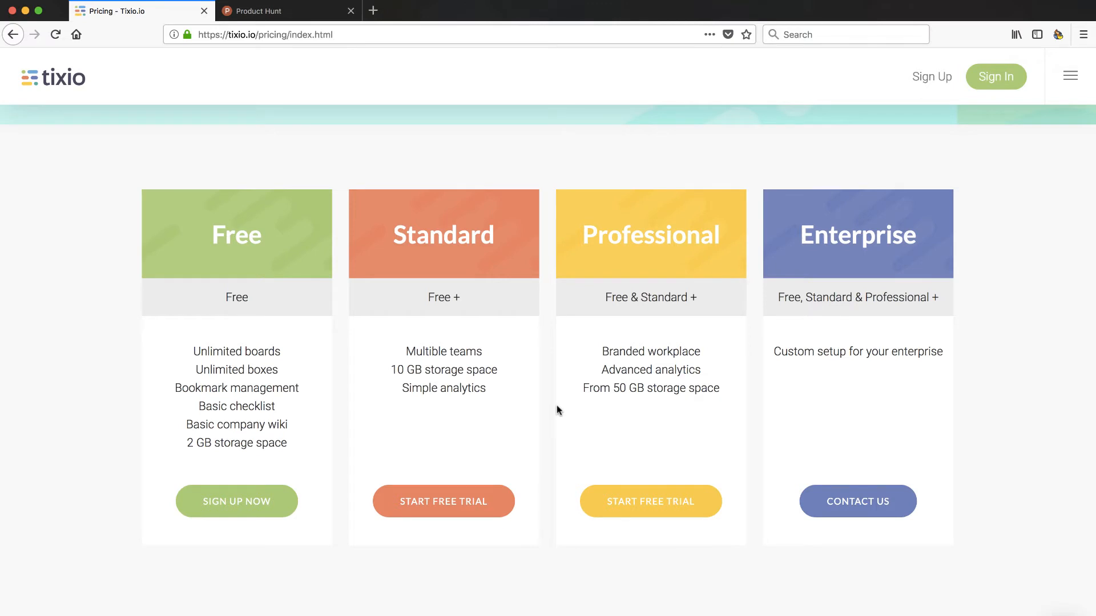
mouse_move(652, 328)
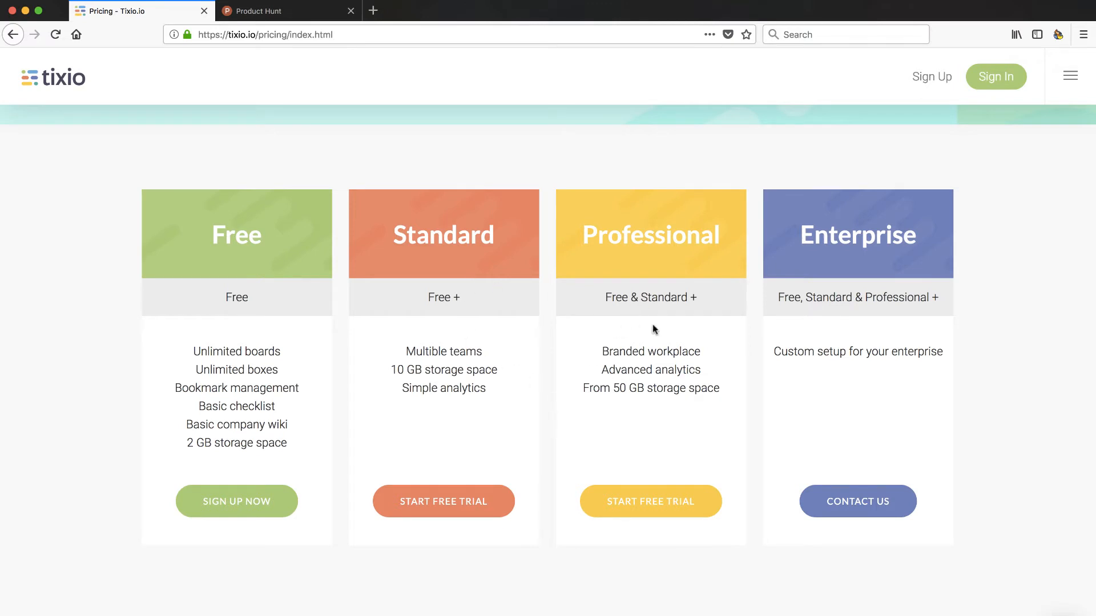
mouse_move(425, 347)
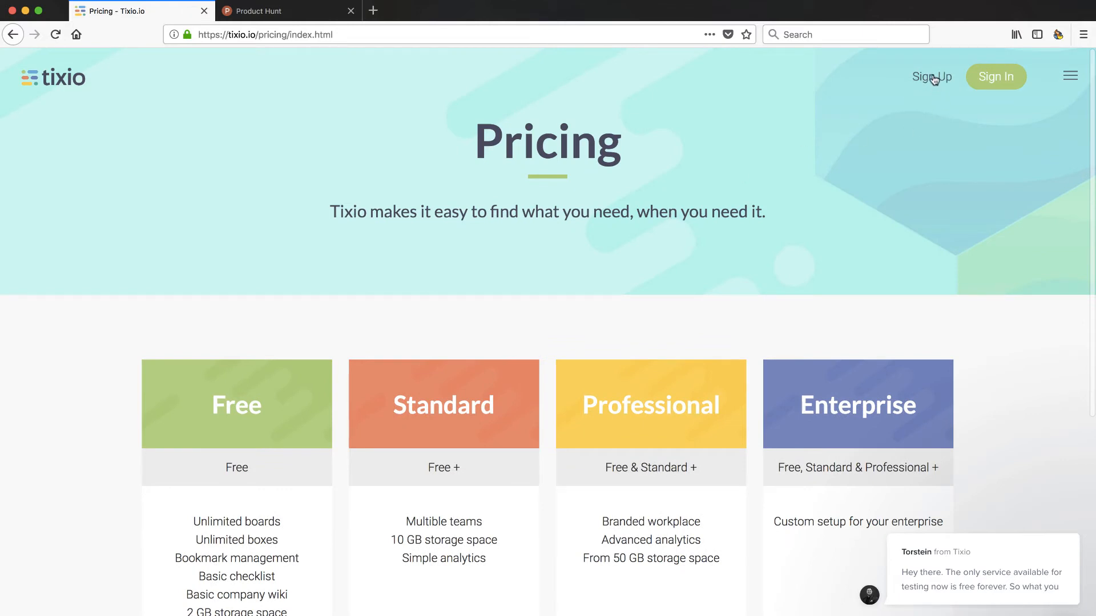
Try Login as Team with web address techsmartboss, getting 'No team exists with this domain'
click(931, 77)
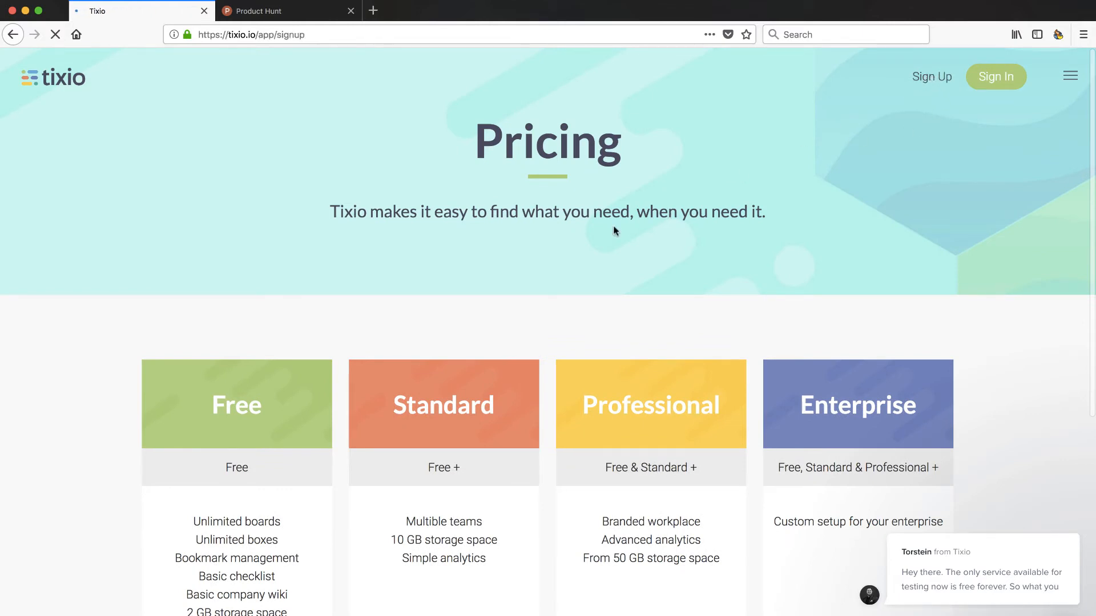
click(995, 76)
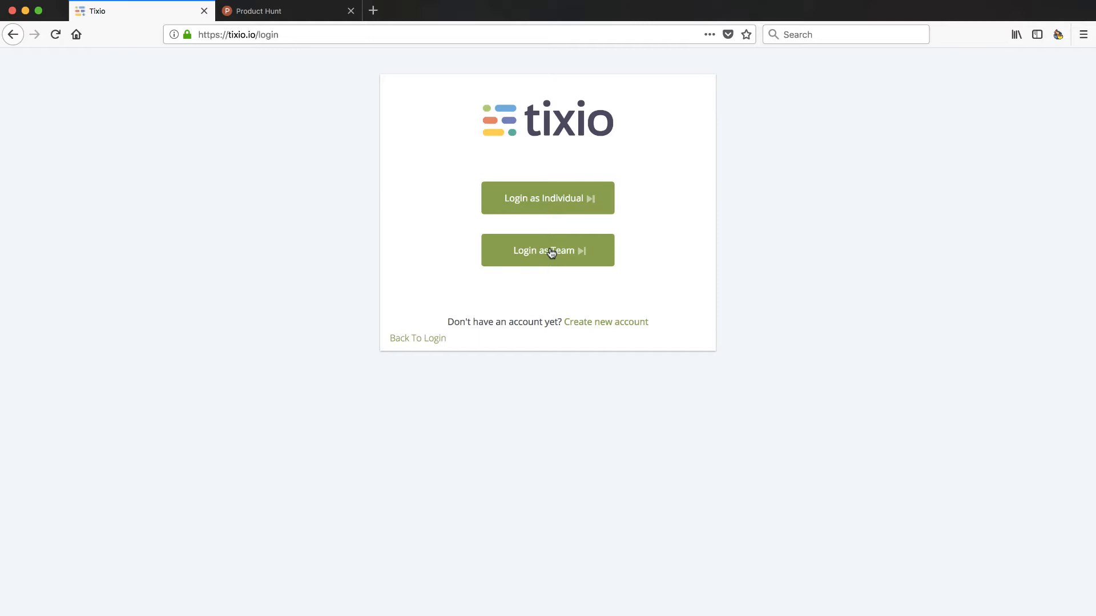
click(547, 250)
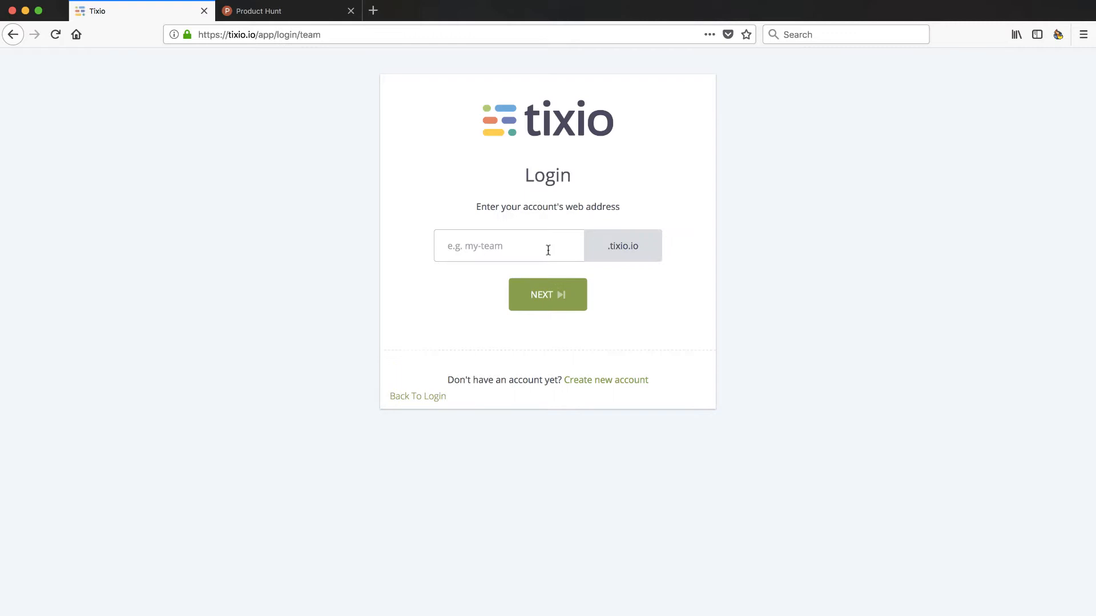
text(techsmartboss)
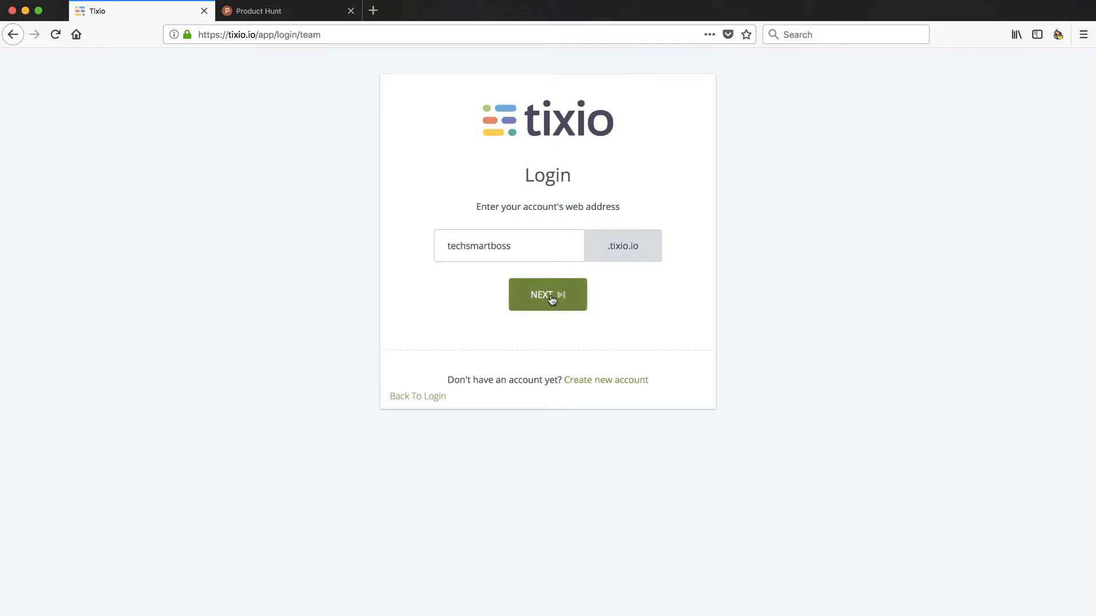
click(548, 295)
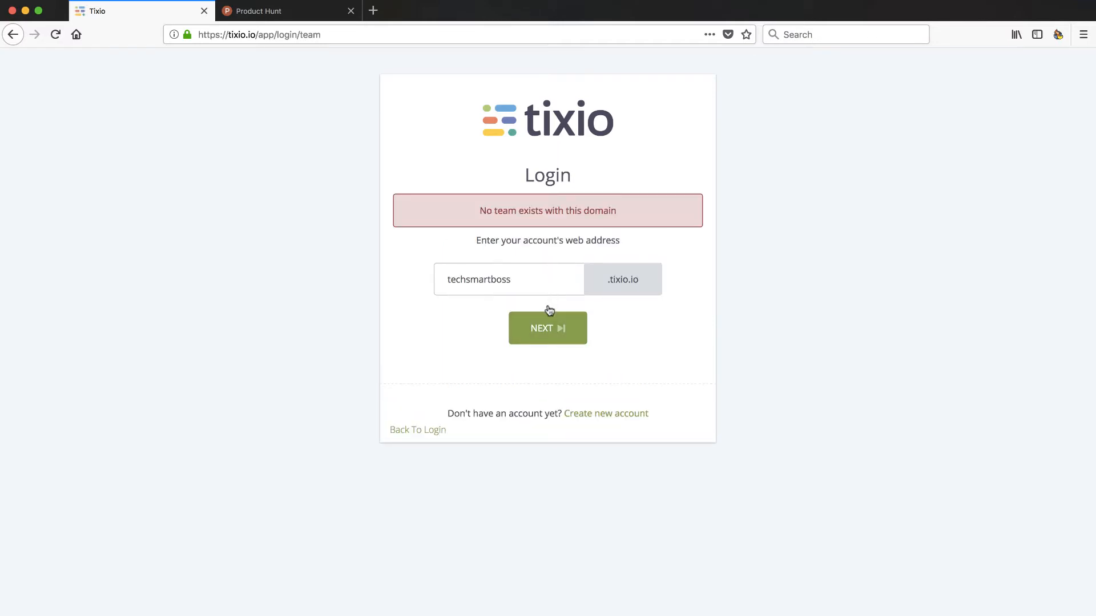
mouse_move(581, 418)
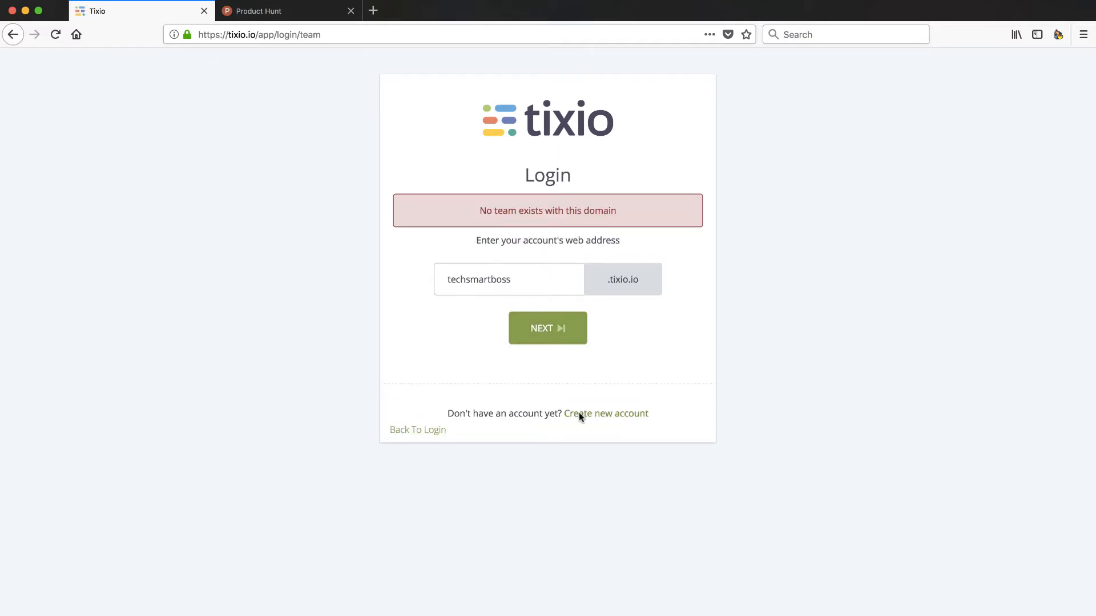
click(605, 413)
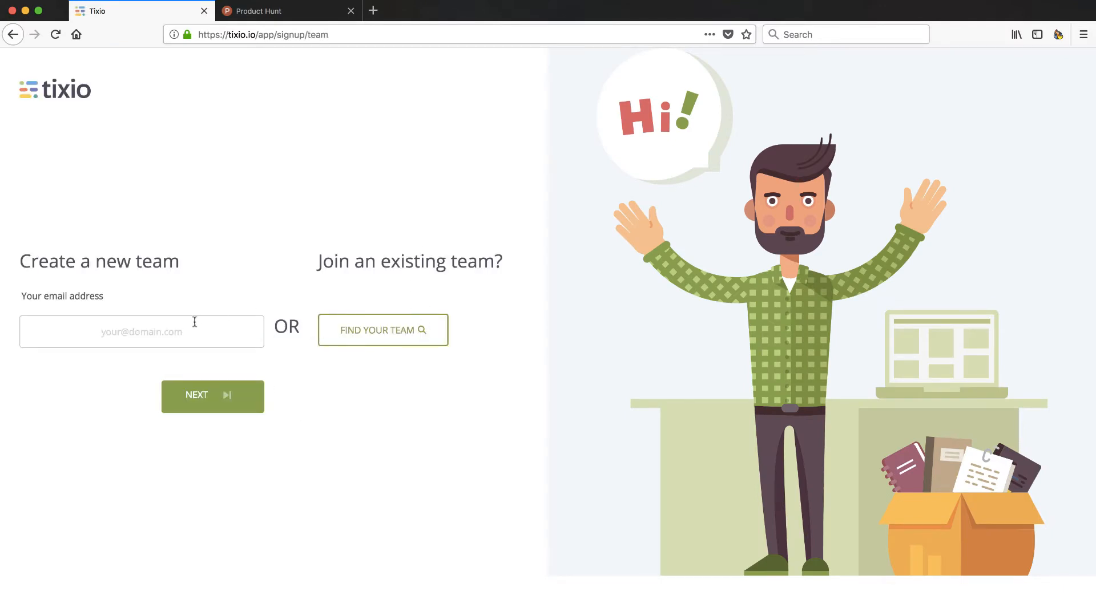
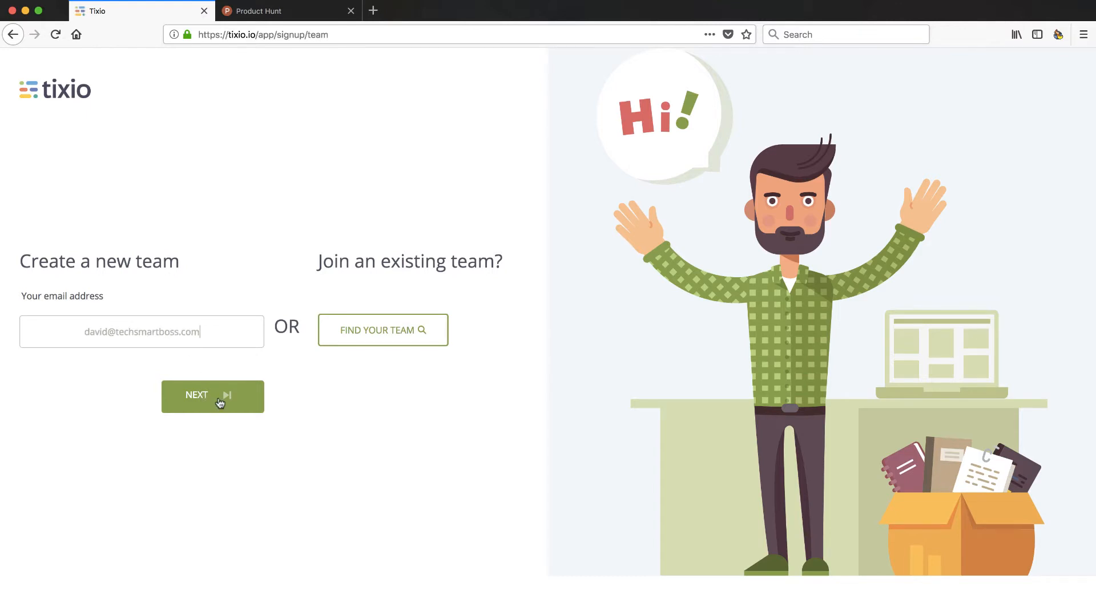
click(213, 397)
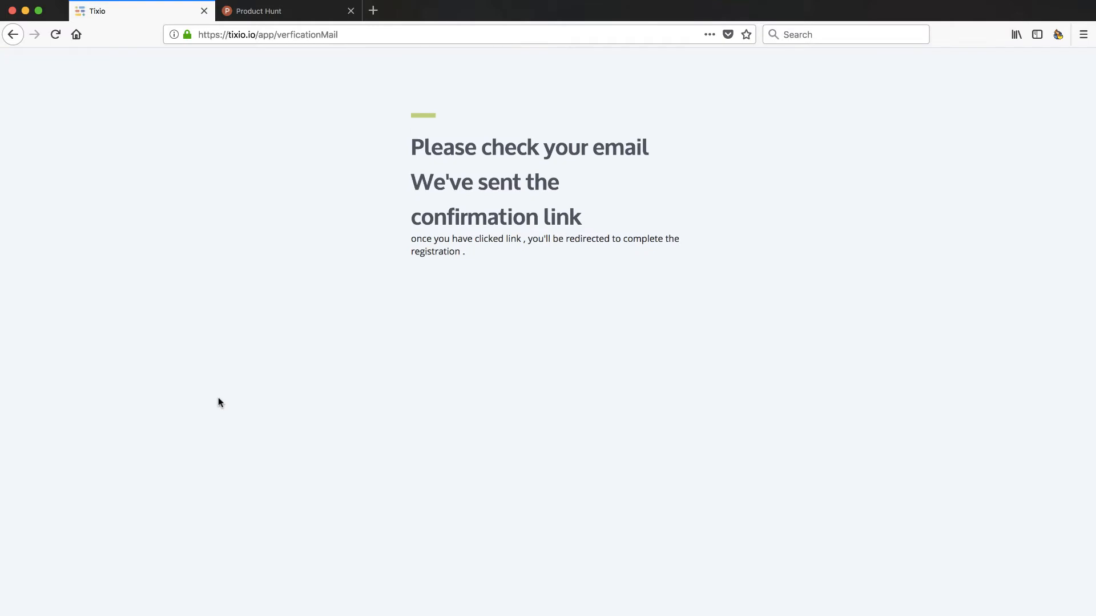
mouse_move(510, 265)
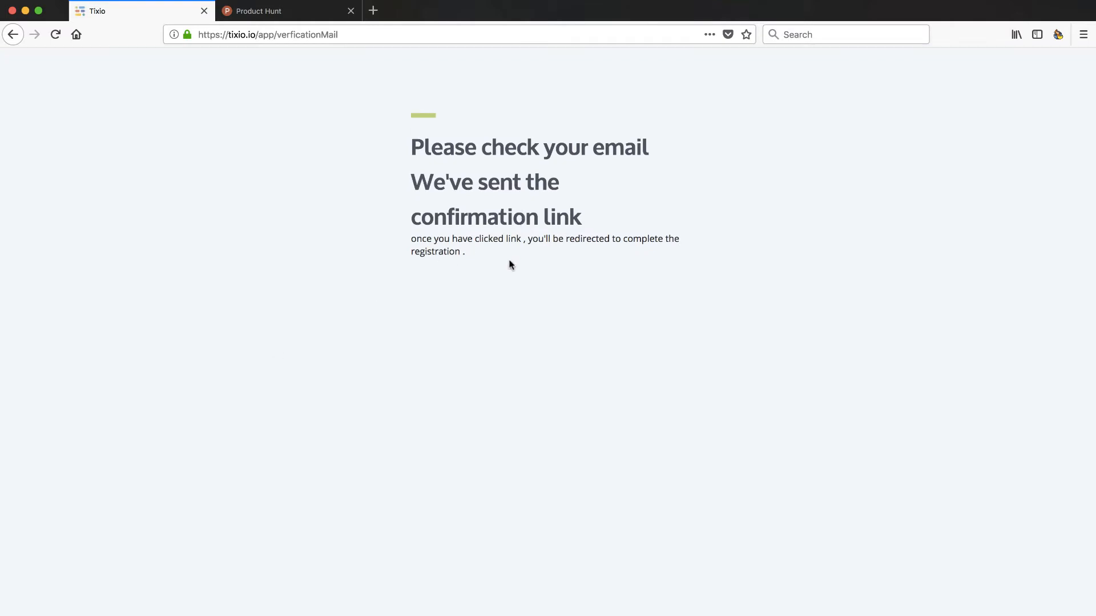
mouse_move(431, 249)
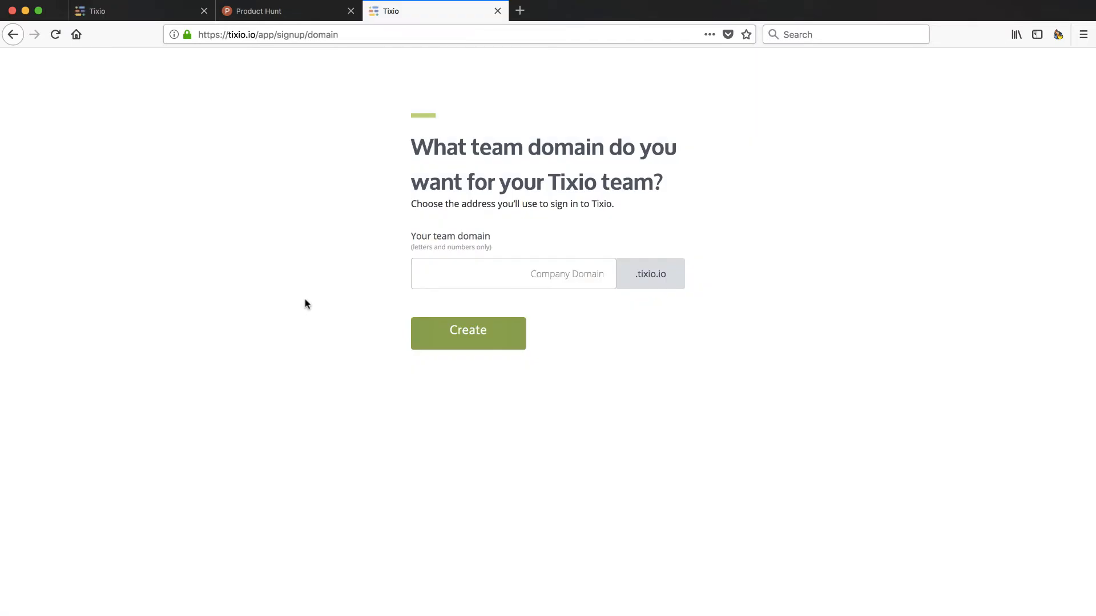
mouse_move(552, 237)
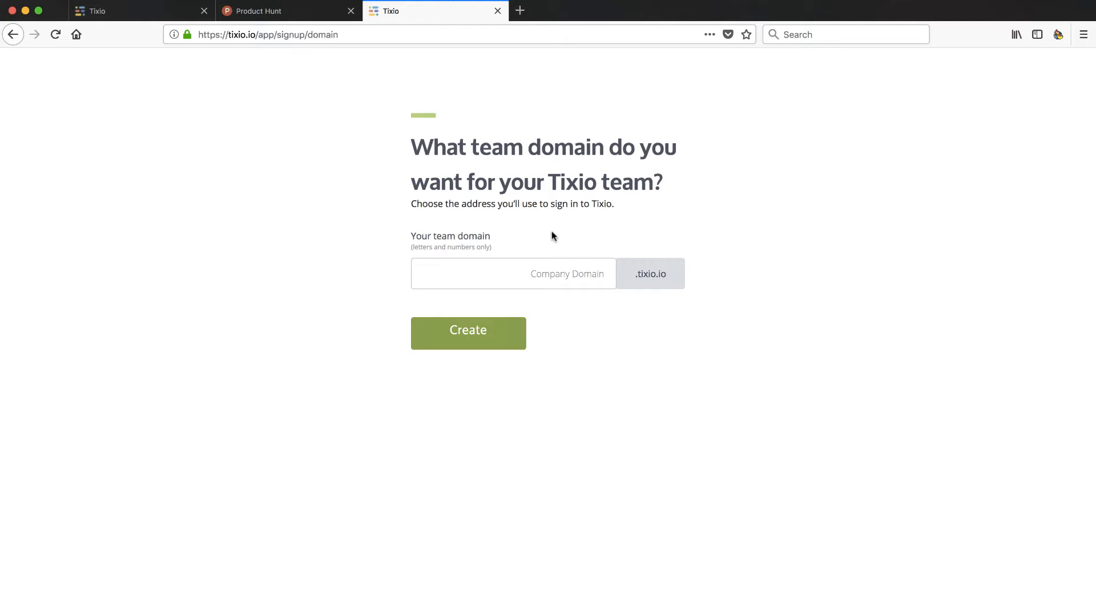
Create the team with domain techsmartboss and move to the name step
click(524, 274)
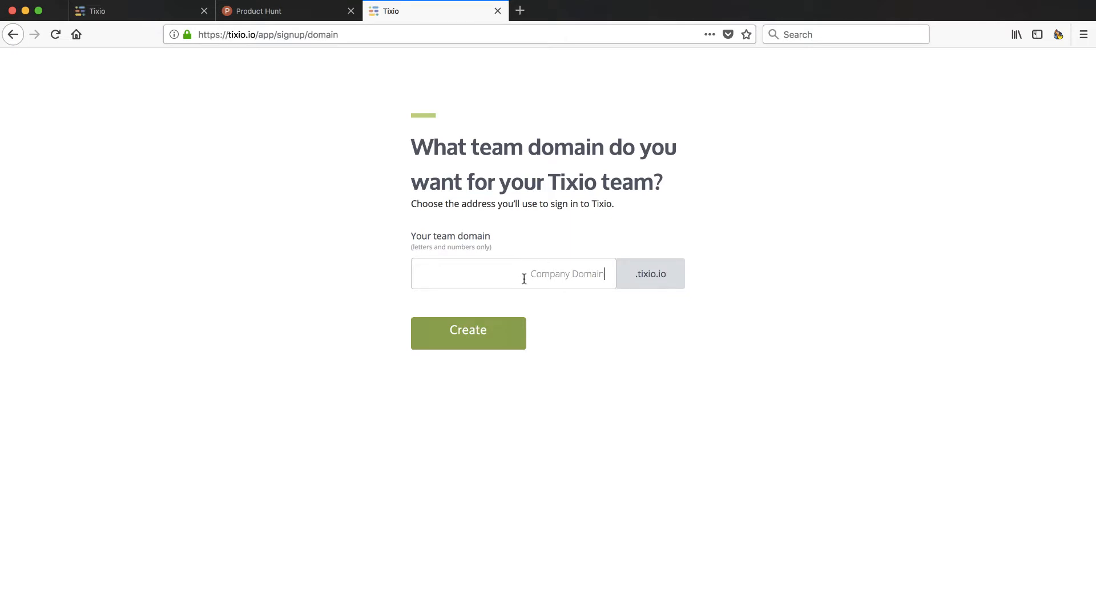
text(techsmartbos)
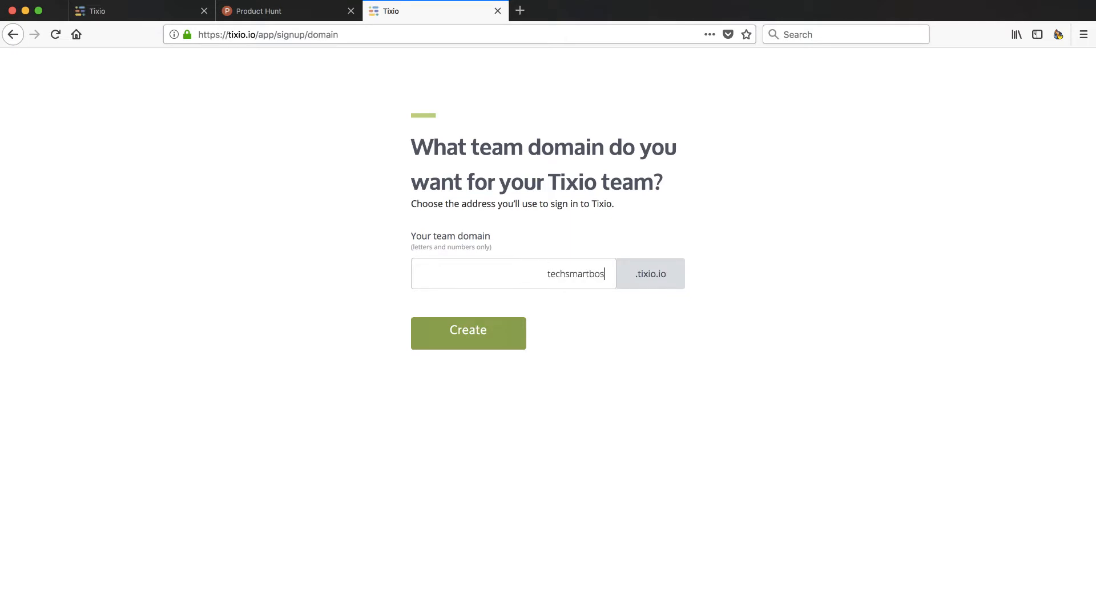
text(s)
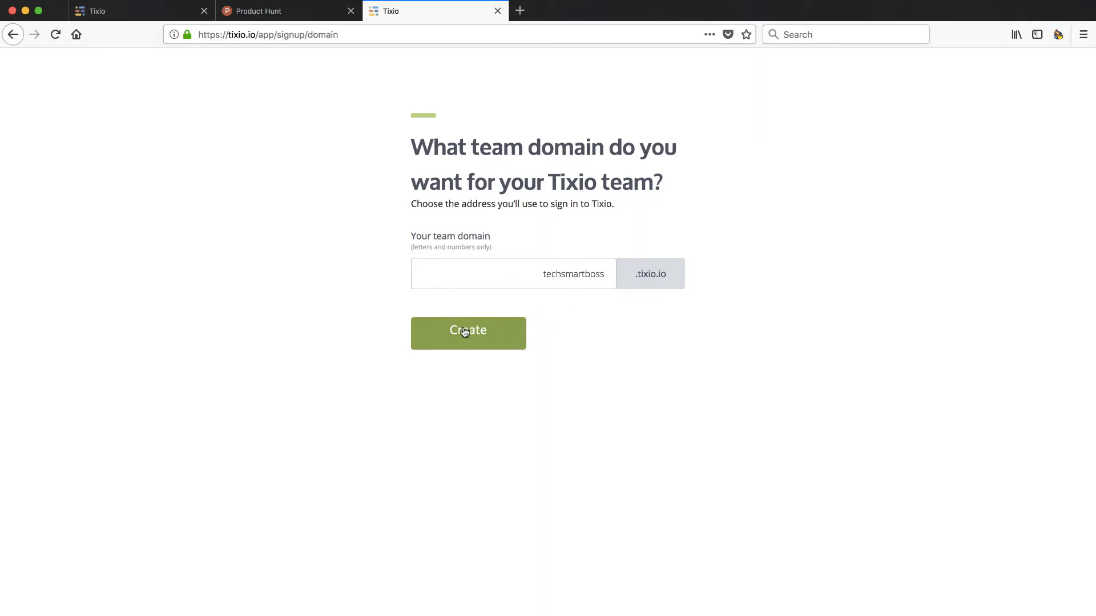
click(468, 333)
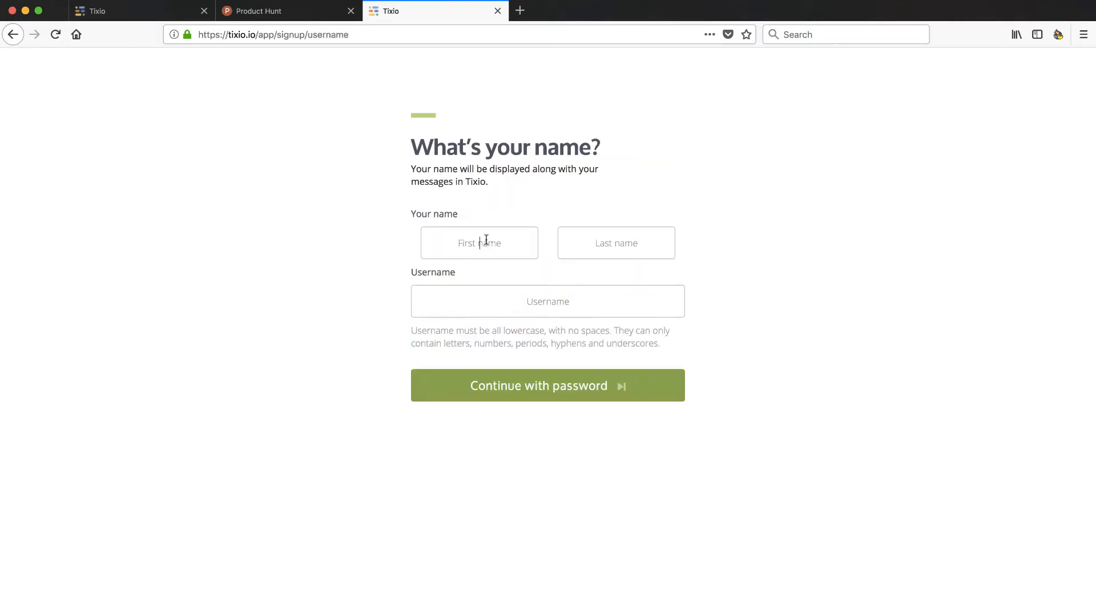
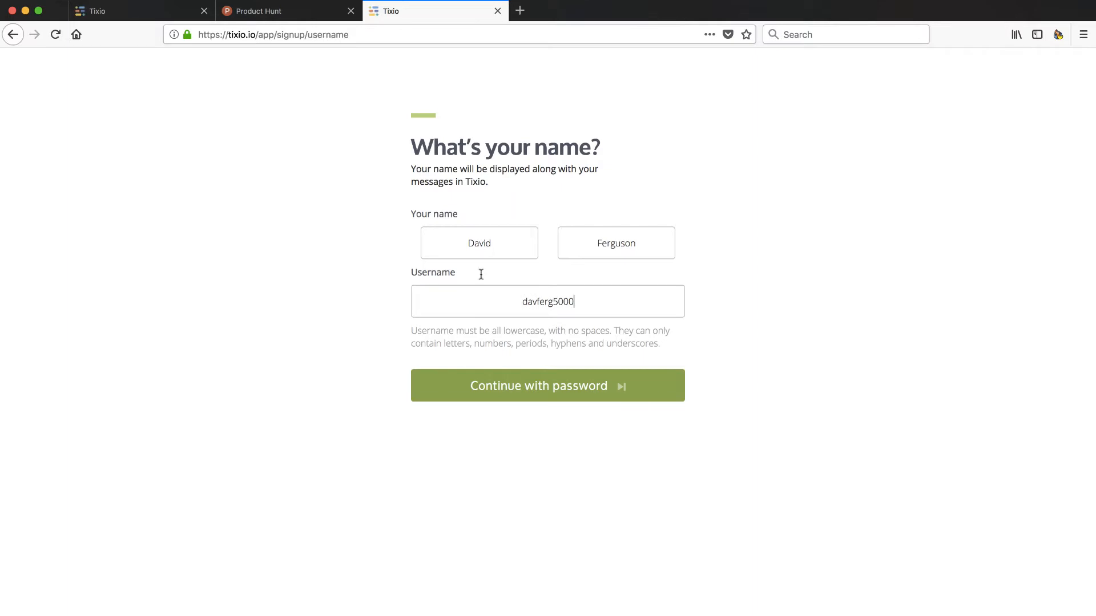
click(548, 386)
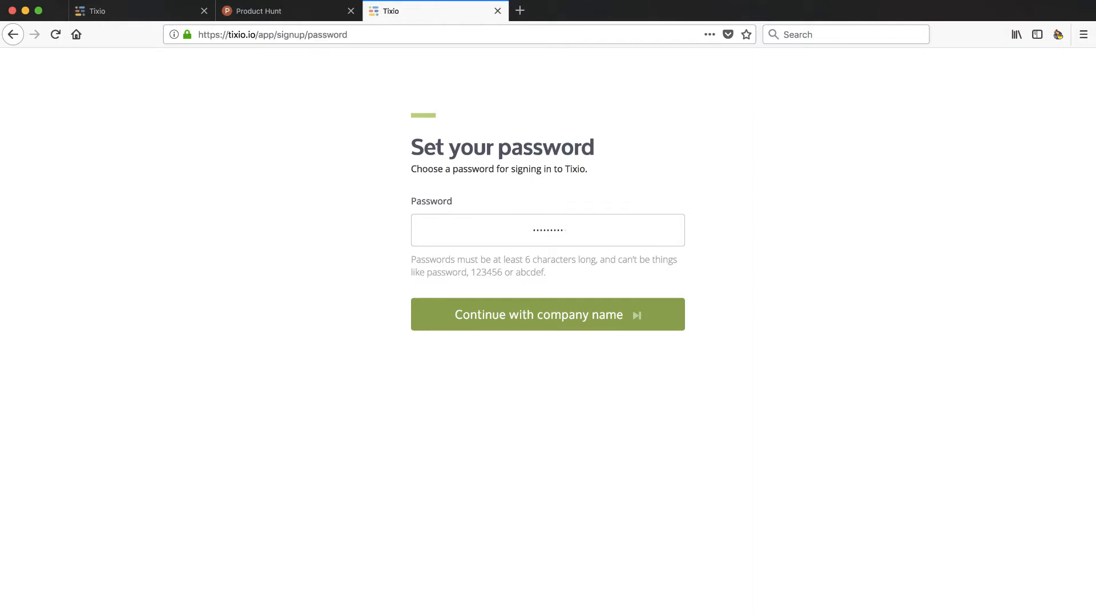
mouse_move(554, 323)
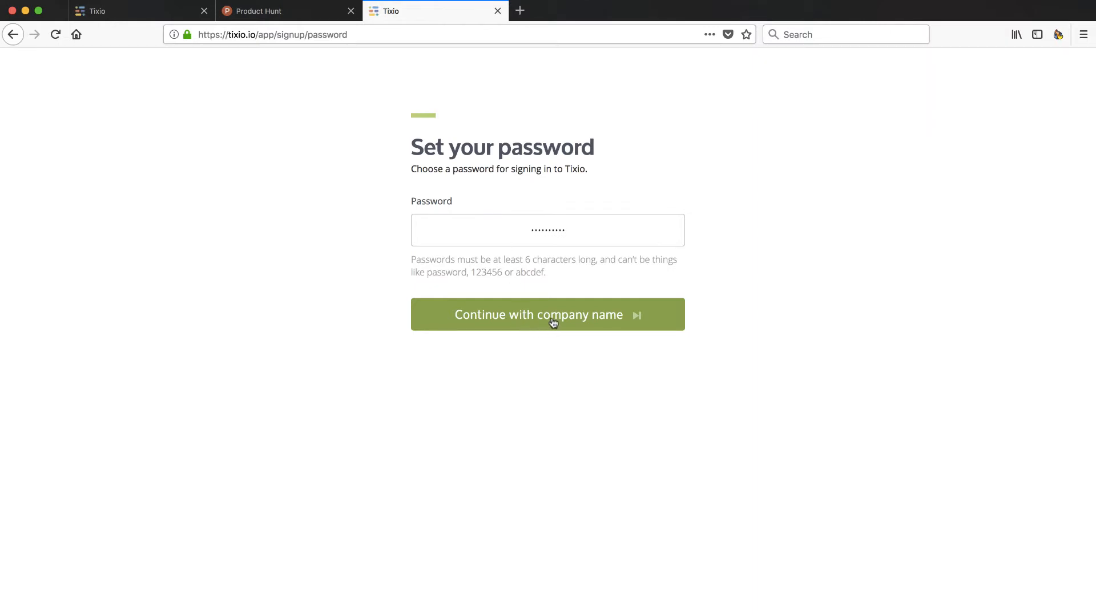
Set the company name to Tech Smart Boss and finish sign-up, landing on the login page
click(553, 315)
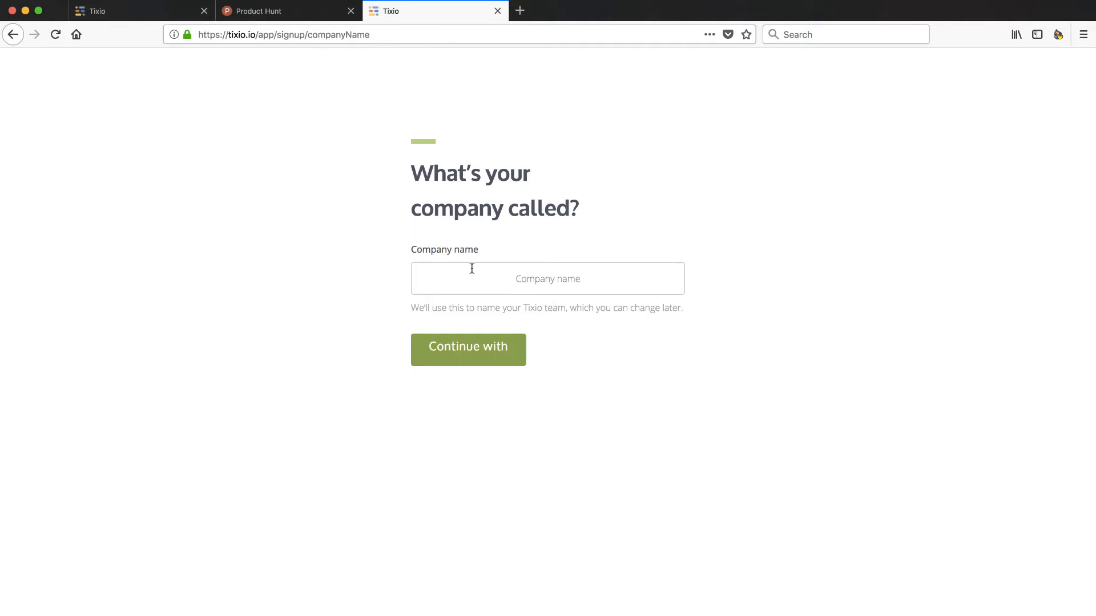
text(Tech Sm)
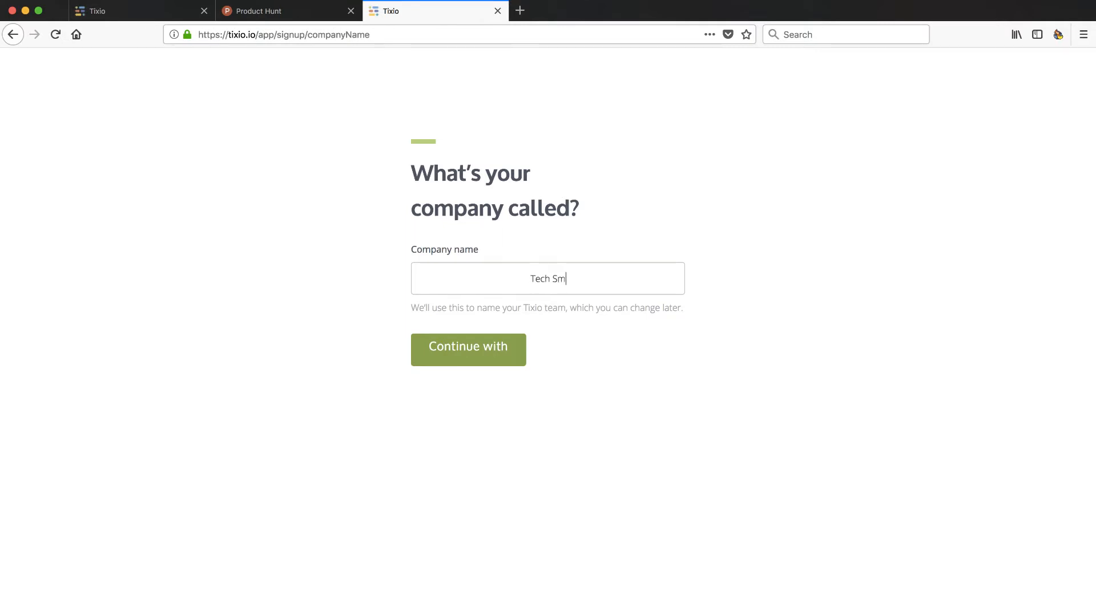
text(art Boss)
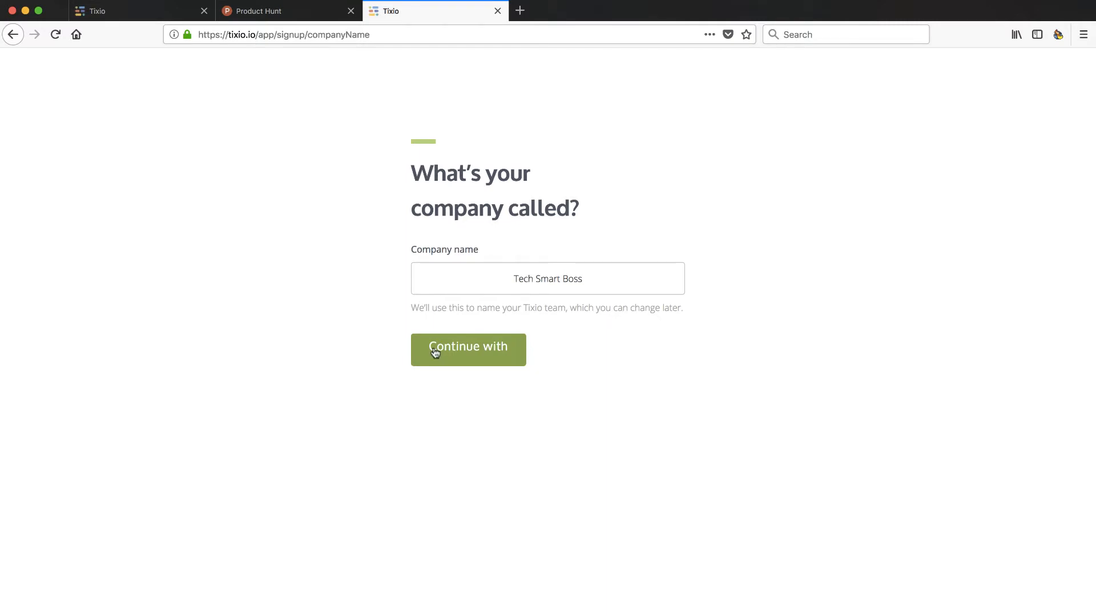
click(468, 350)
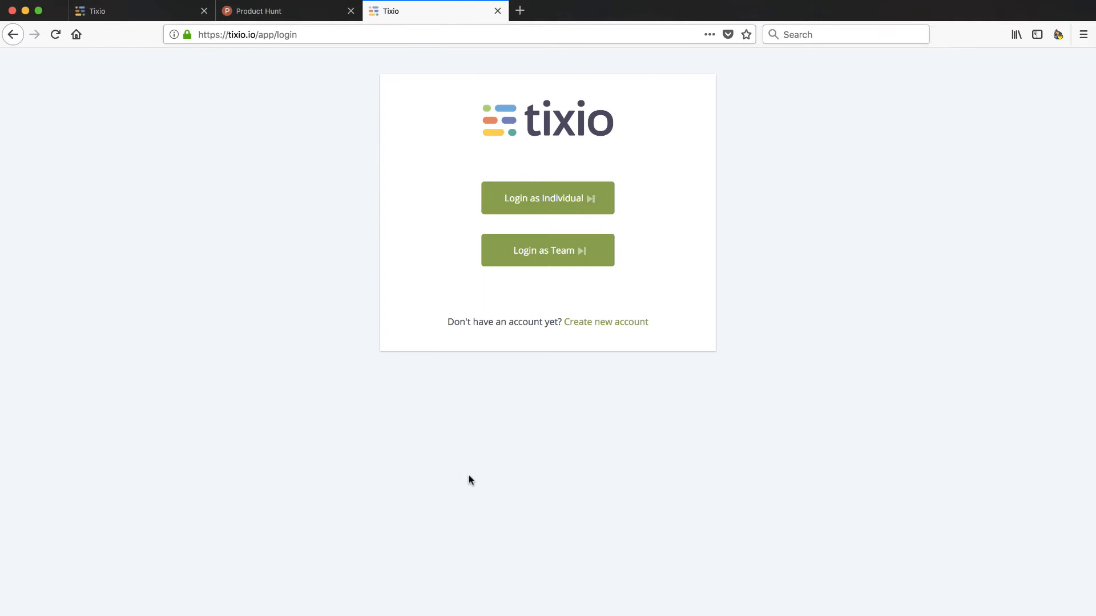
Log in as team with web address techsmartboss to reach the team workspace sign-in
click(547, 250)
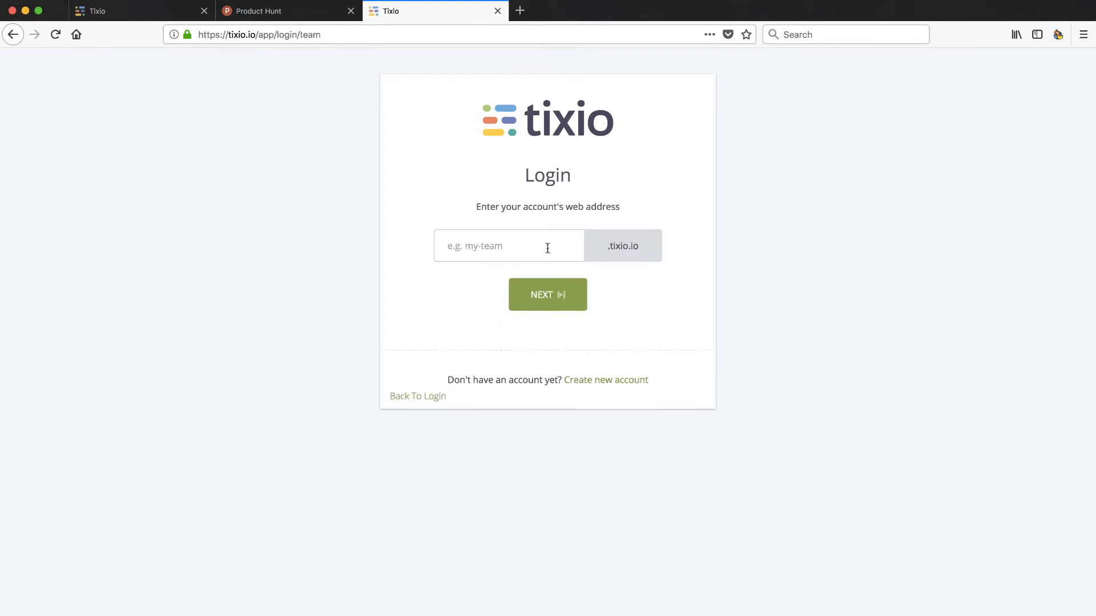
text(techsmartb)
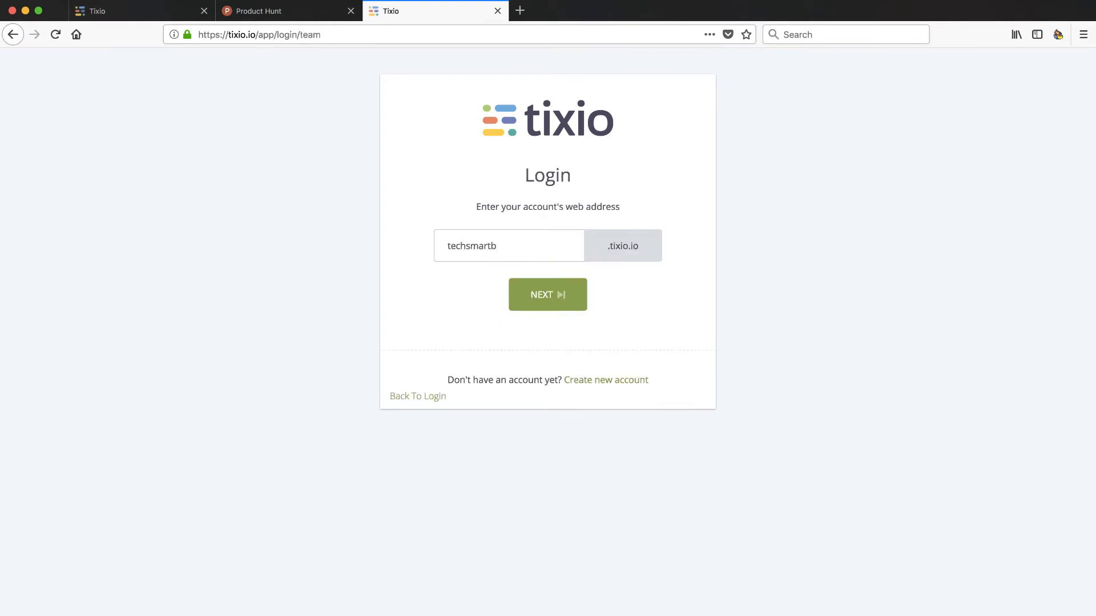
click(548, 294)
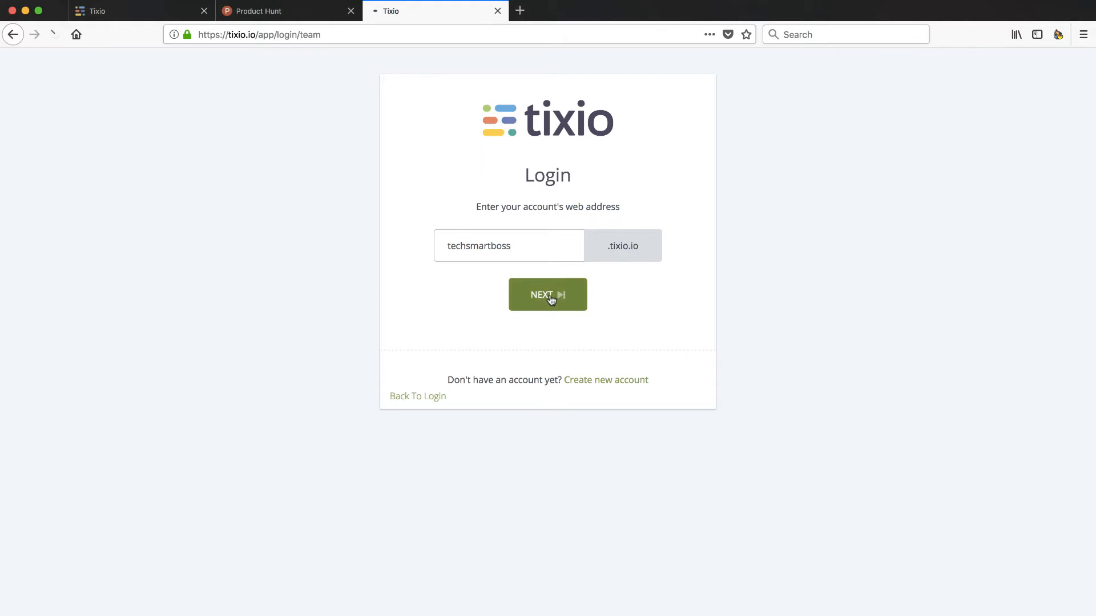
click(548, 294)
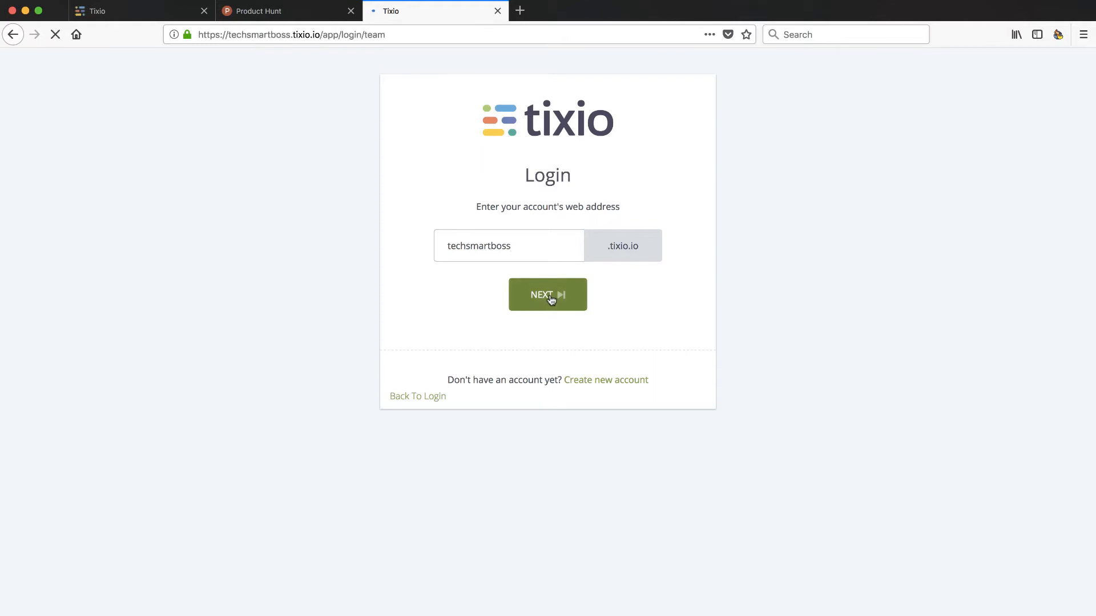
click(548, 295)
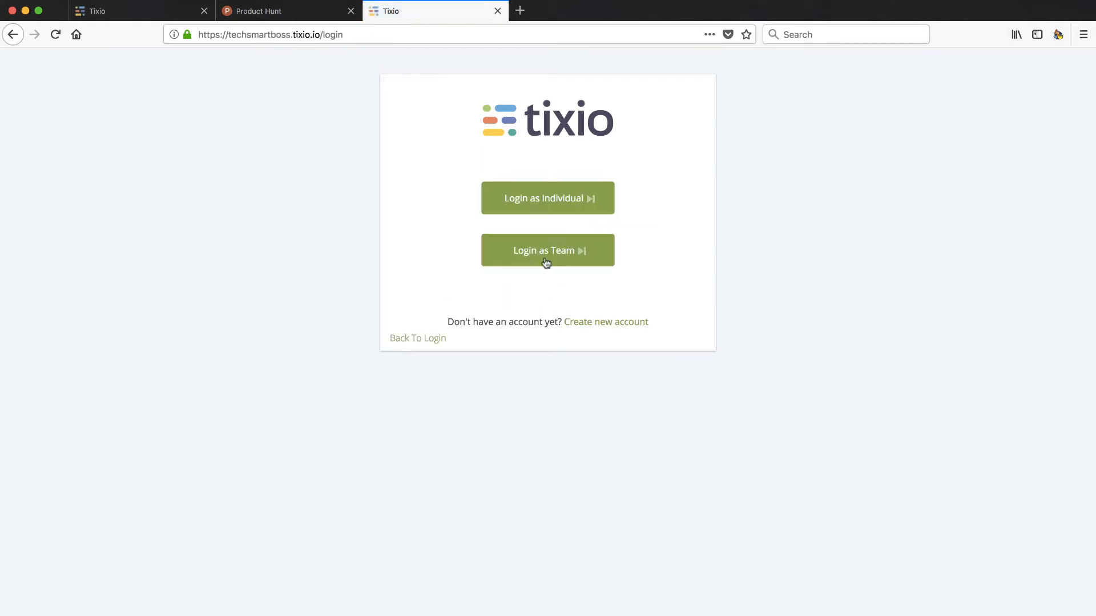
click(548, 250)
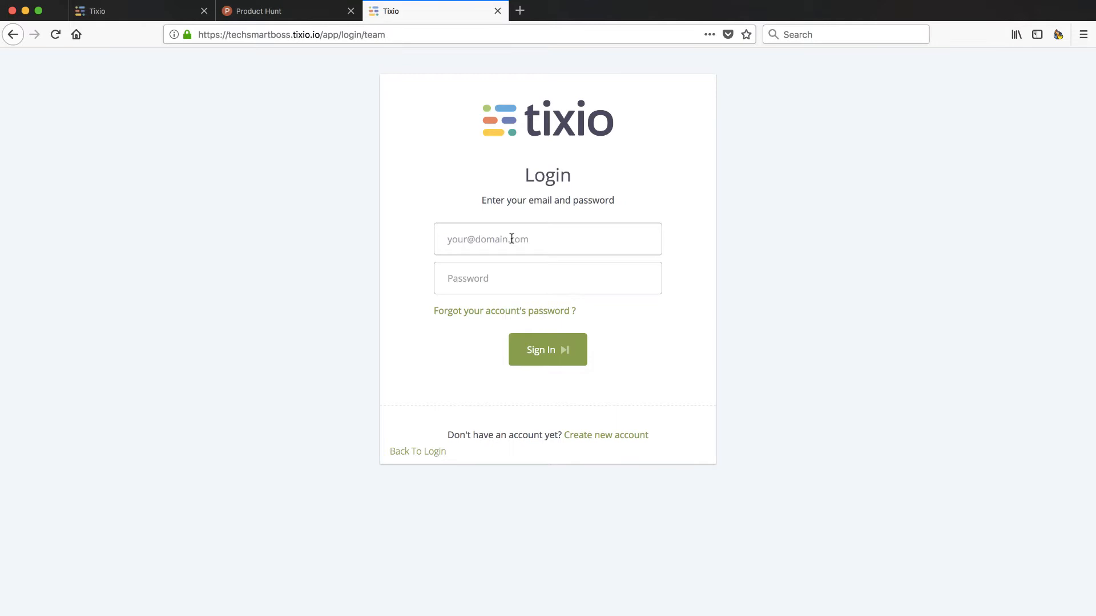
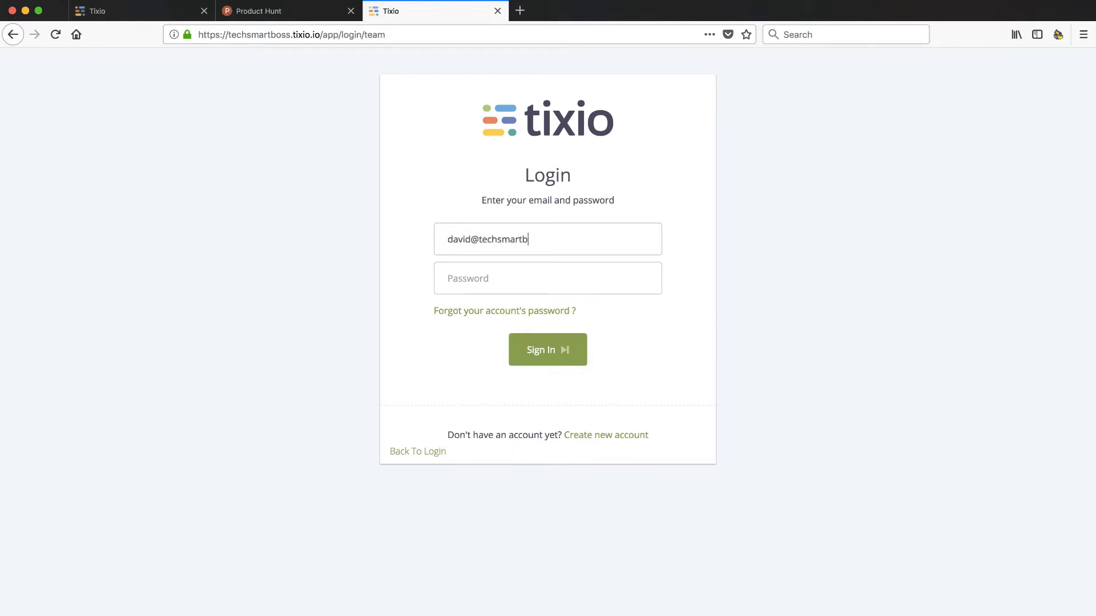
click(548, 278)
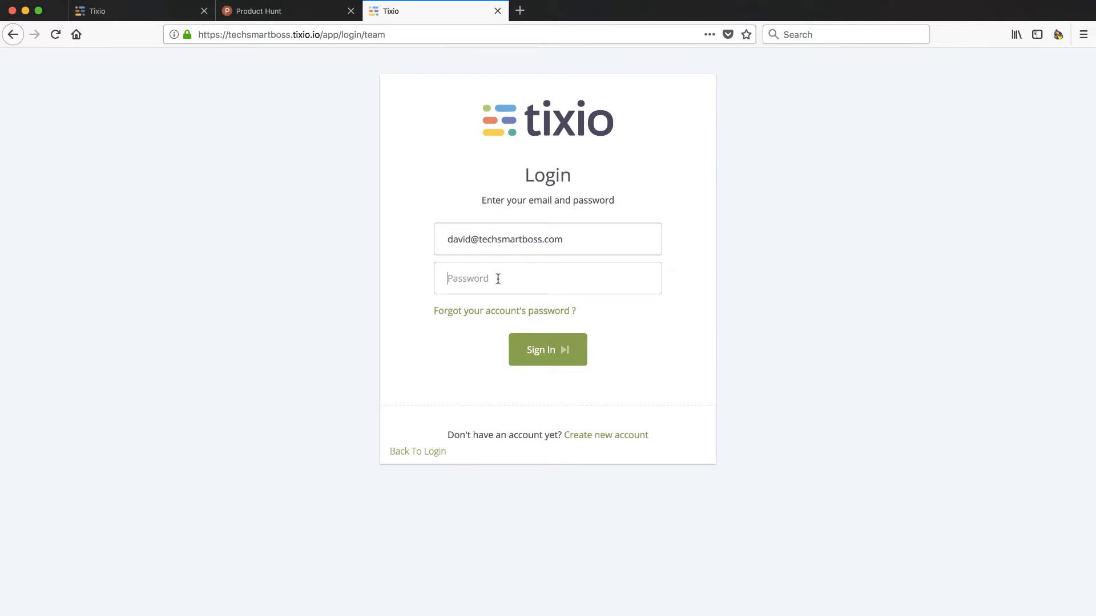
text(•)
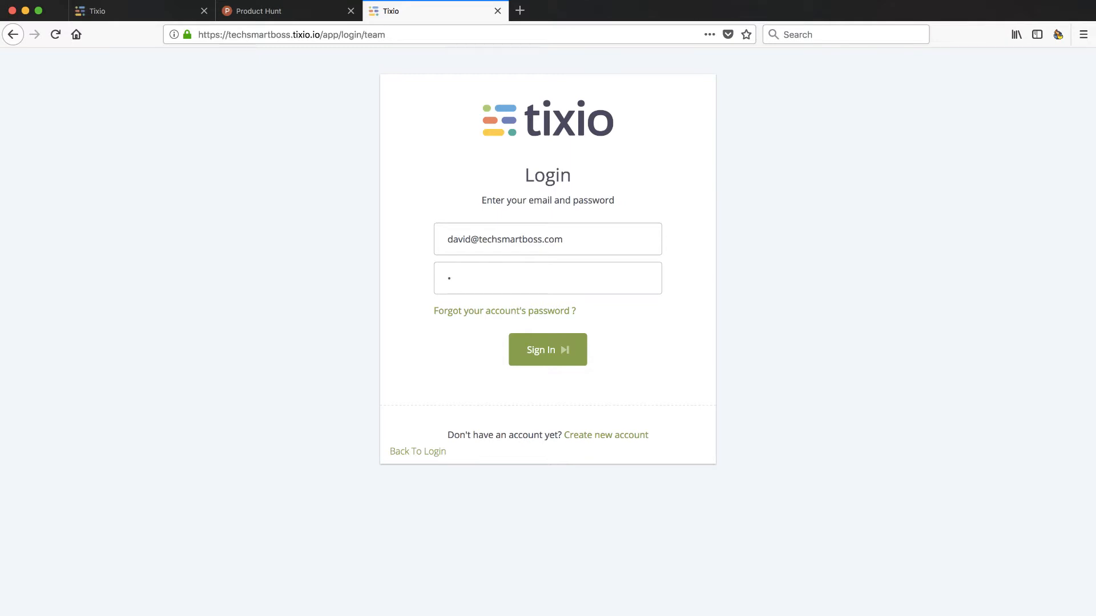
text(password)
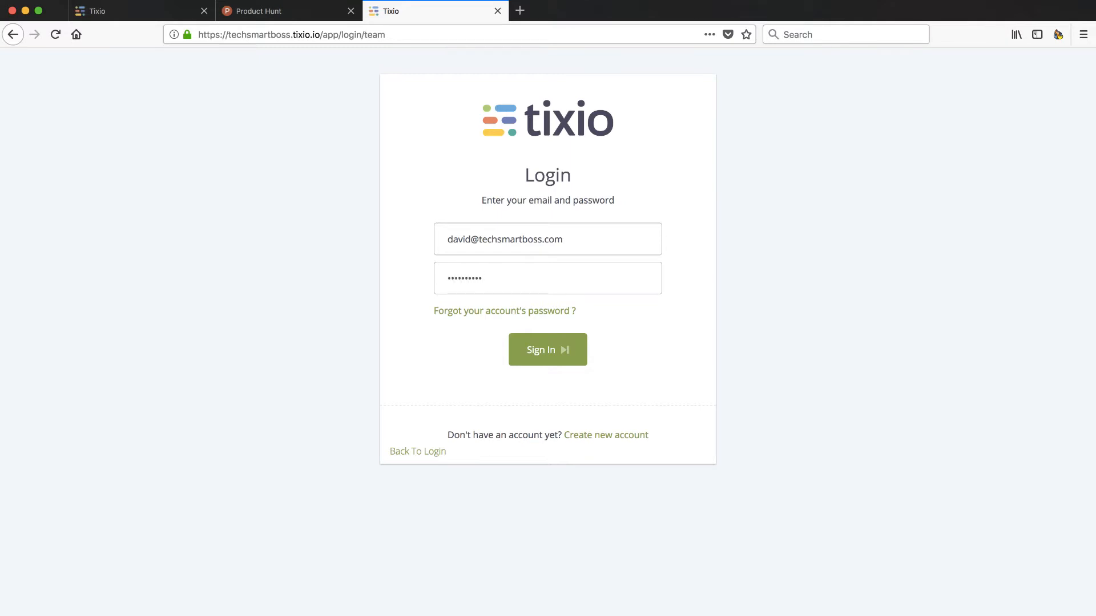
click(547, 349)
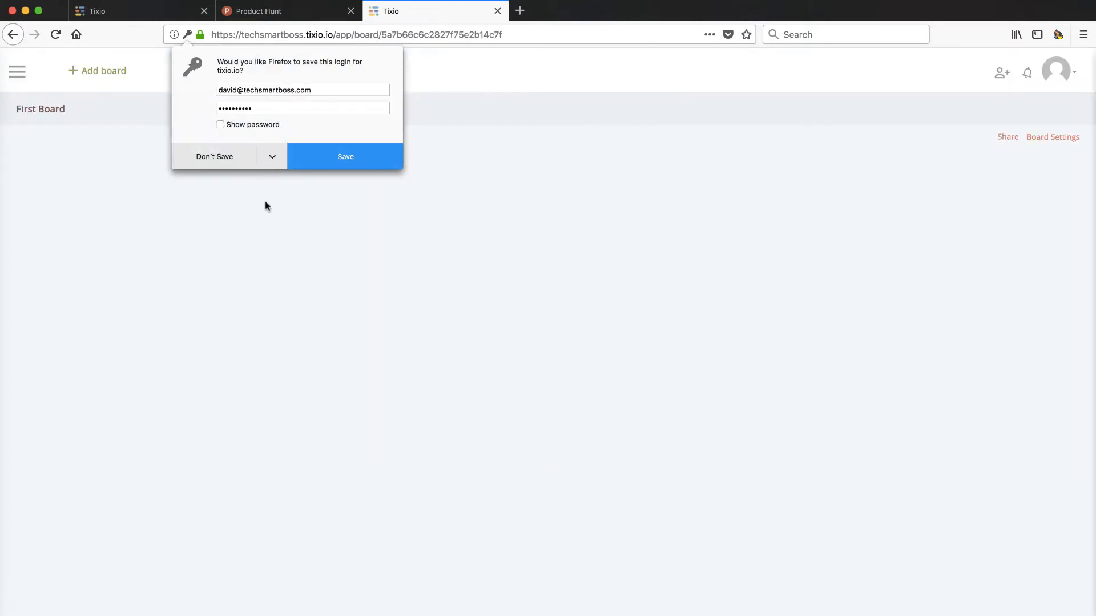
click(215, 157)
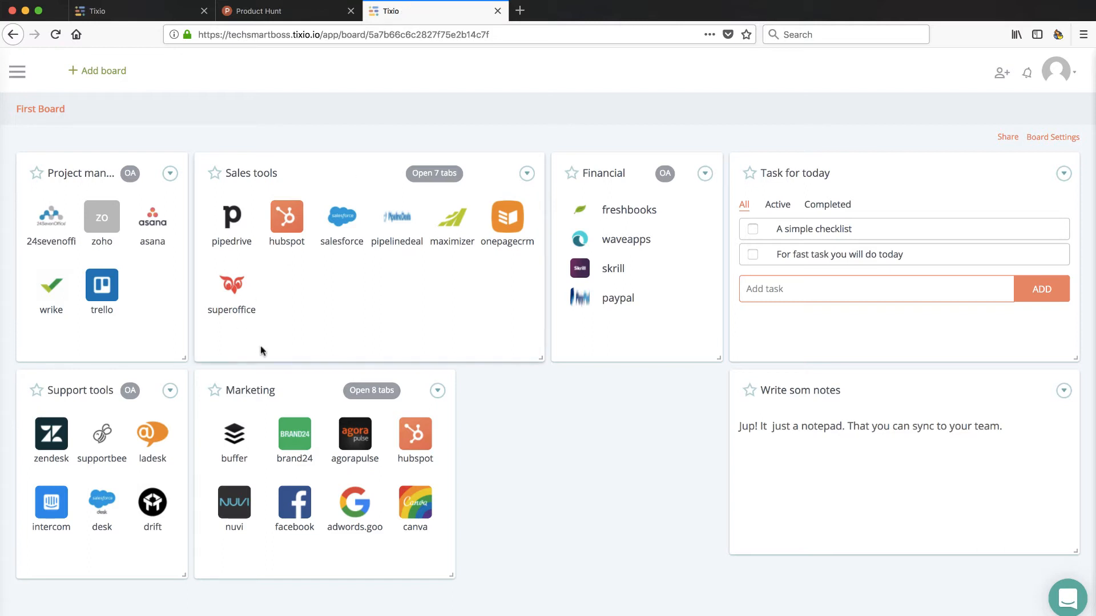
mouse_move(134, 185)
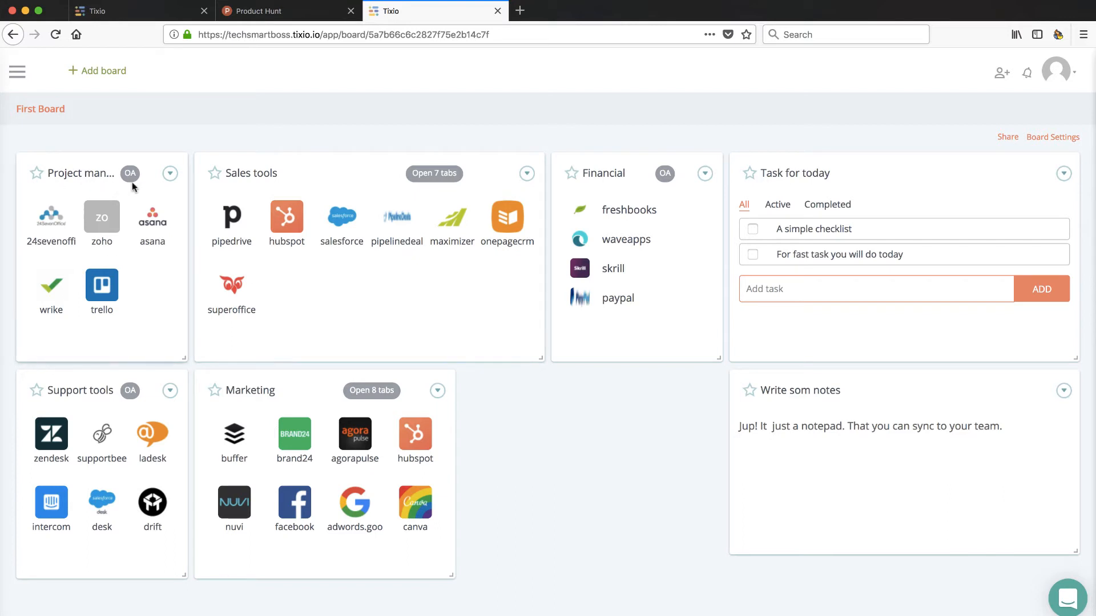
mouse_move(188, 399)
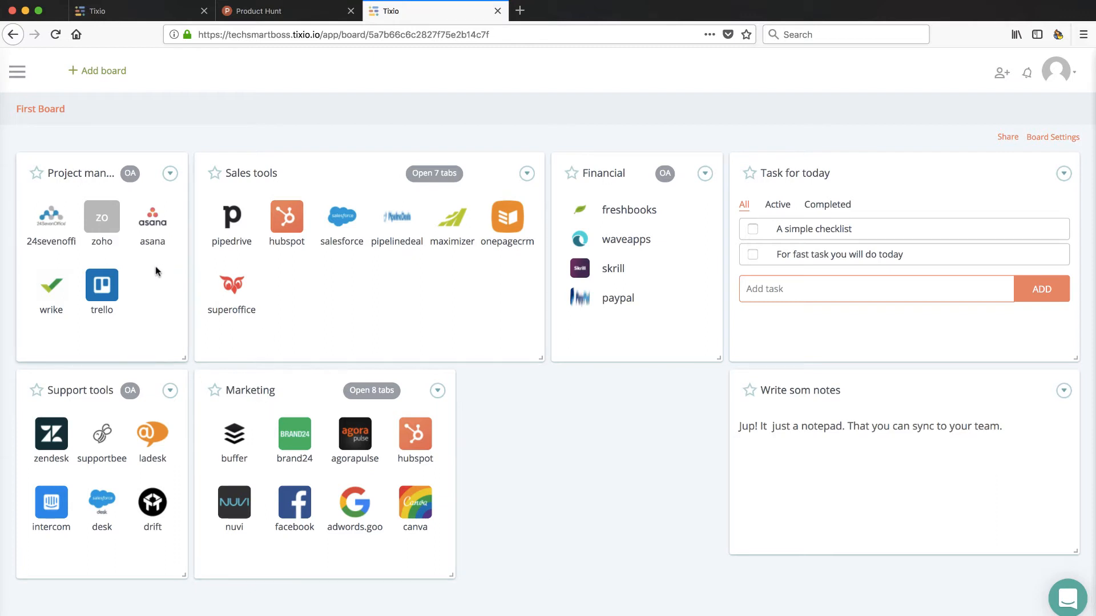
mouse_move(87, 174)
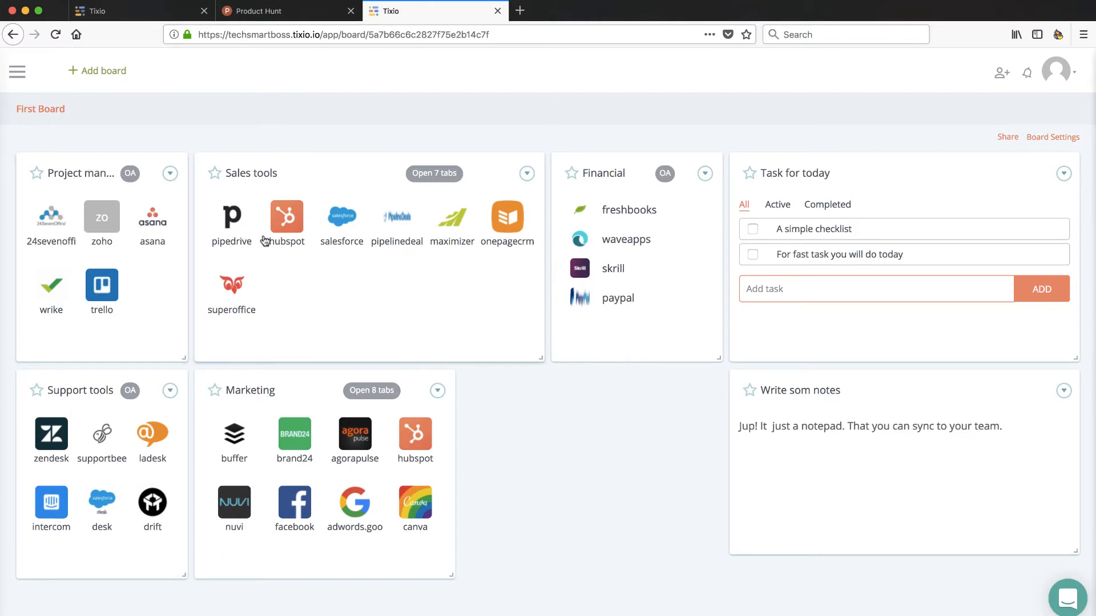
mouse_move(795, 198)
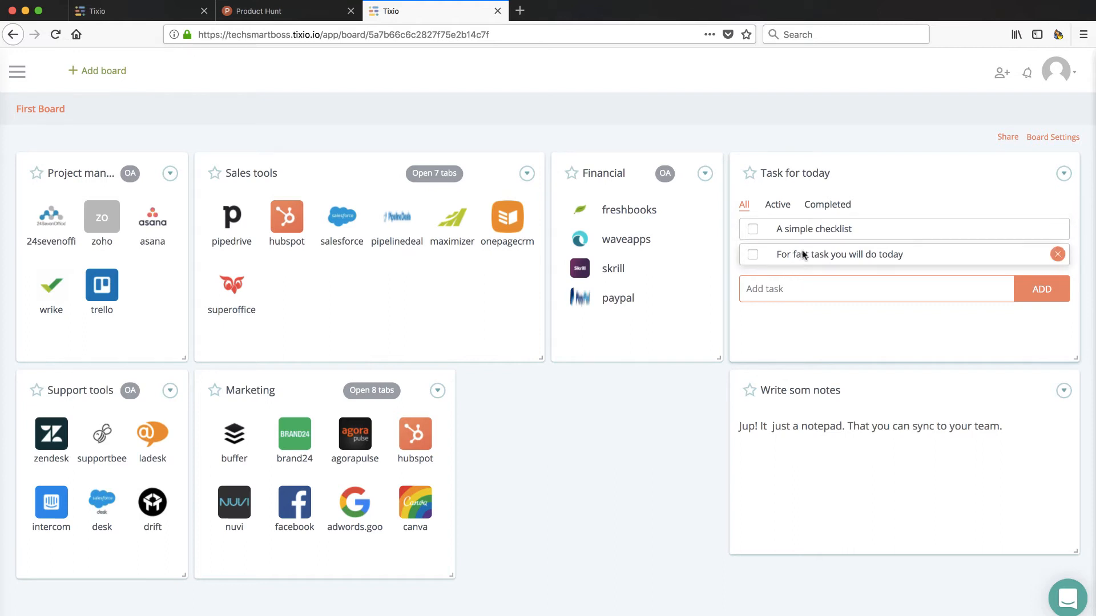
double_click(833, 228)
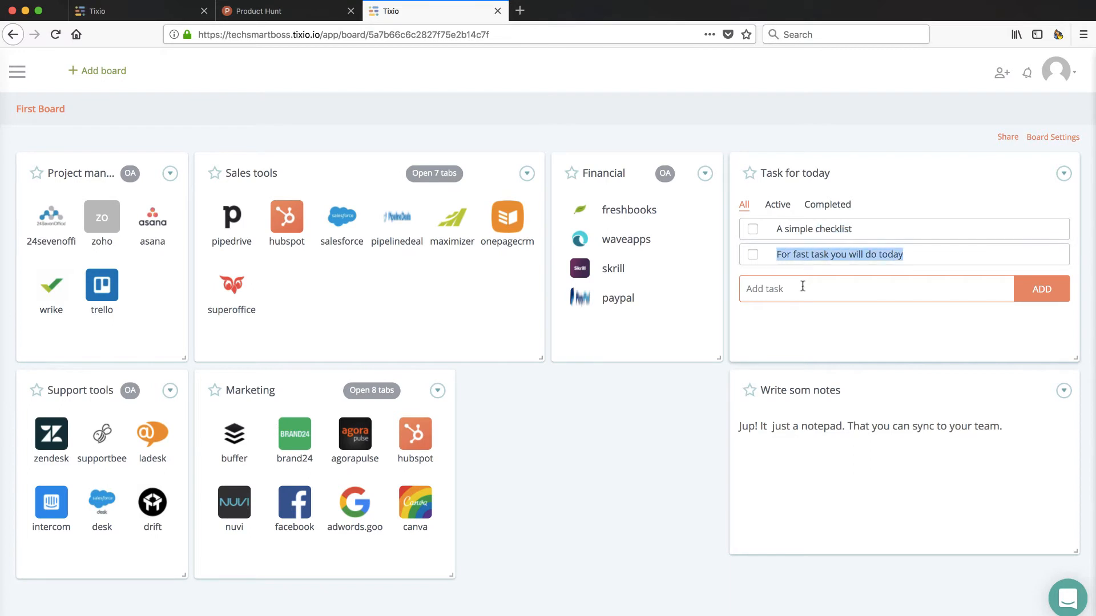
mouse_move(805, 489)
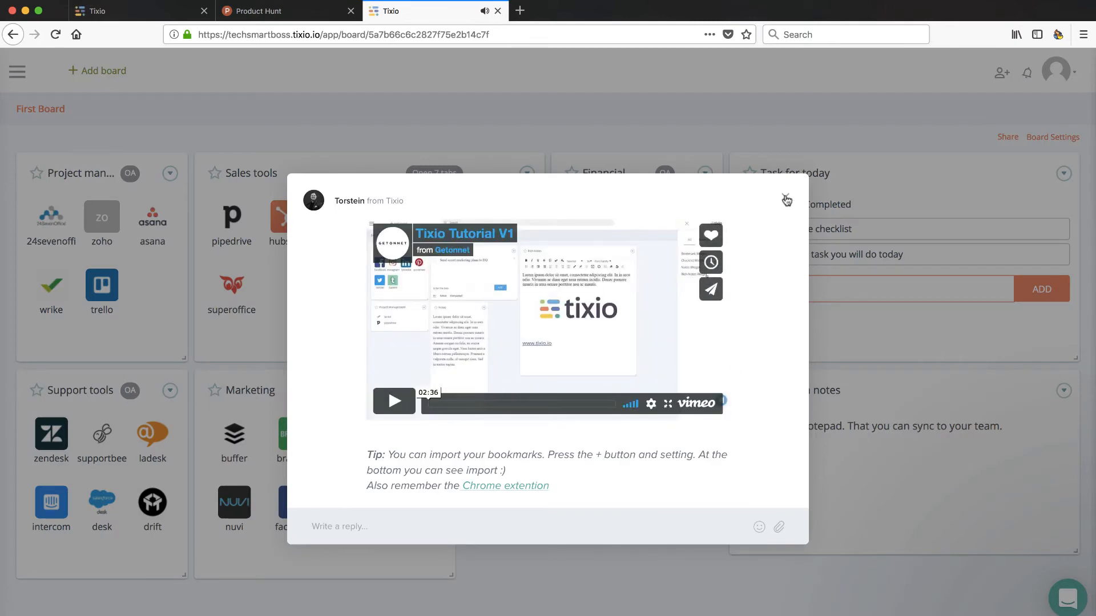
click(786, 200)
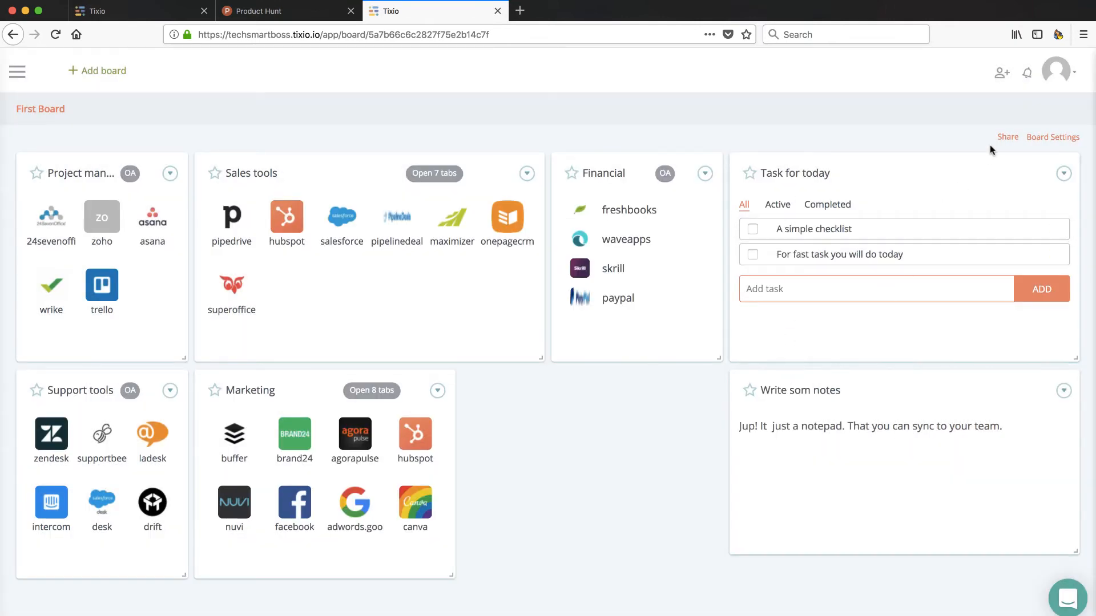
mouse_move(1023, 159)
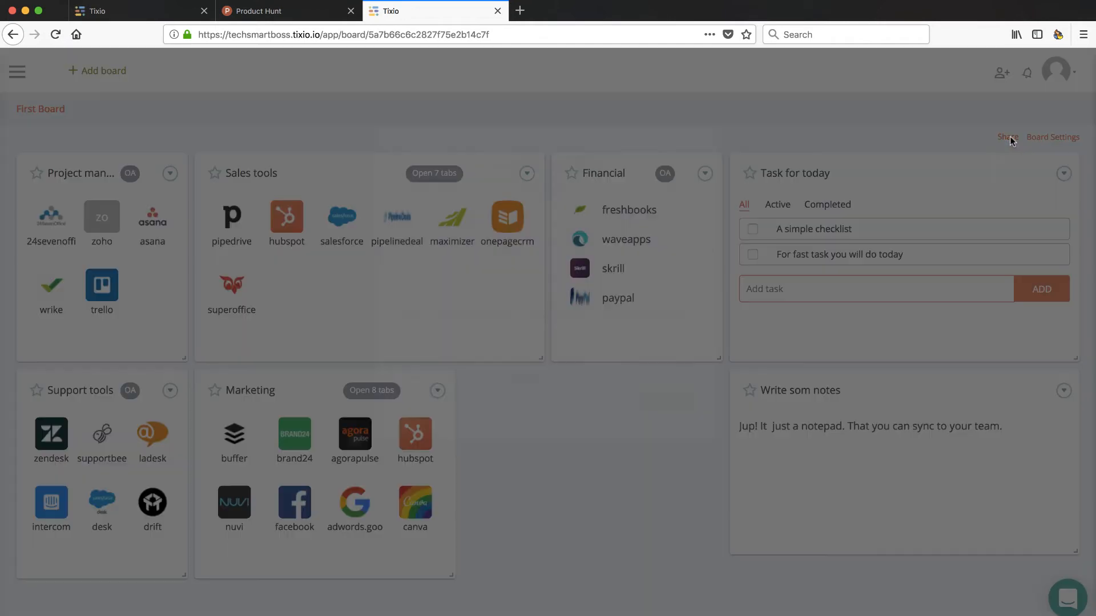
click(1007, 137)
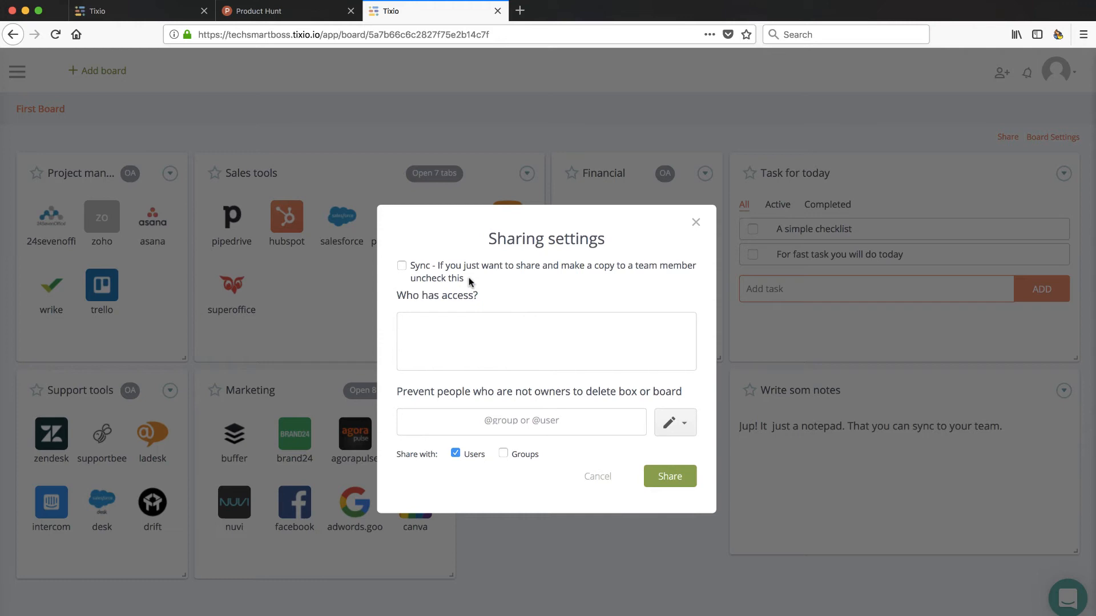
mouse_move(433, 327)
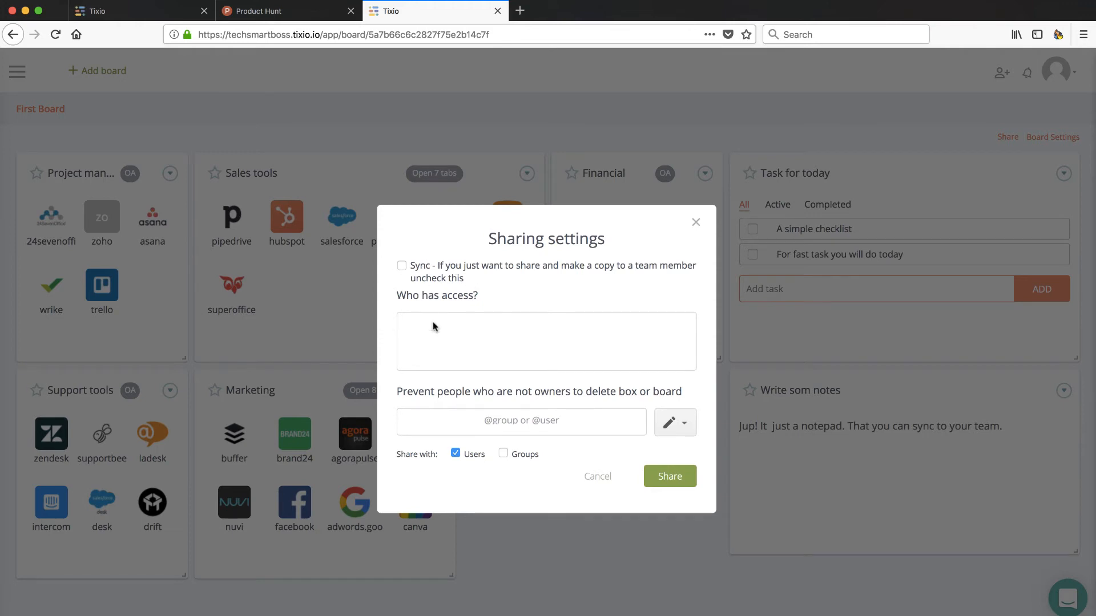
mouse_move(514, 465)
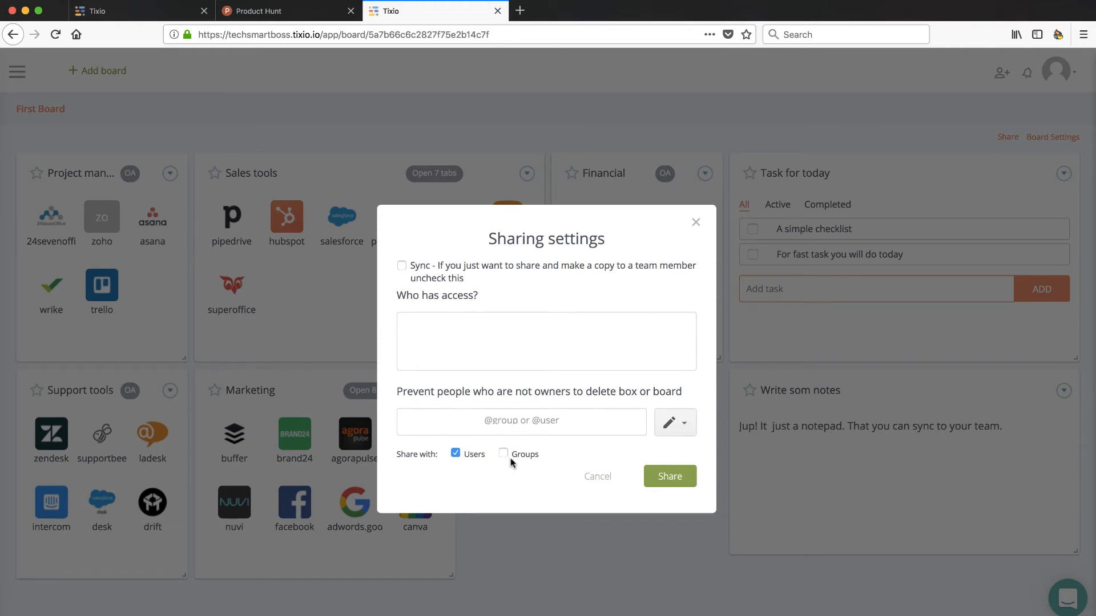
mouse_move(698, 234)
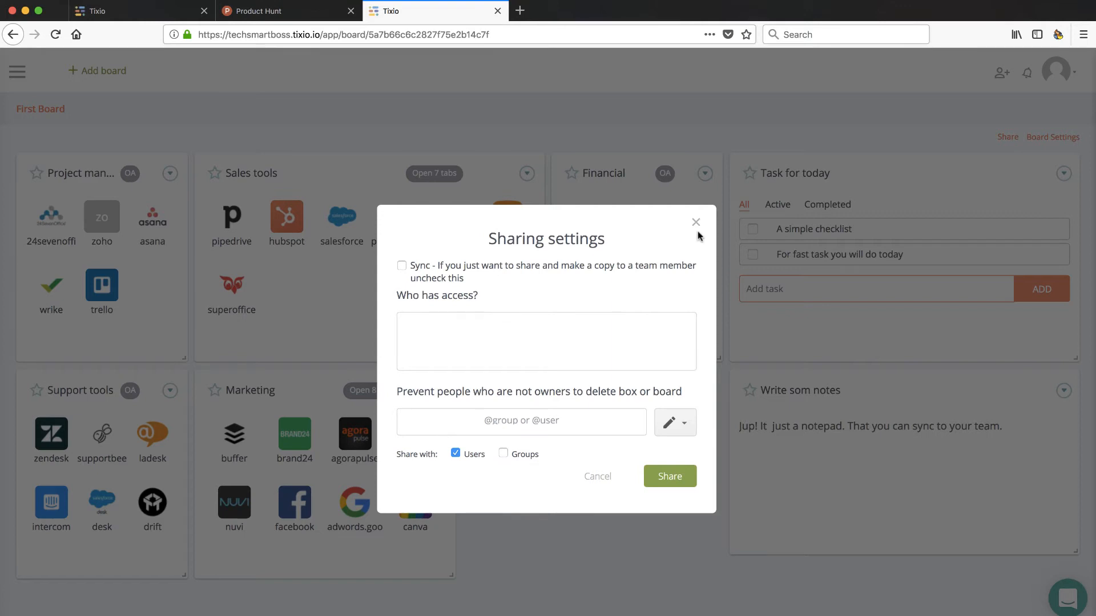
click(696, 223)
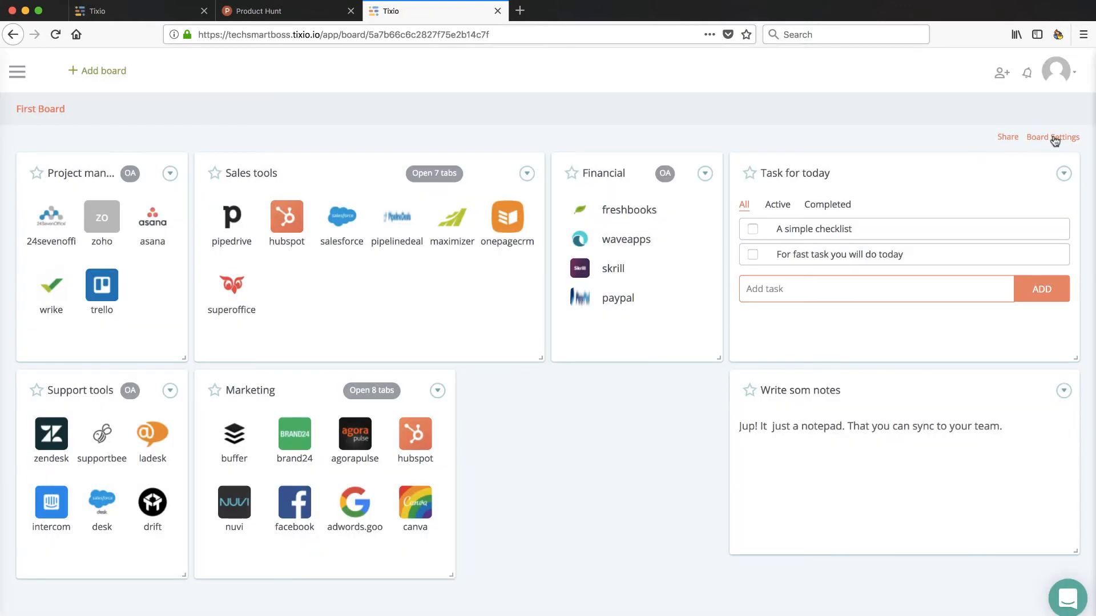
click(1052, 137)
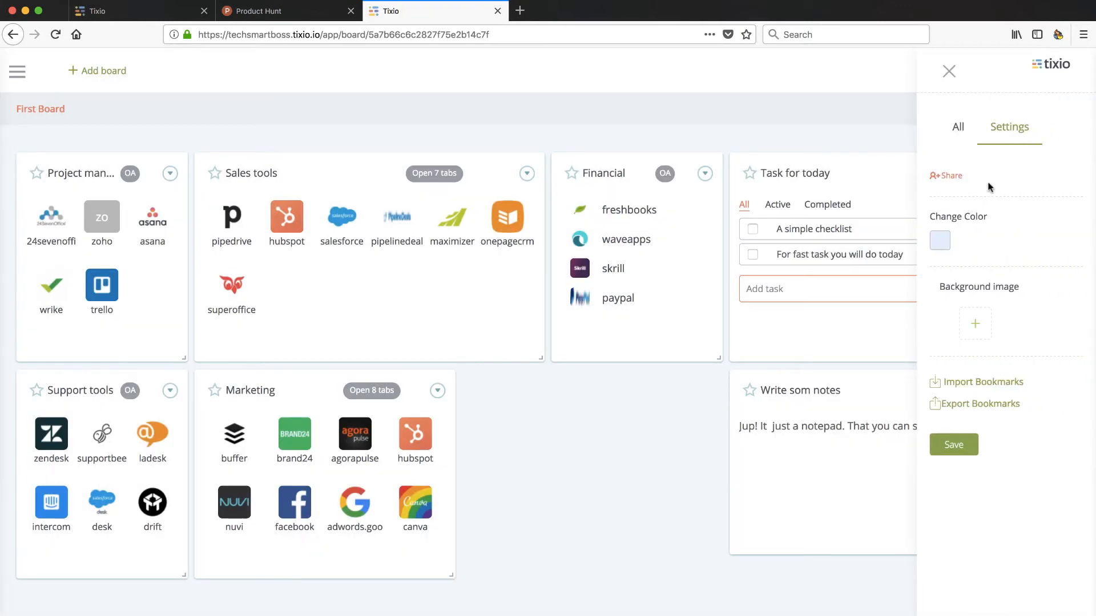
mouse_move(974, 324)
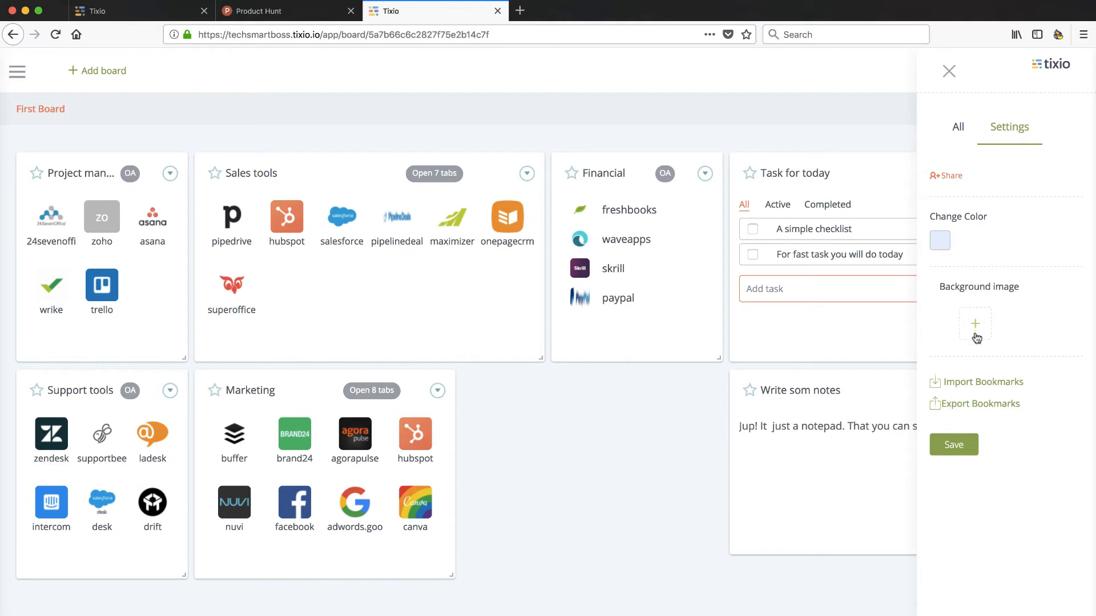
mouse_move(961, 386)
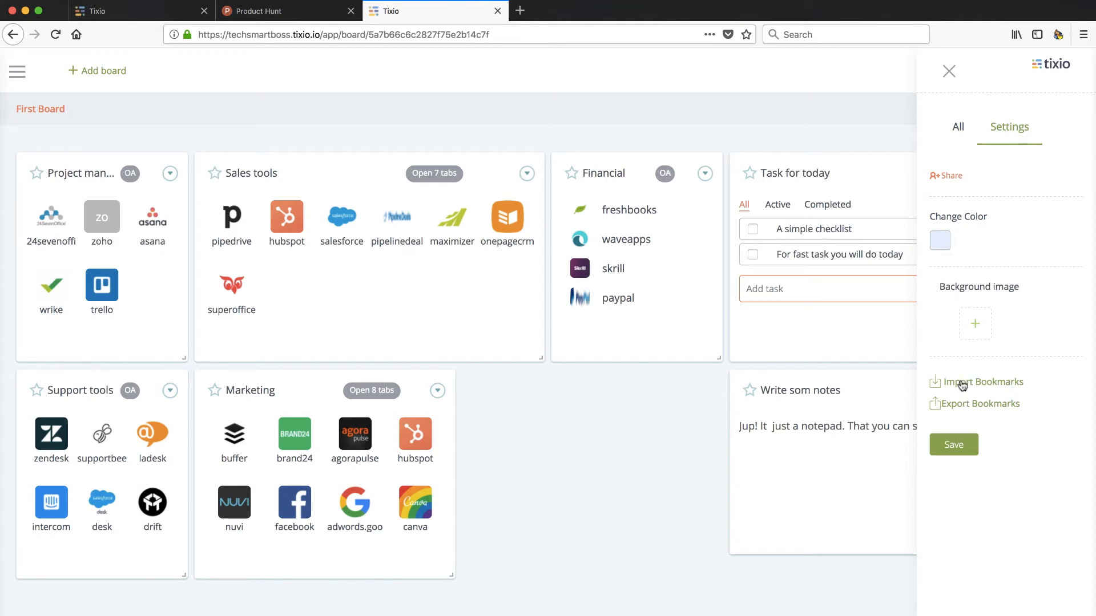
click(957, 127)
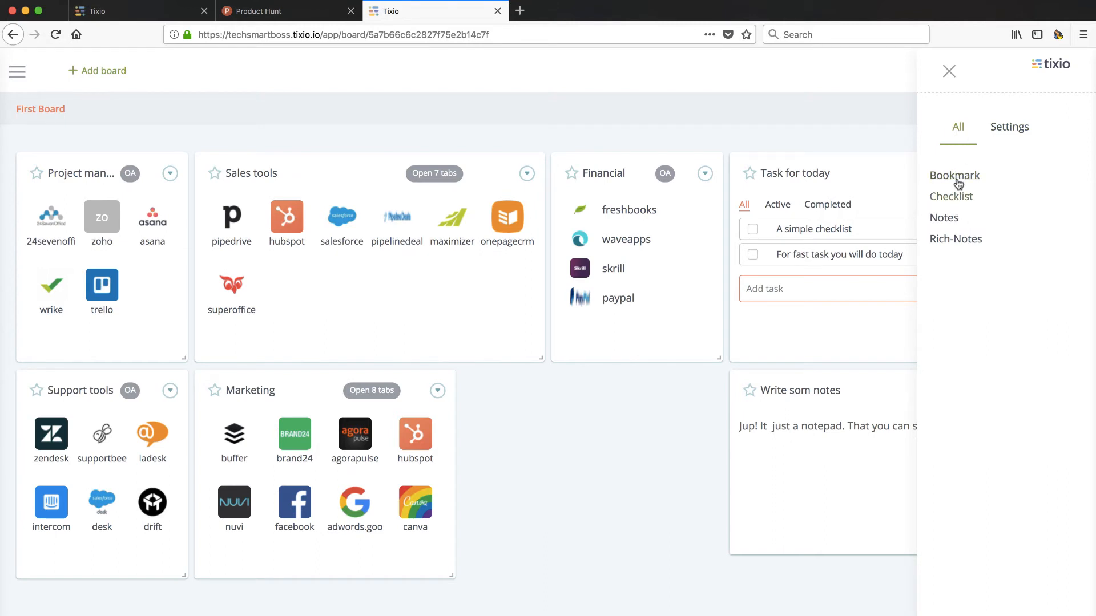
mouse_move(902, 253)
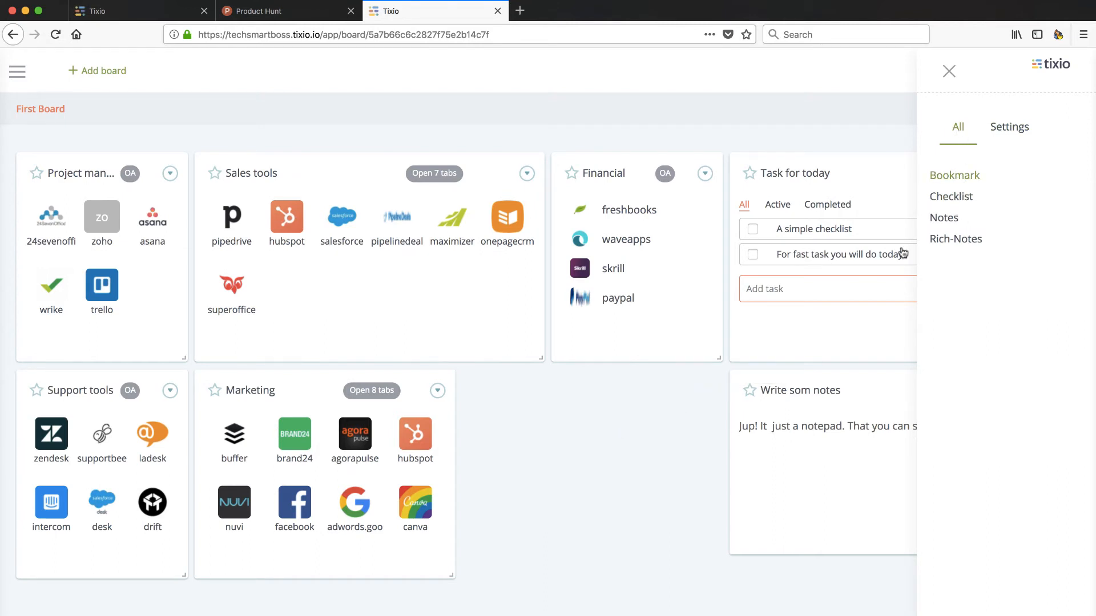
click(1009, 127)
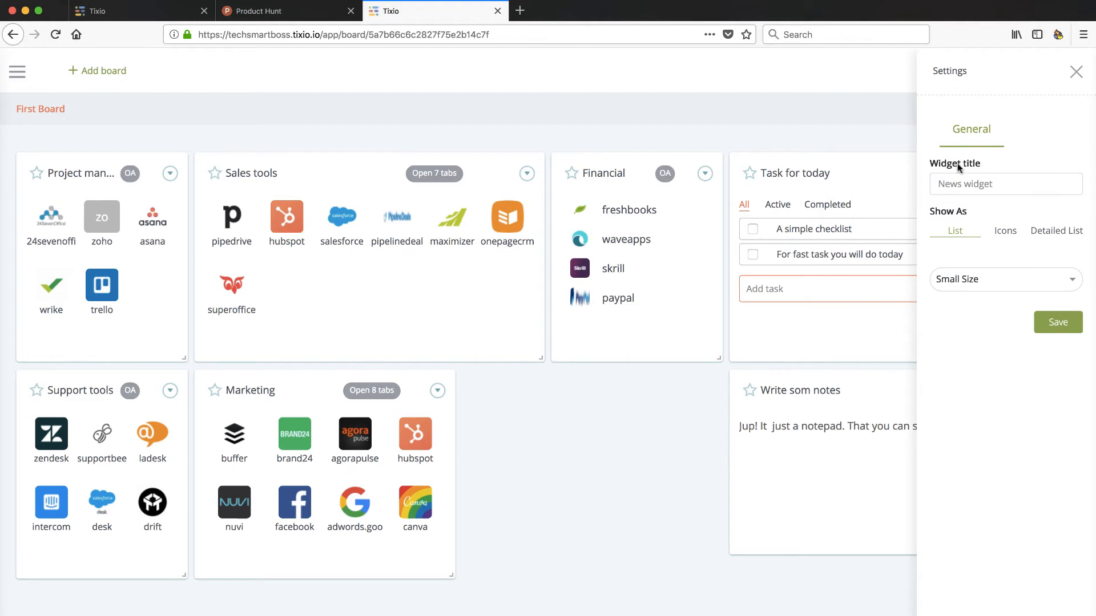
click(1075, 71)
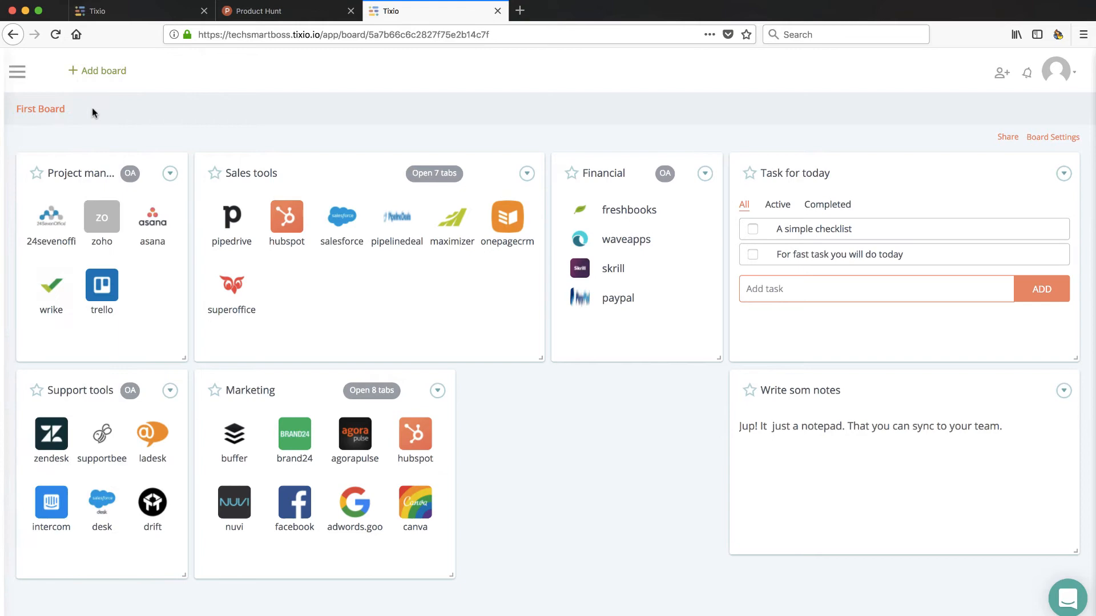
click(96, 71)
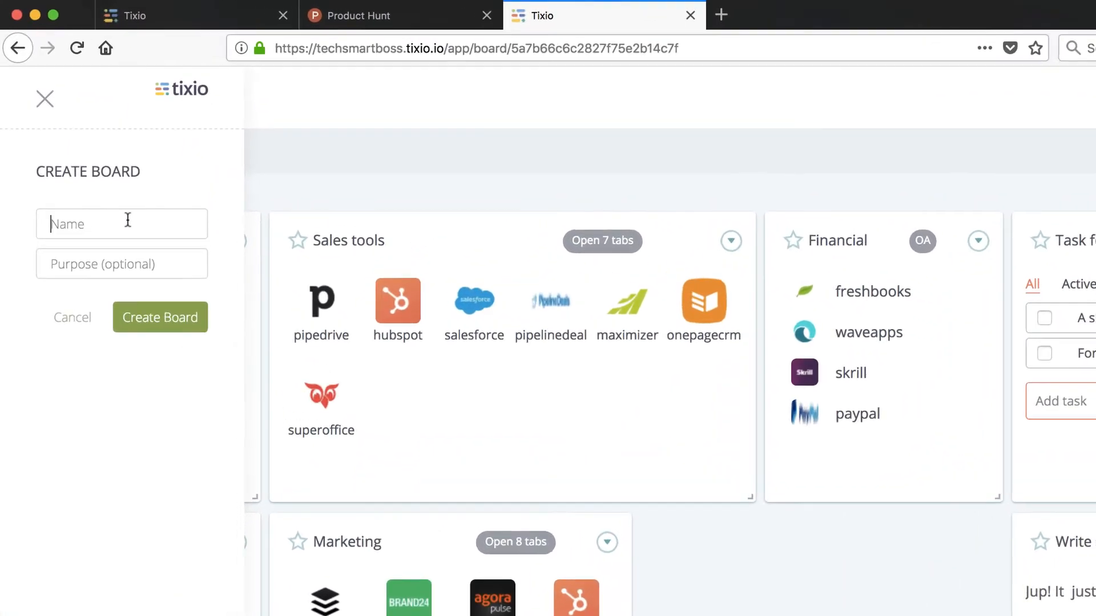
text(Podcast Pos)
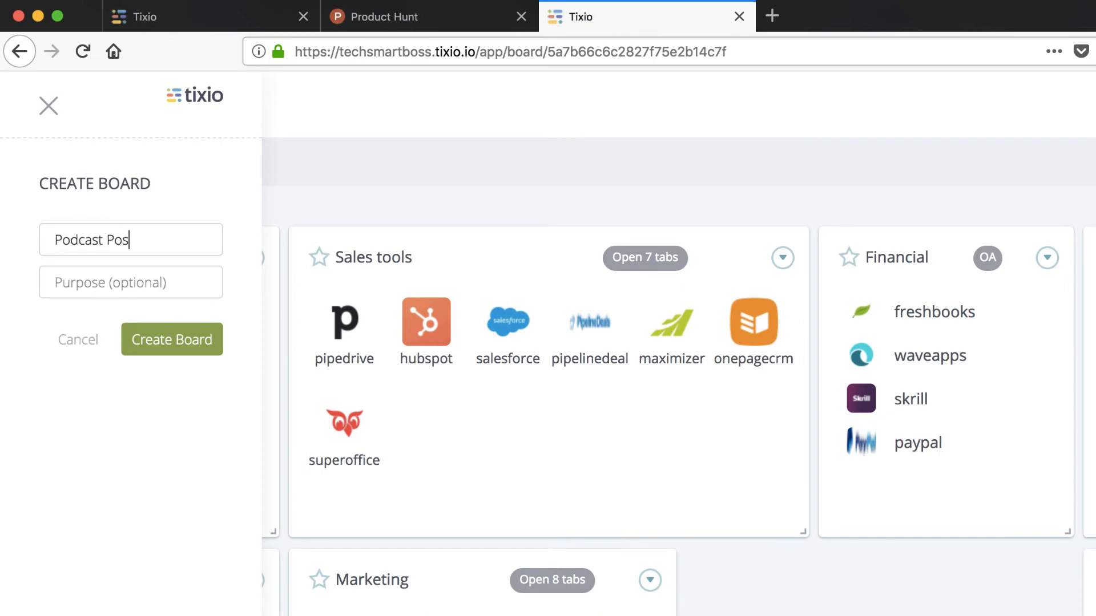
text(All the)
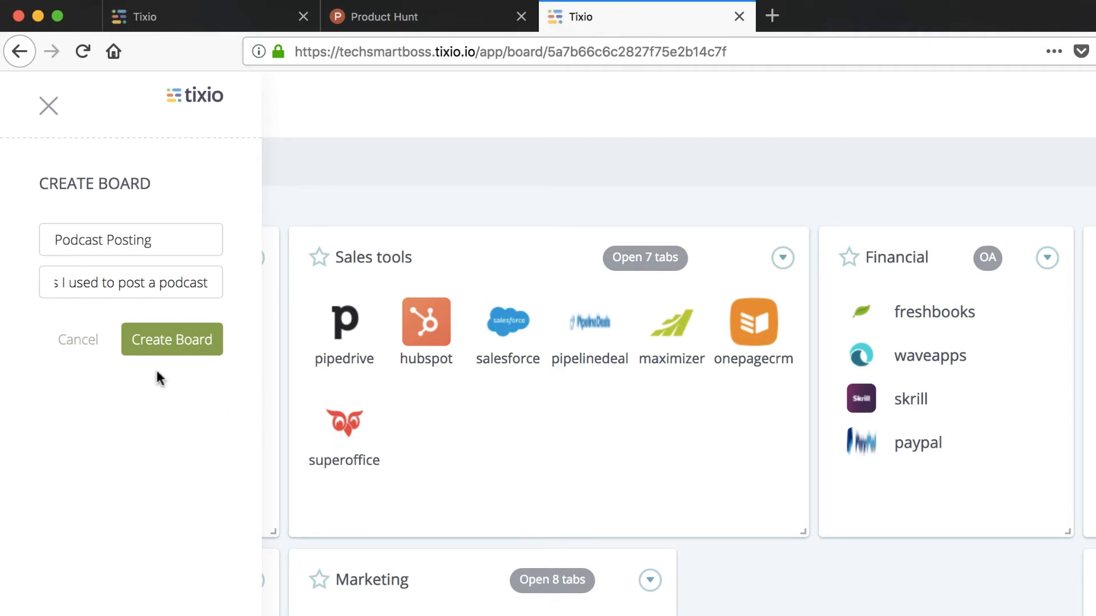
mouse_move(178, 345)
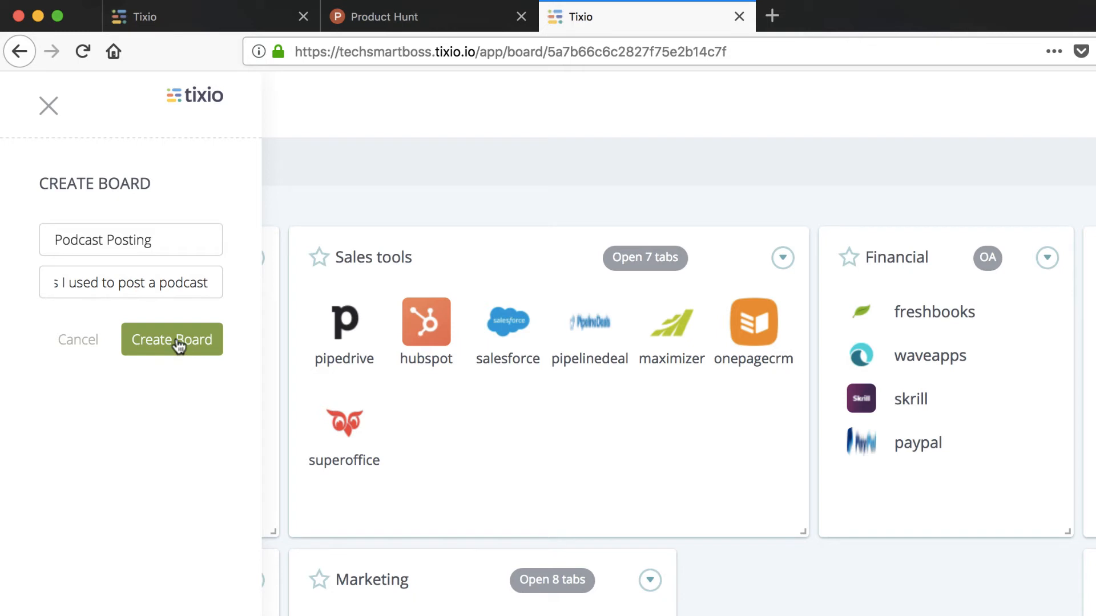
mouse_move(141, 233)
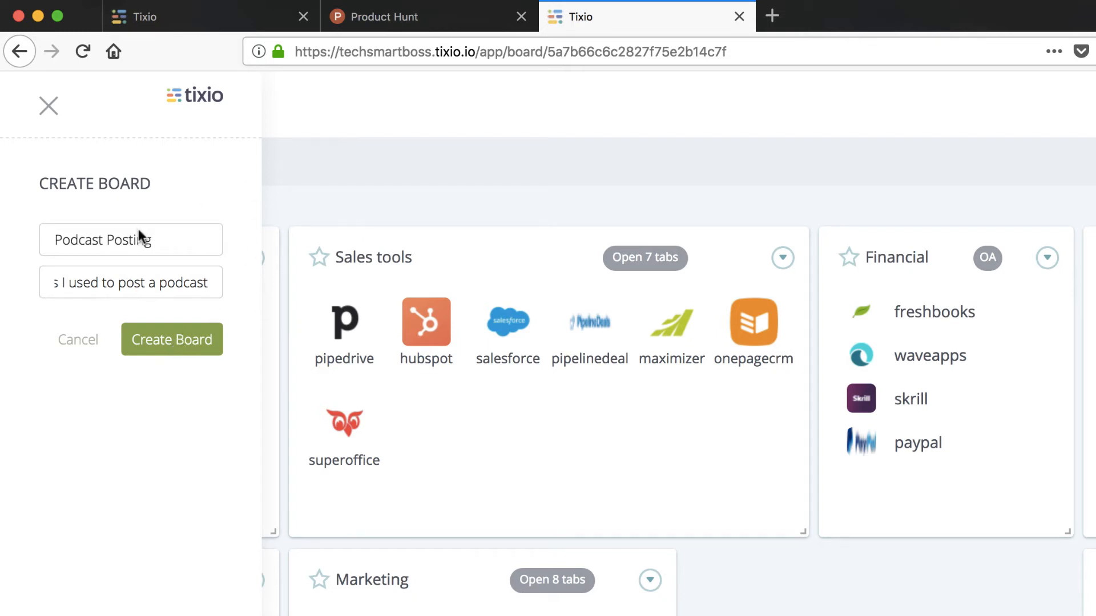
mouse_move(172, 345)
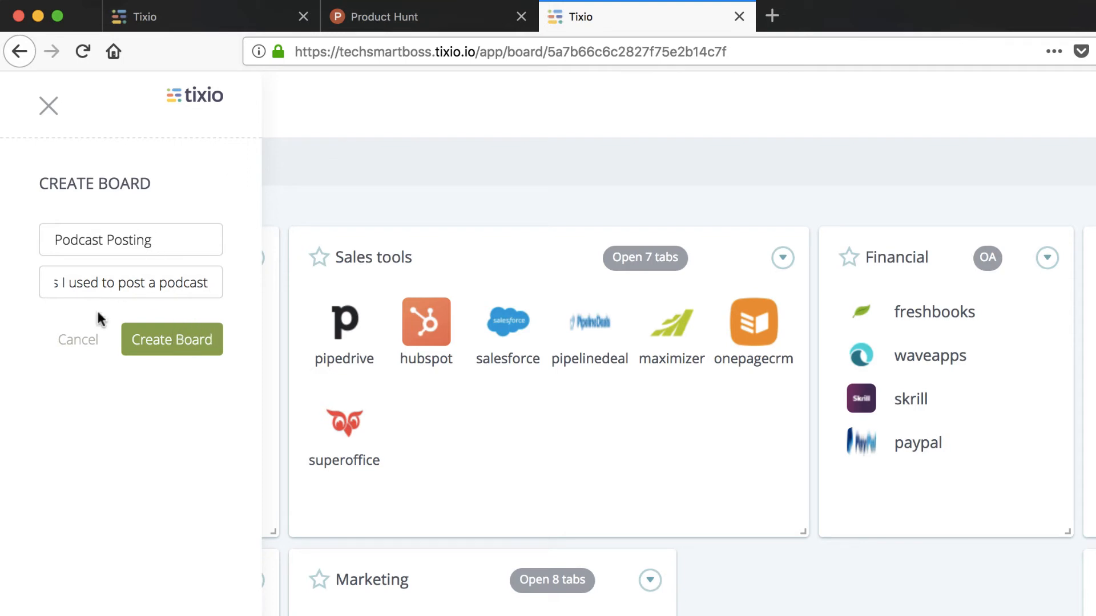
triple_click(130, 283)
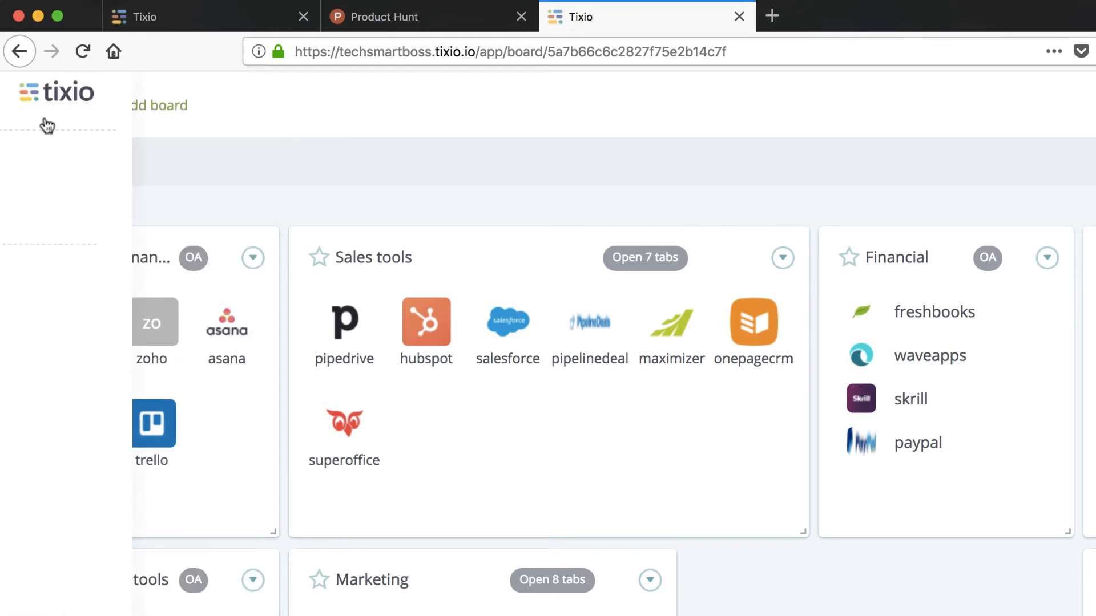
Start a new board and name it Podcast, leaving the purpose empty
click(56, 90)
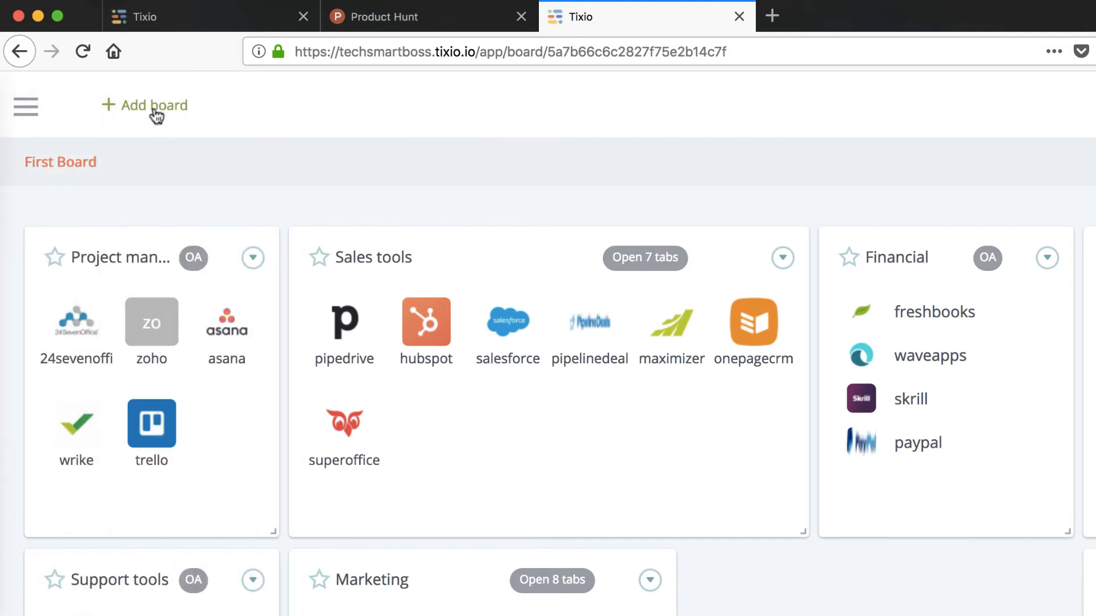
click(150, 105)
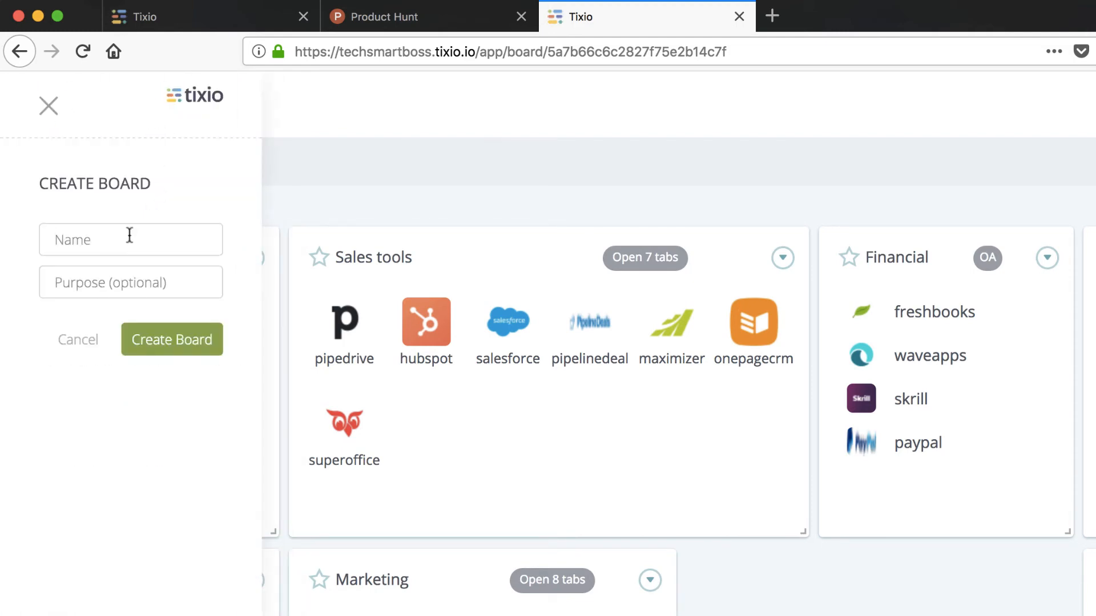
text(Pod)
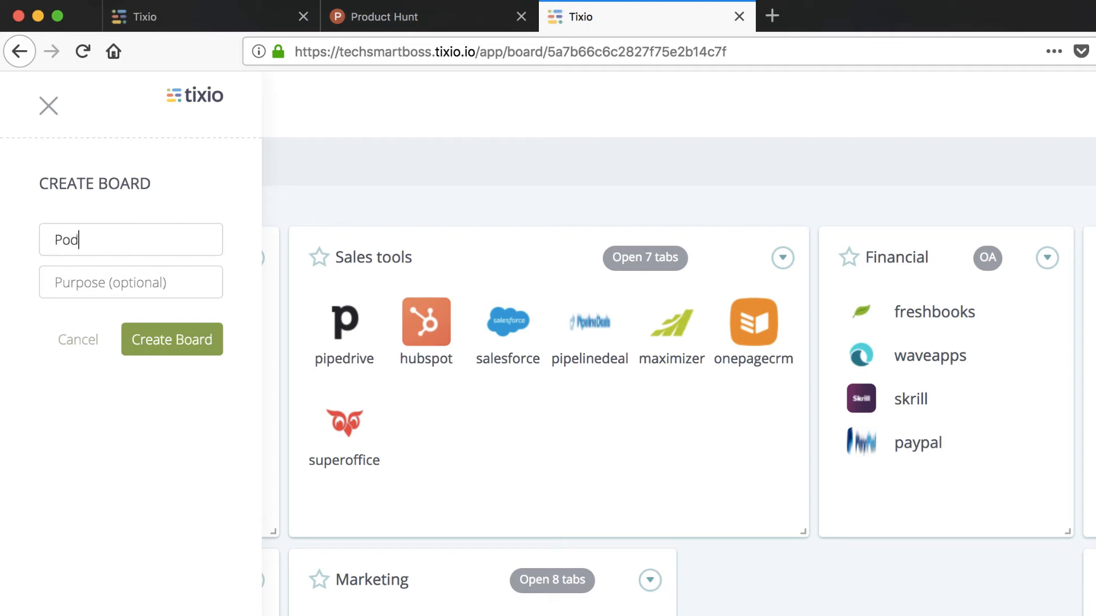
text(cast)
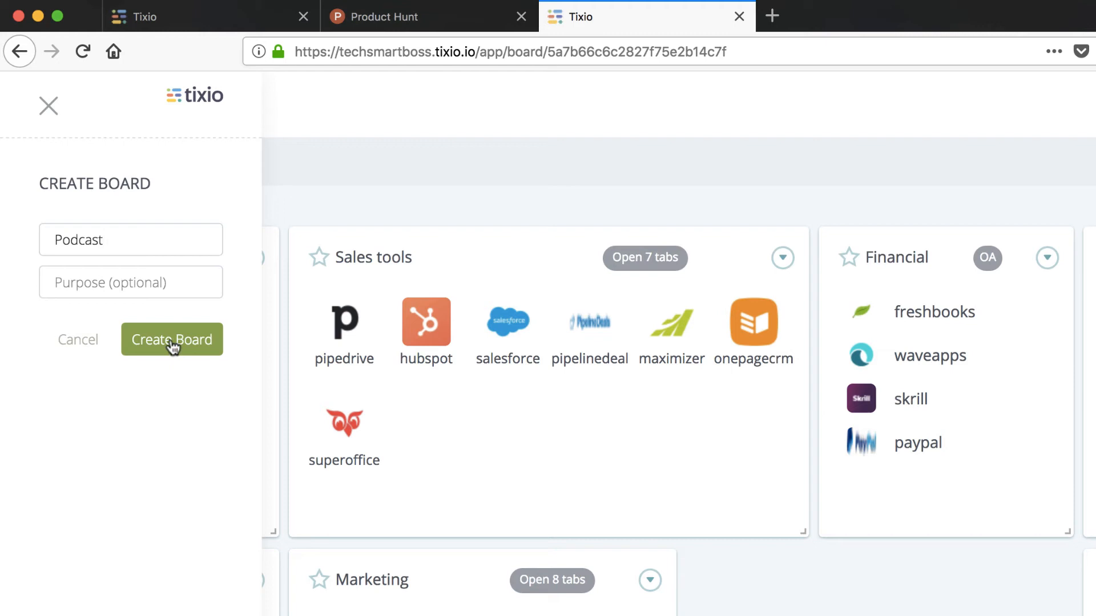
mouse_move(154, 348)
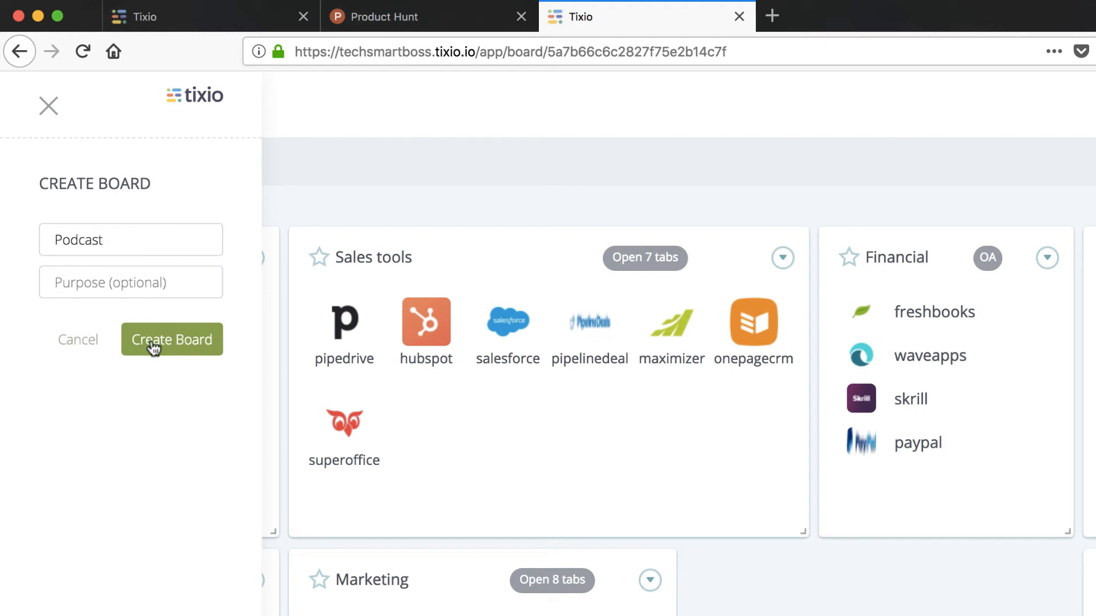
mouse_move(165, 364)
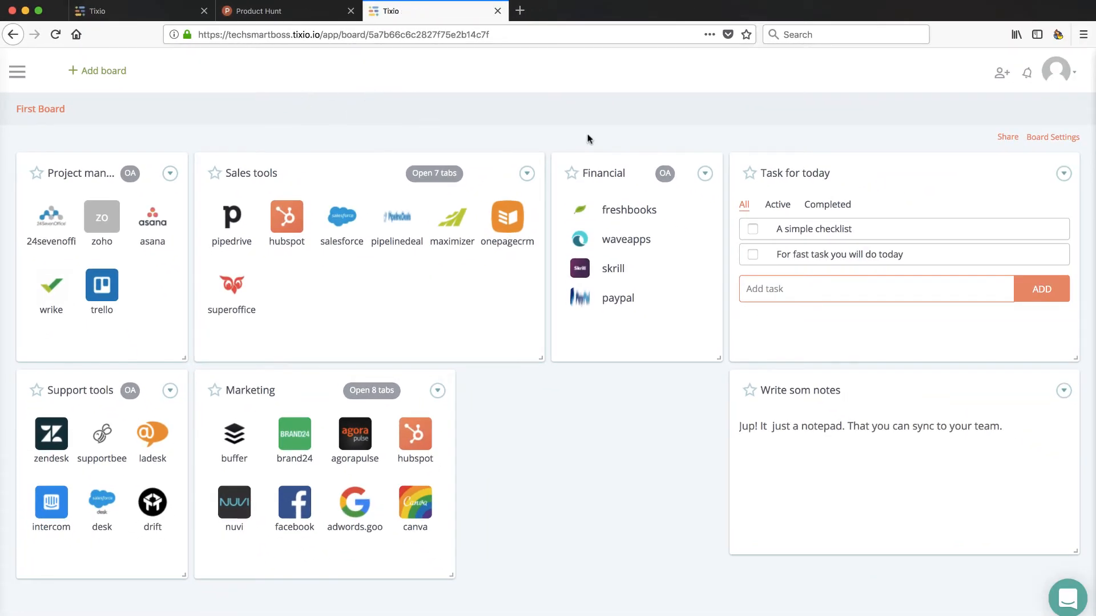
Submit the Podcast board form and return to First Board with its tool boxes, checklist and notes
click(1056, 71)
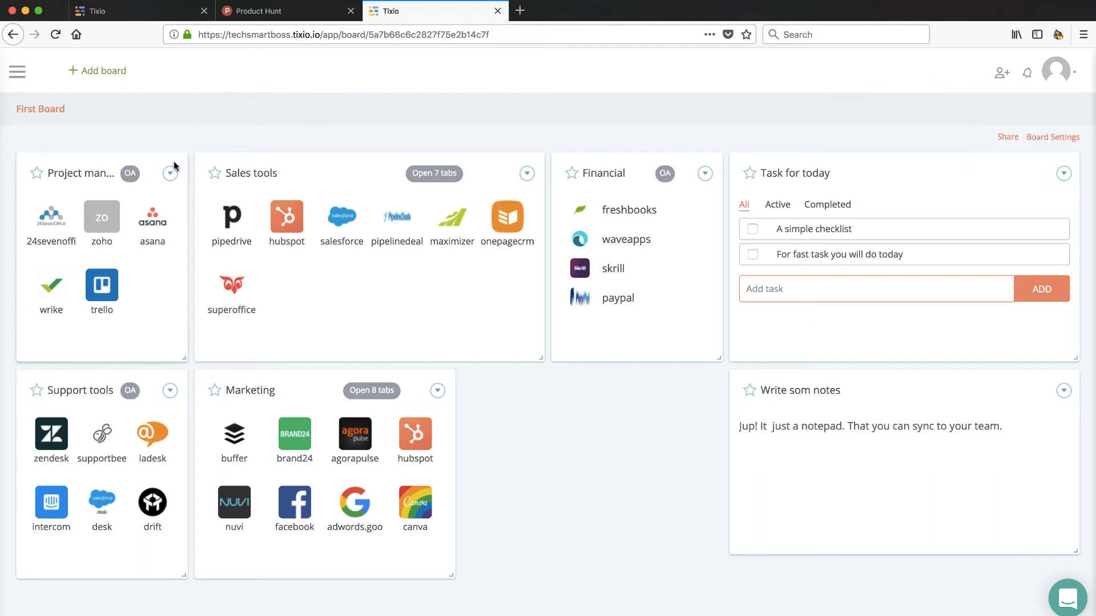
mouse_move(105, 128)
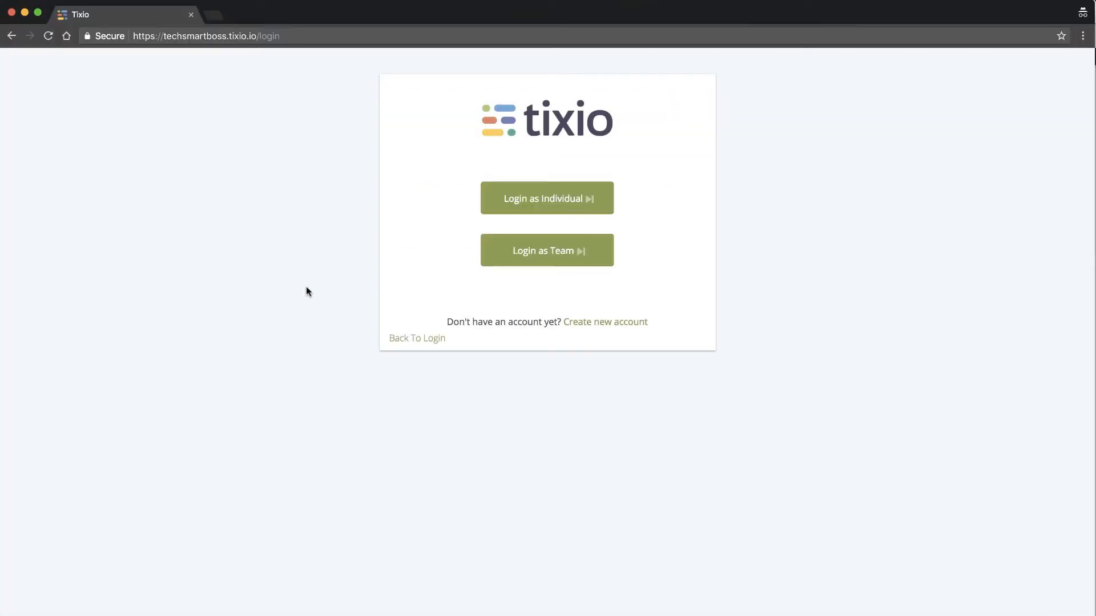
mouse_move(295, 295)
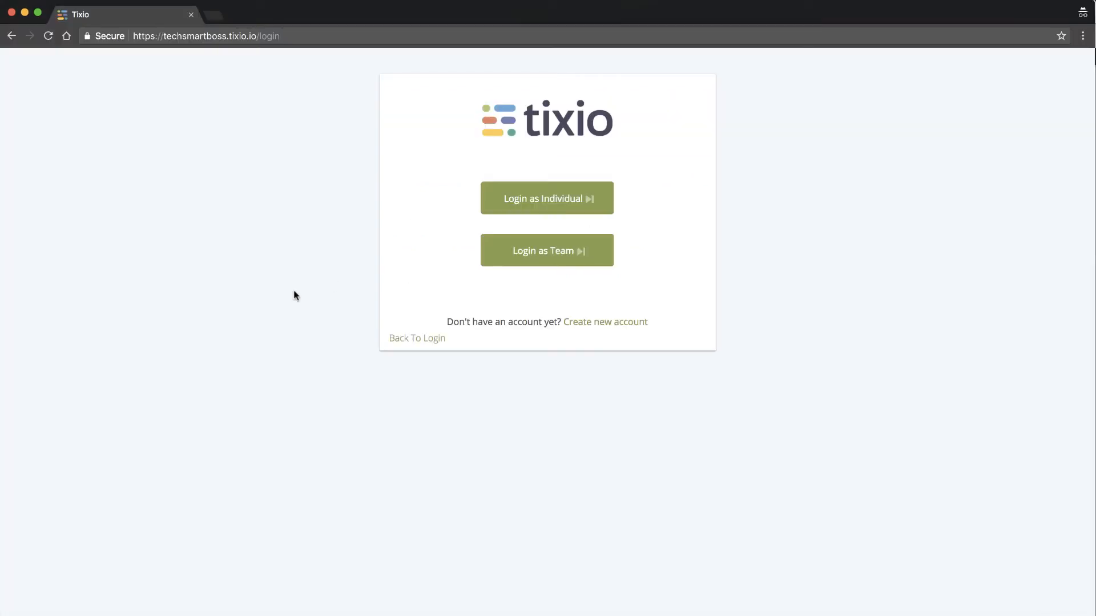
click(547, 250)
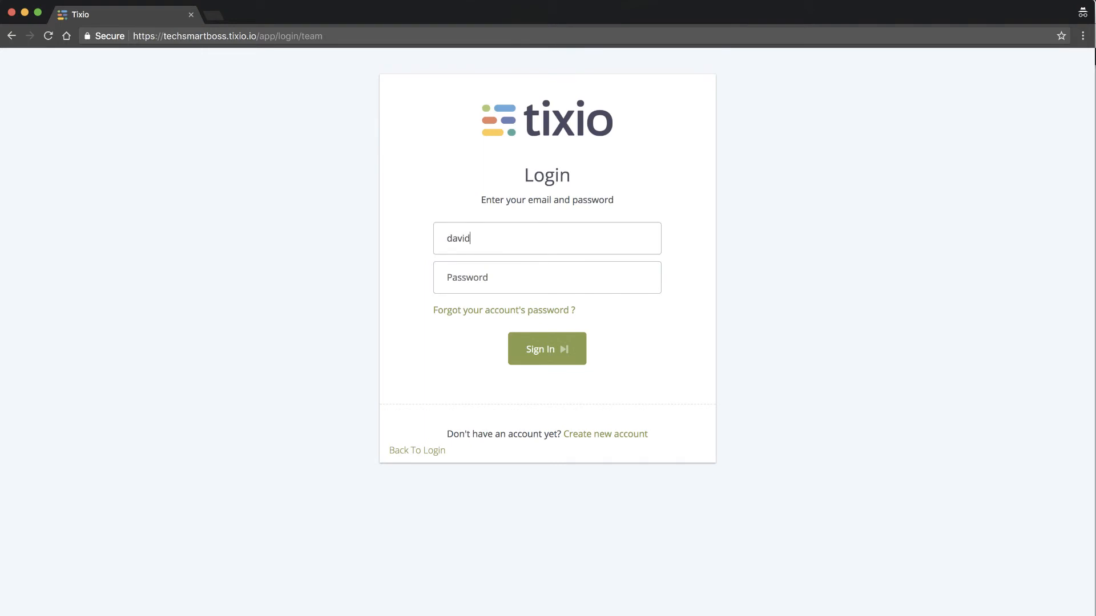
text(@techsmart)
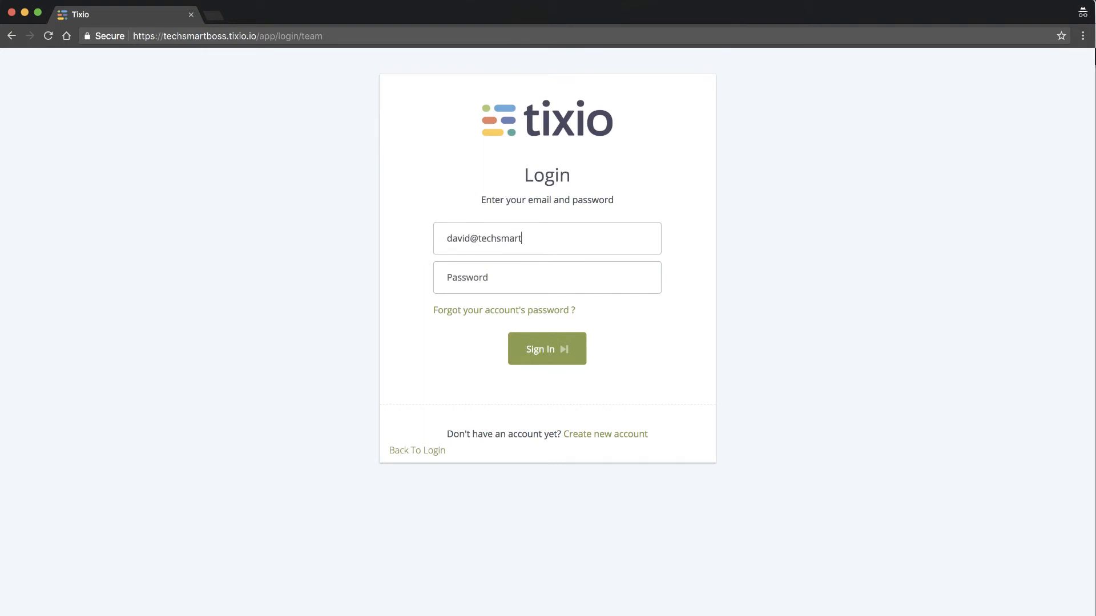
text(boss.com)
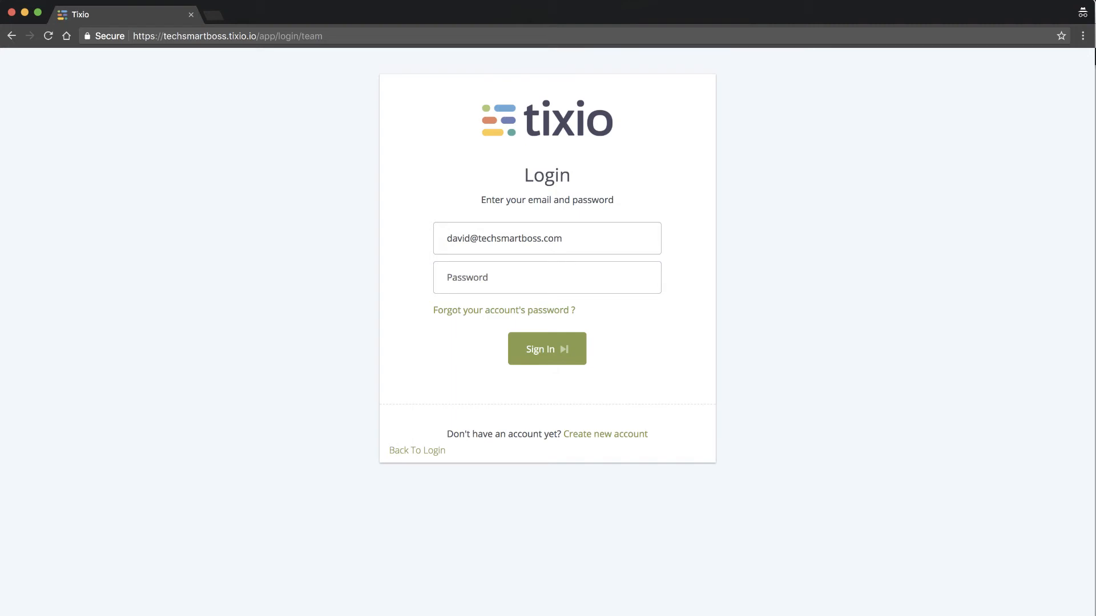
text(•)
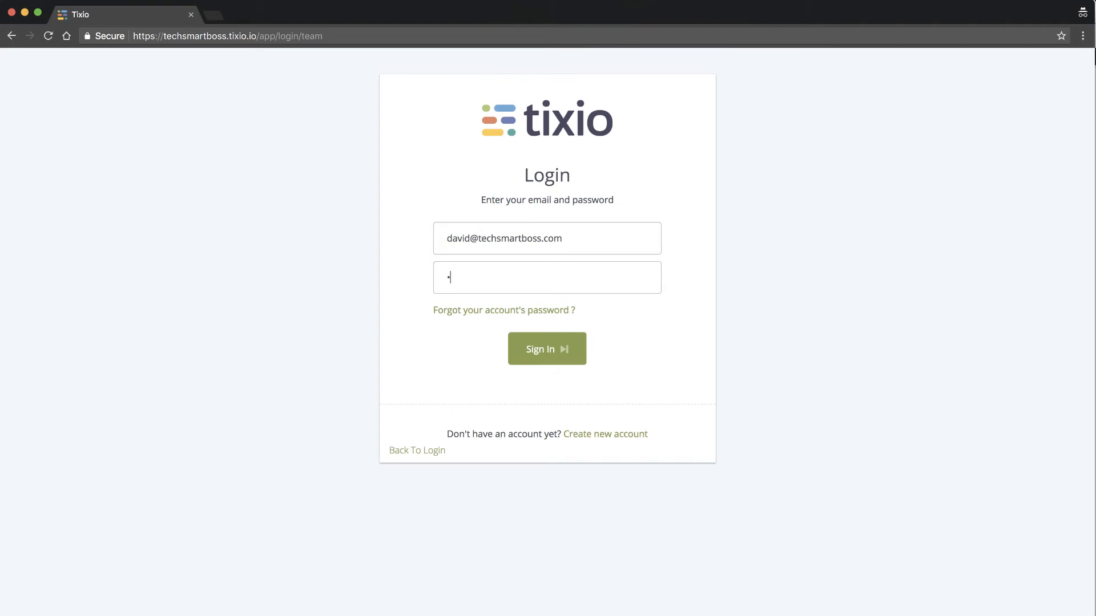
text(password)
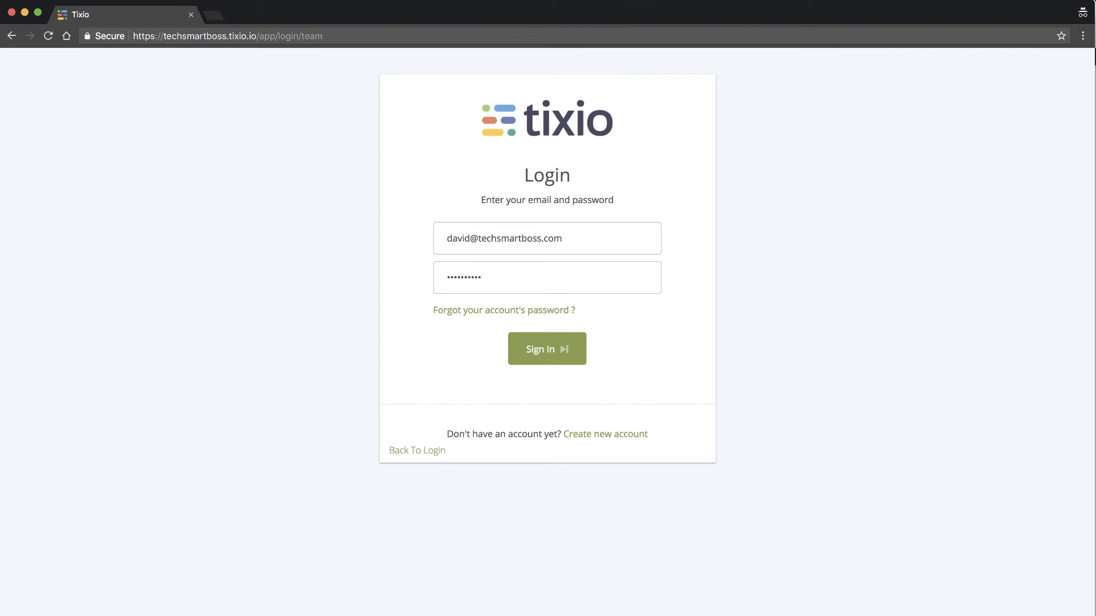
click(547, 349)
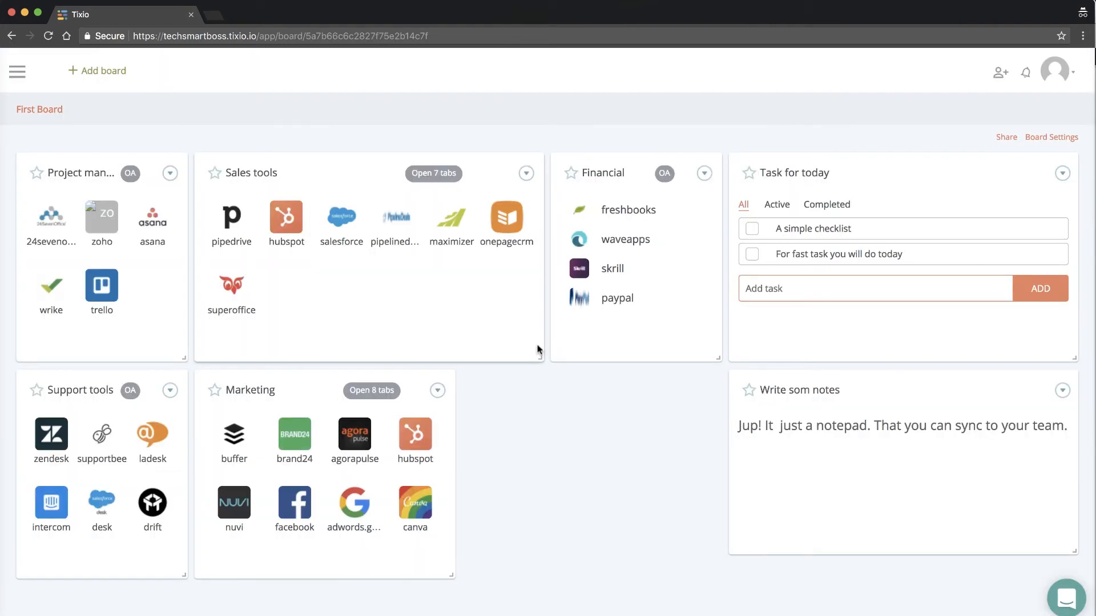
mouse_move(96, 118)
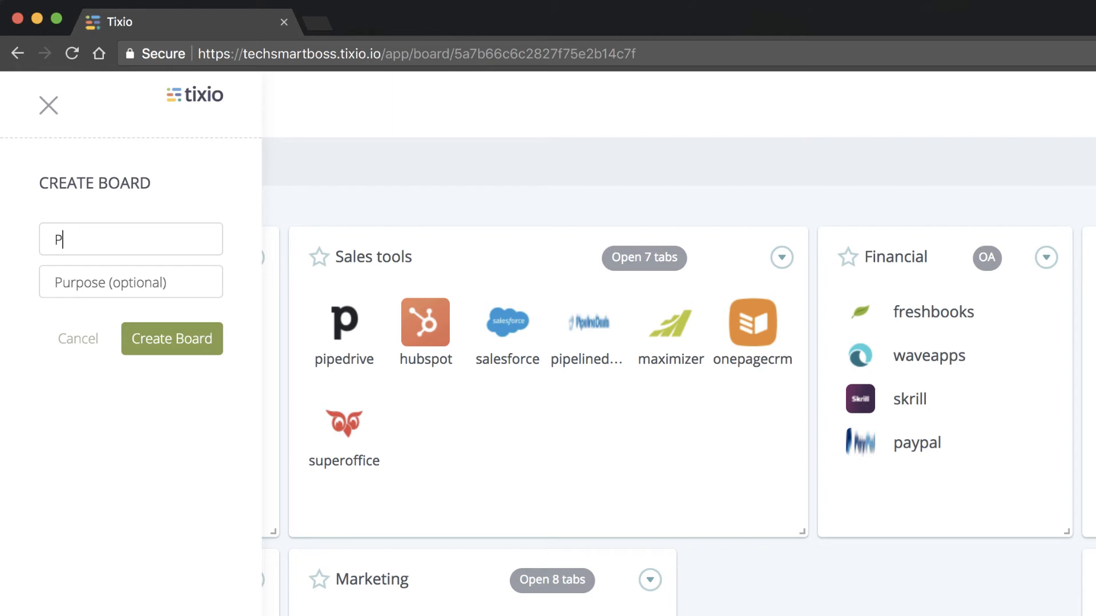
Create a new board named Podcast
text(odcast)
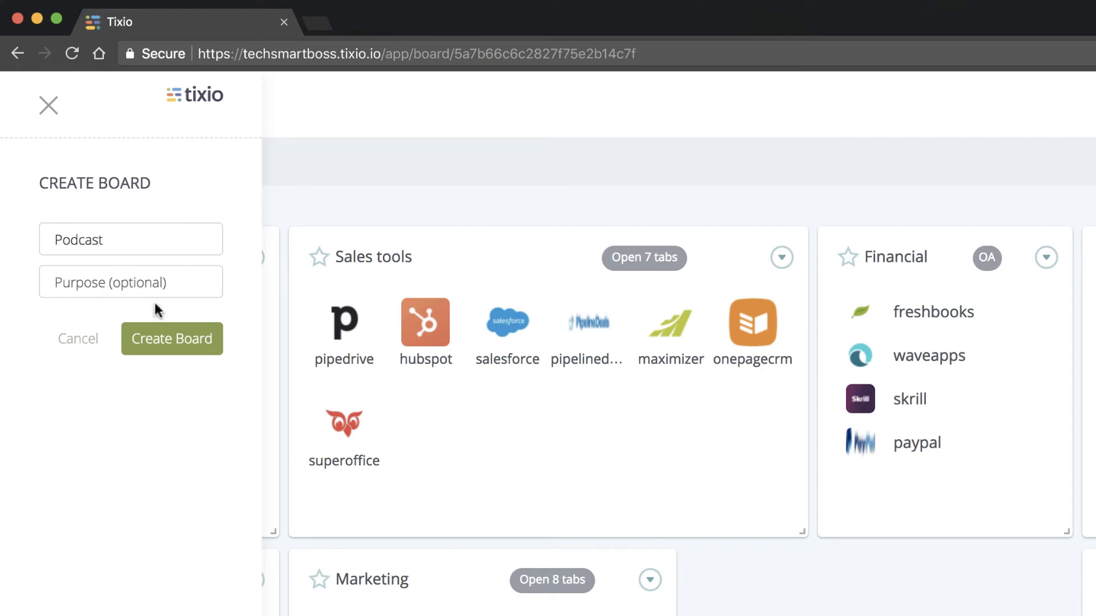
click(171, 338)
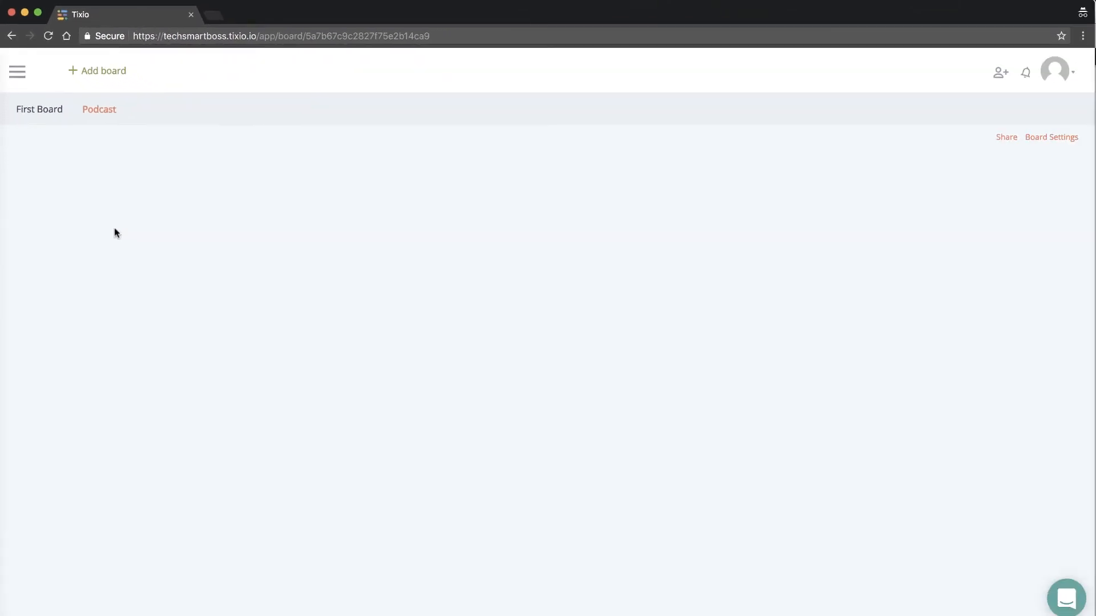
mouse_move(162, 55)
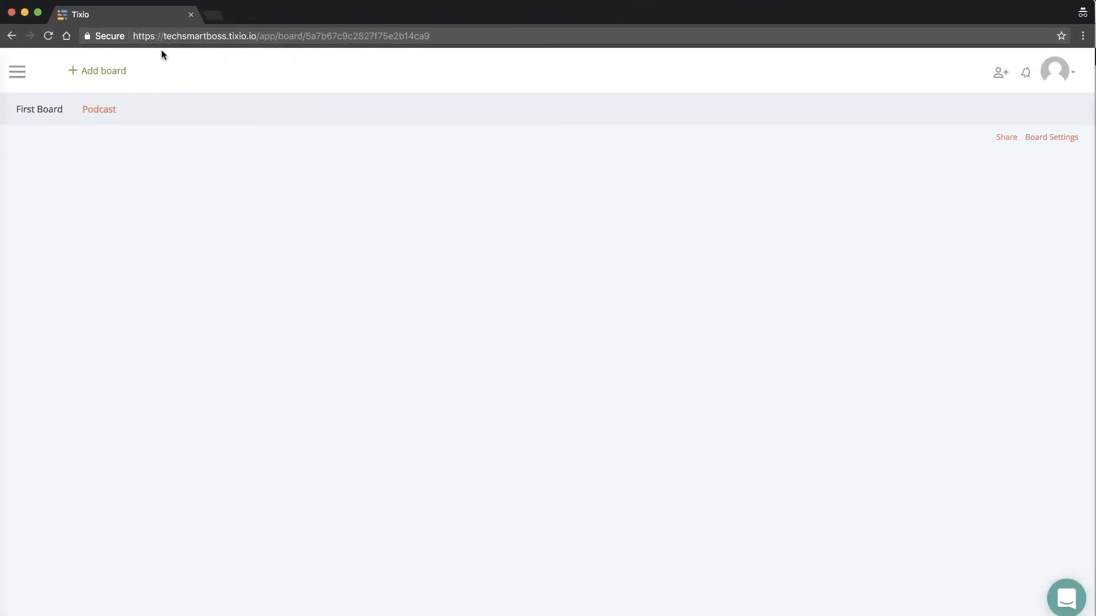
mouse_move(155, 153)
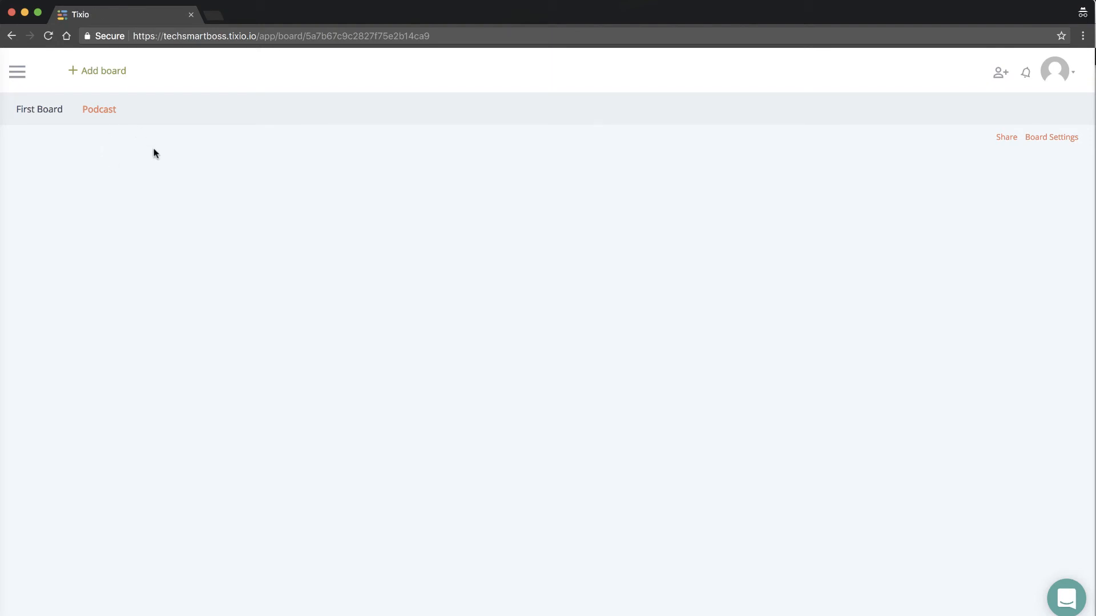
mouse_move(500, 332)
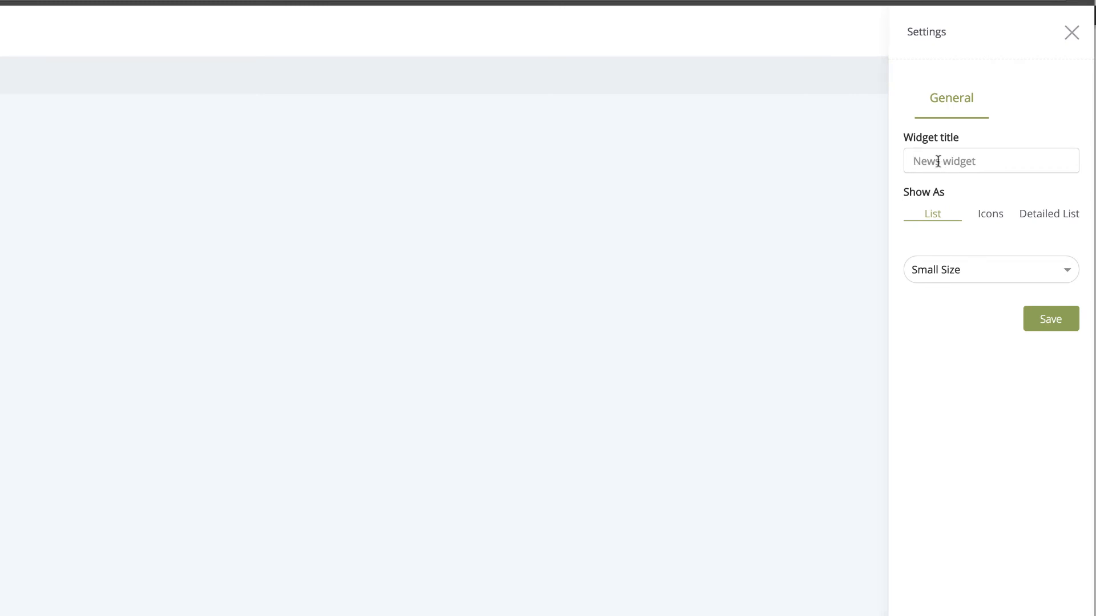
Save a new bookmarks widget titled Podcasting Tools on the Podcast board
text(Sou)
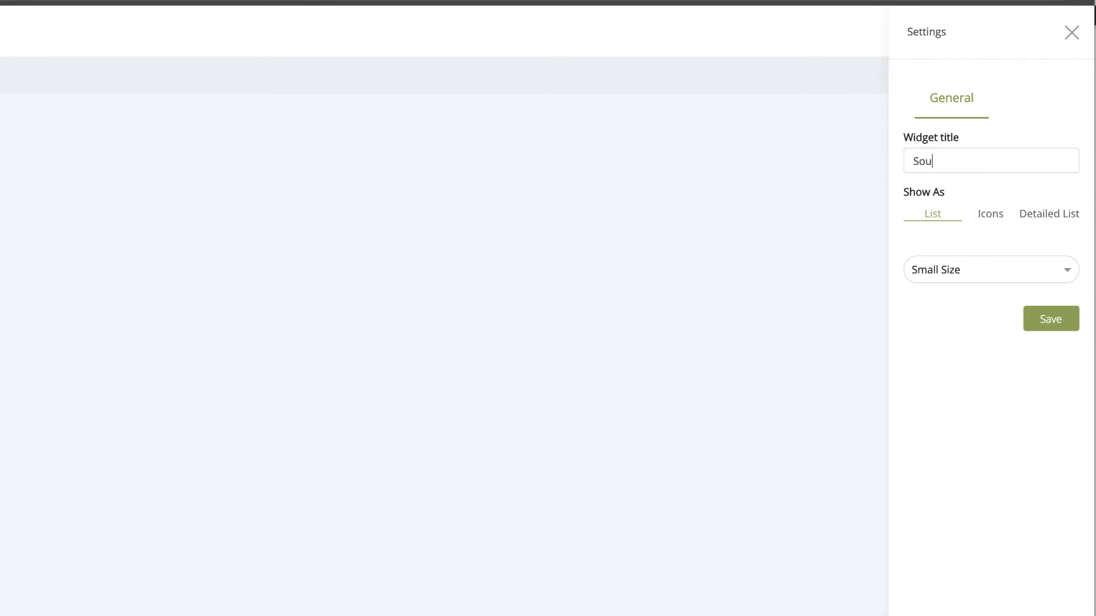
text(Podcas)
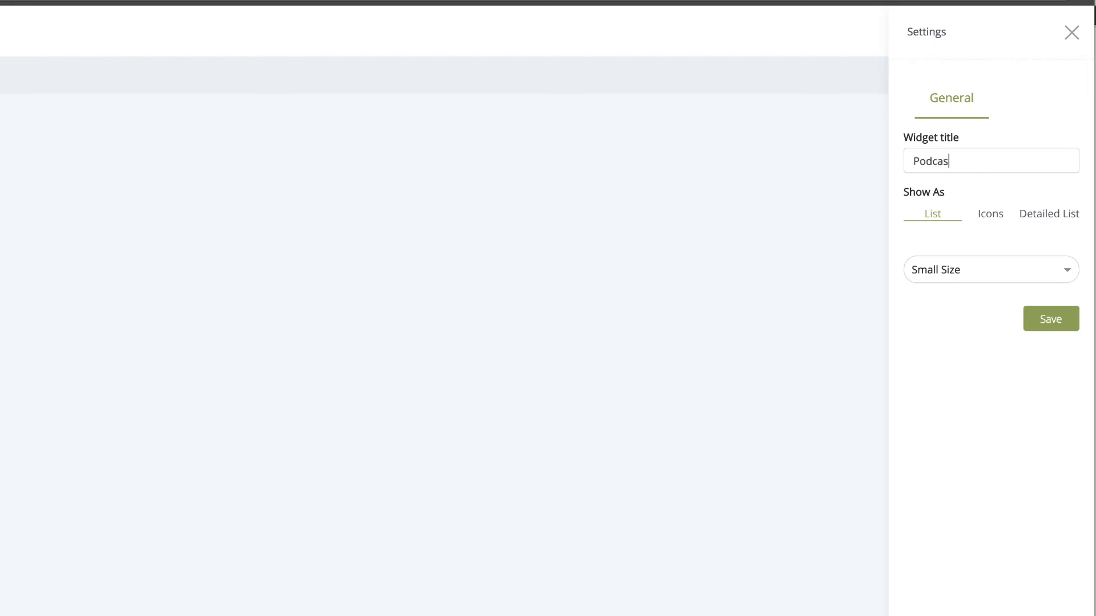
text(ting Tools)
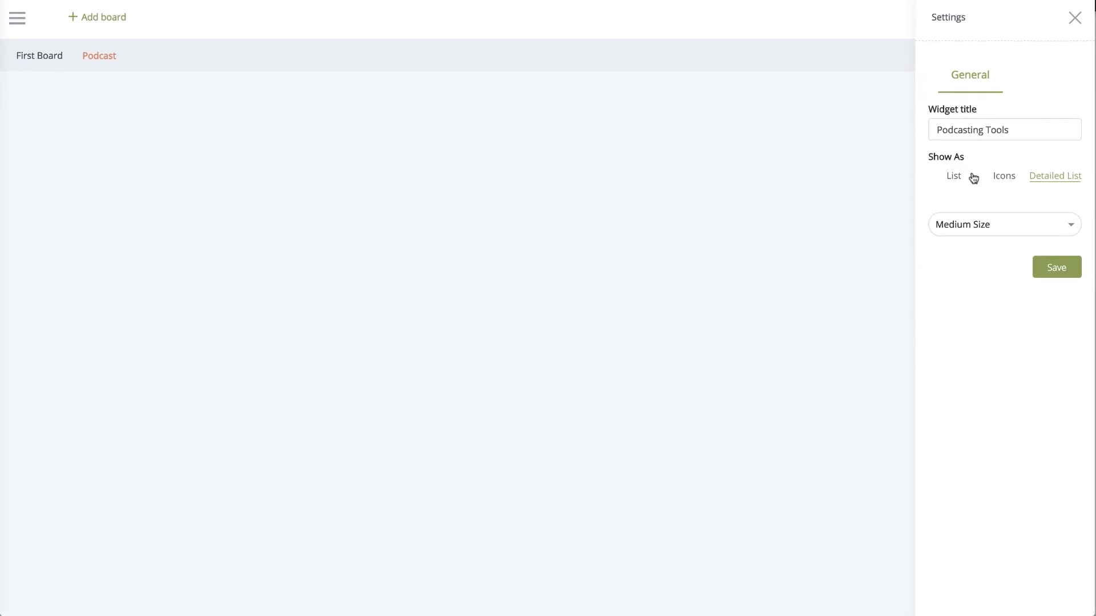
click(1056, 267)
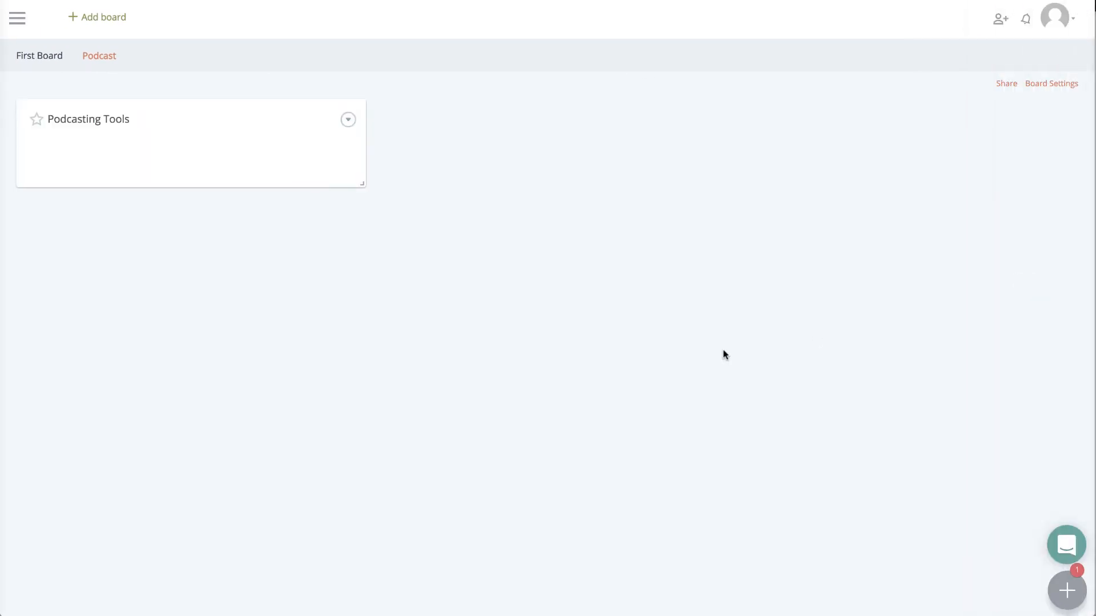
mouse_move(358, 196)
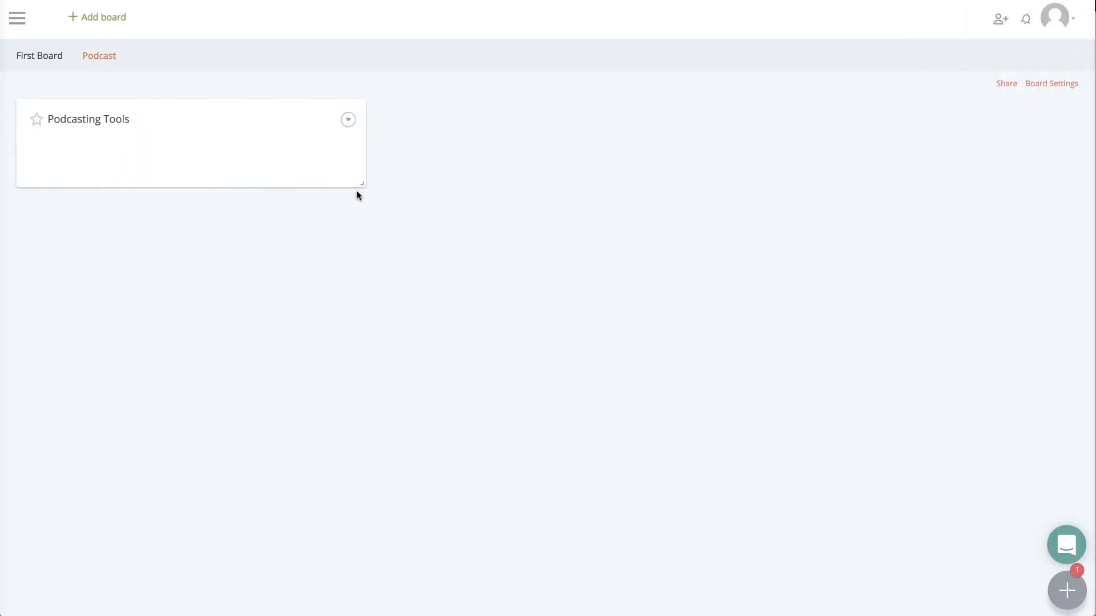
Resize the Podcasting Tools widget taller and bring up its options menu
drag(362, 184, 355, 301)
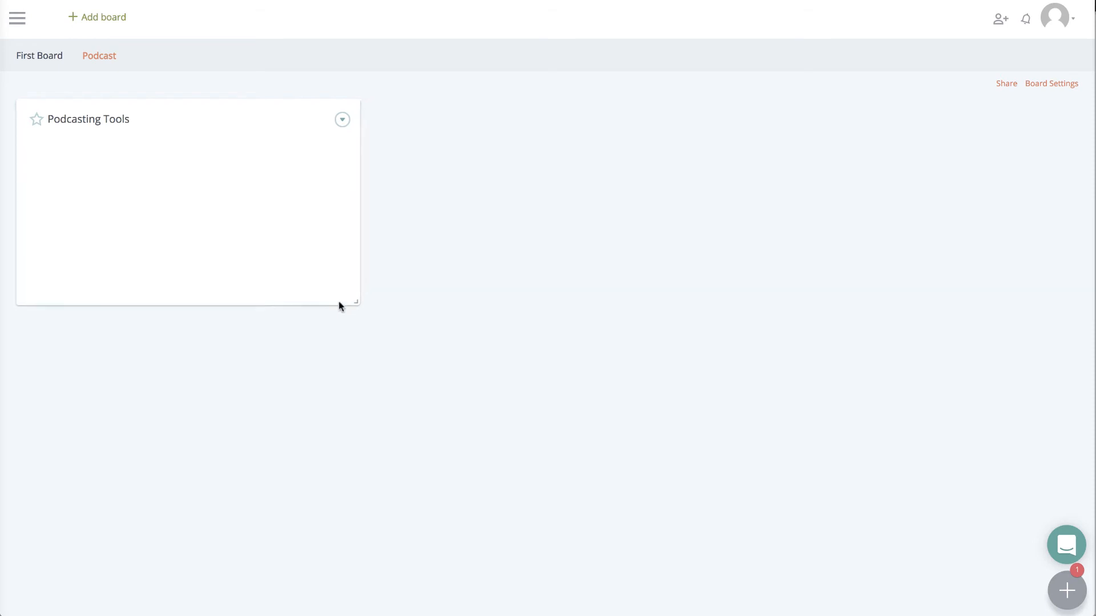
click(341, 120)
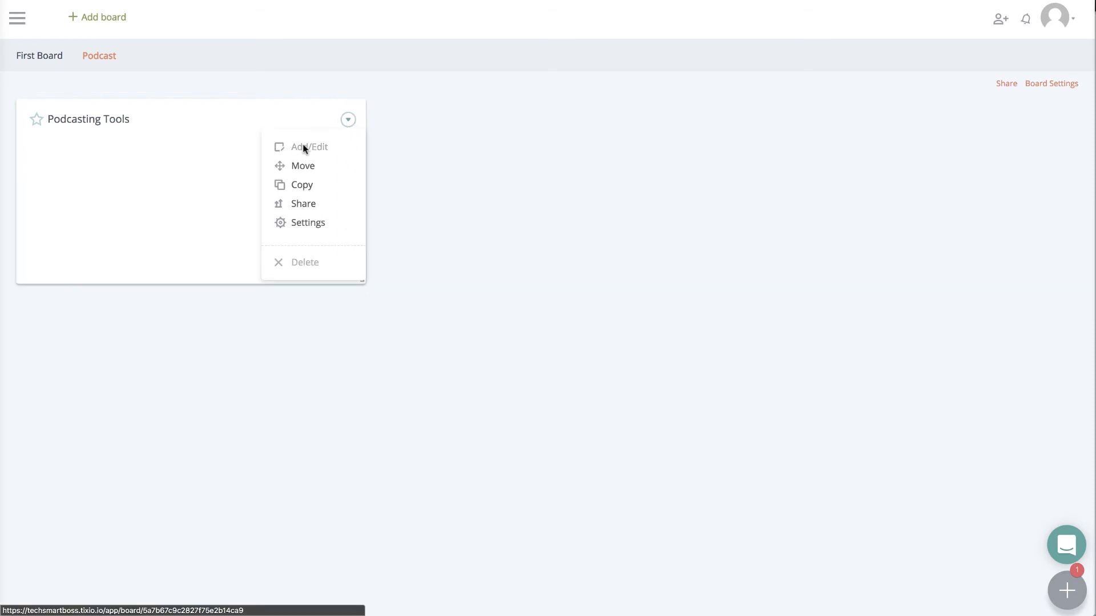
click(309, 147)
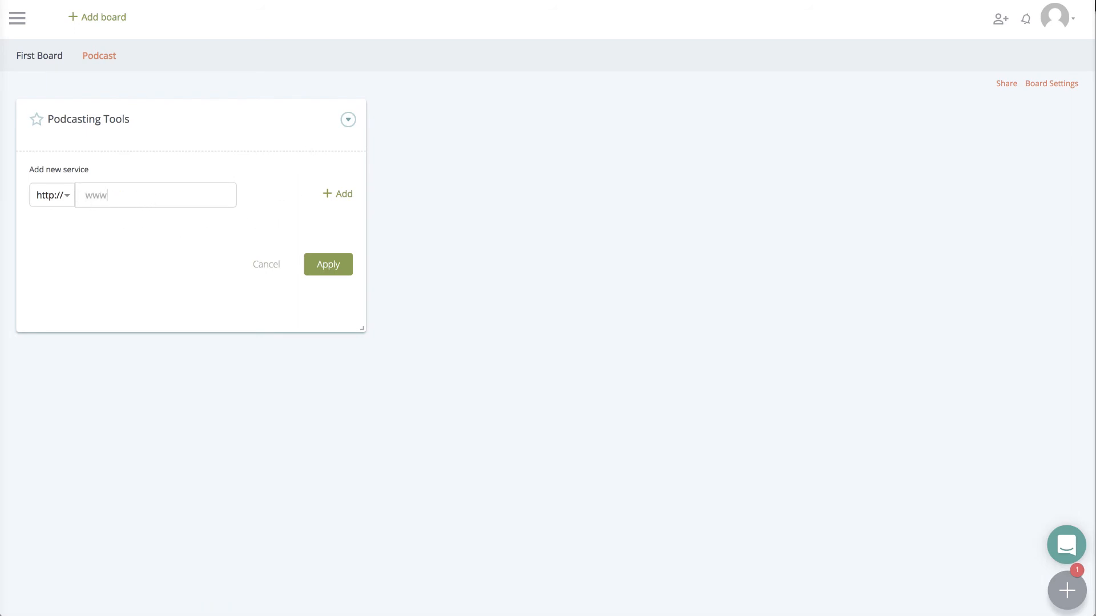
text(www.soundcloud.com/techsmart)
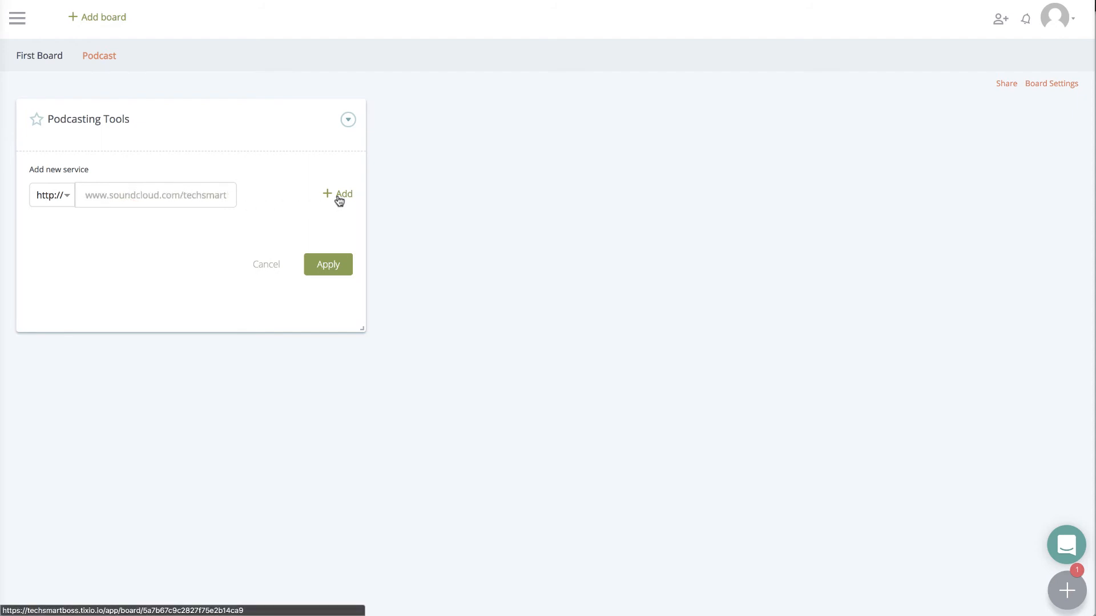
click(337, 194)
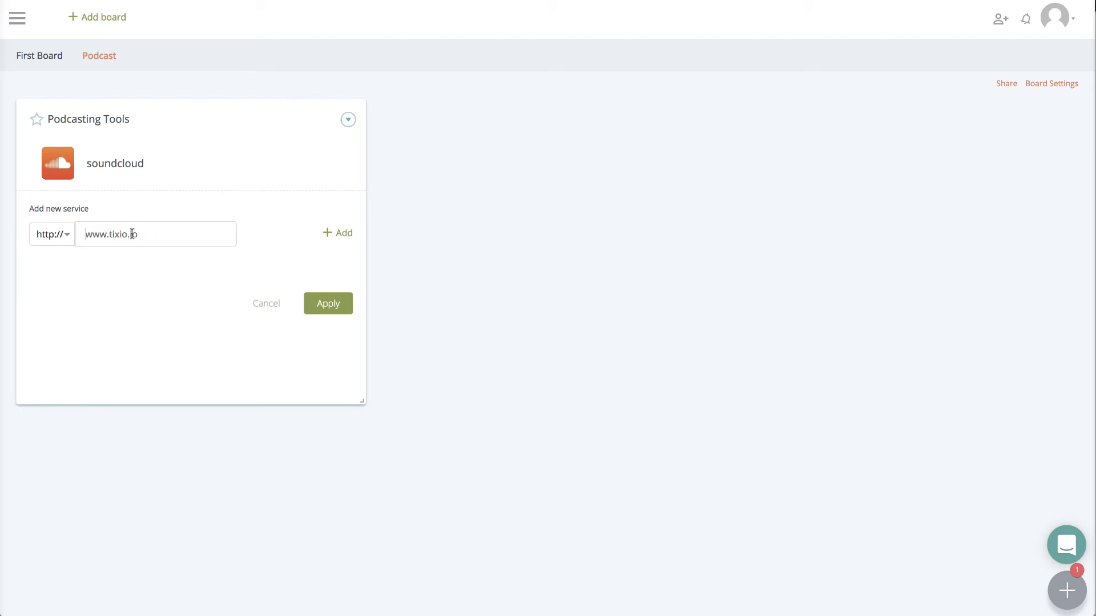
text(itun)
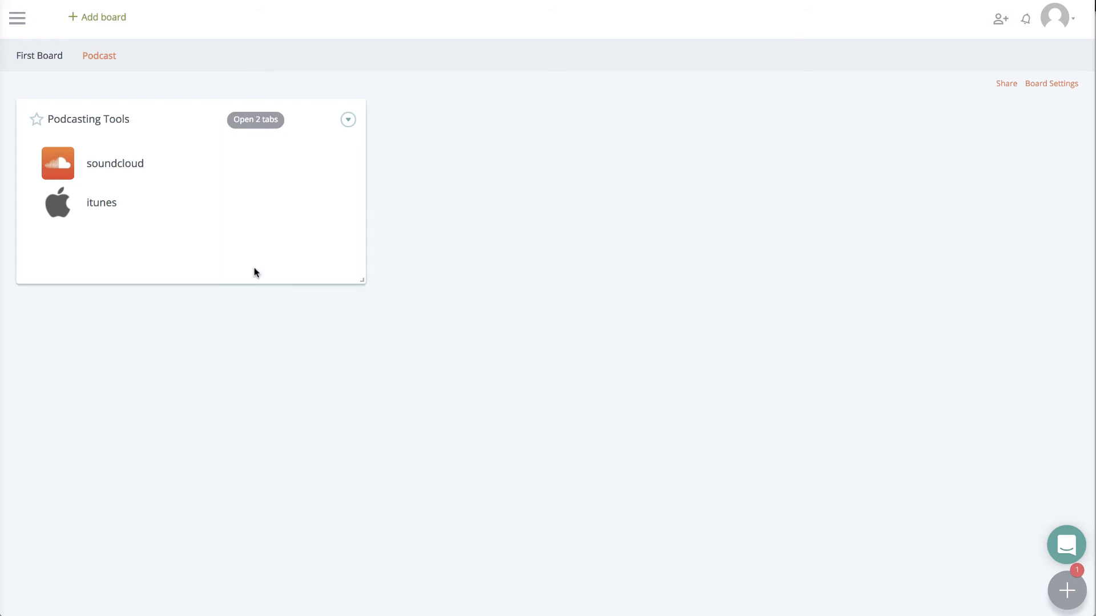
mouse_move(101, 205)
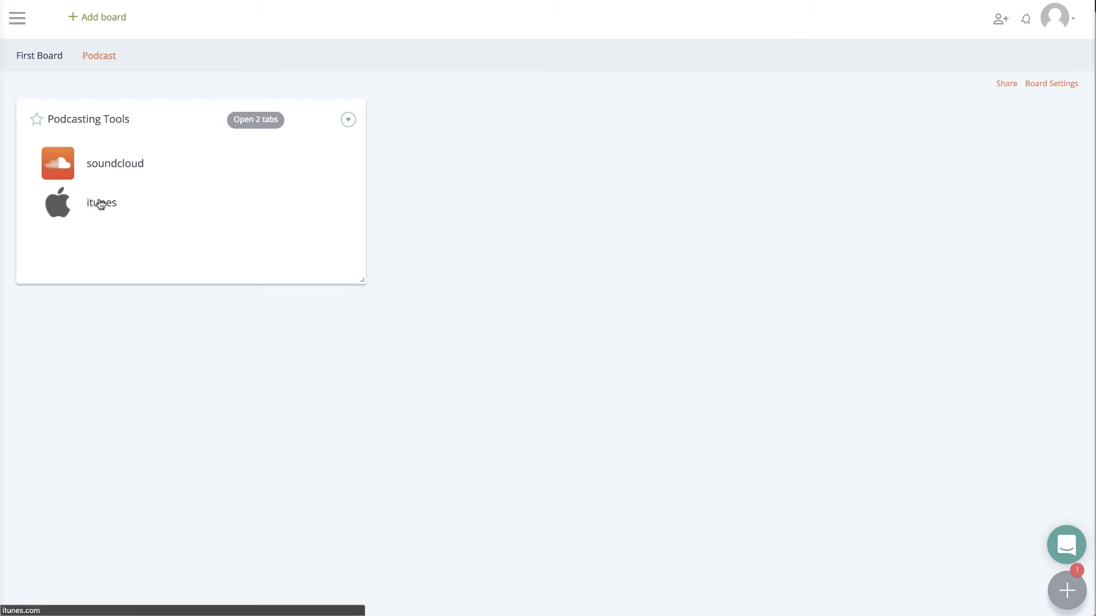
mouse_move(79, 166)
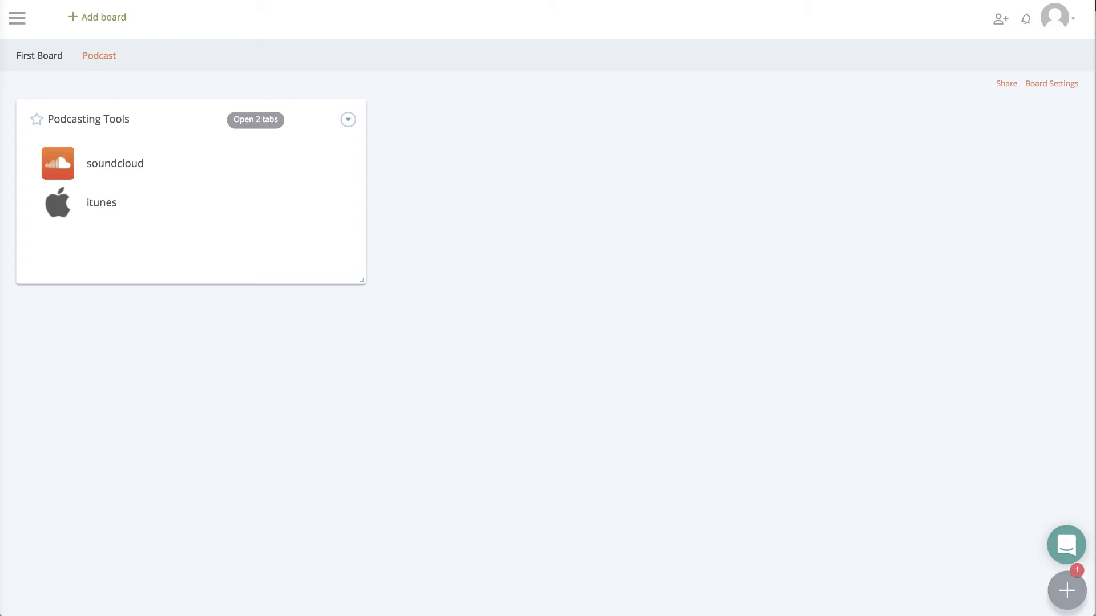
mouse_move(1066, 591)
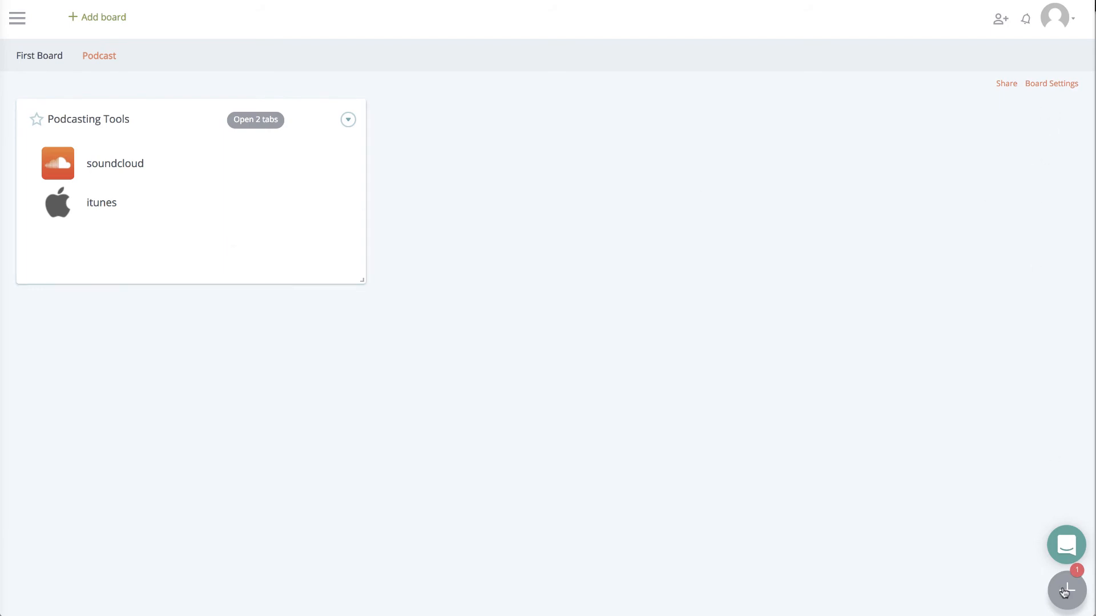
Add a to-do widget titled To Do List beside Podcasting Tools
click(1066, 591)
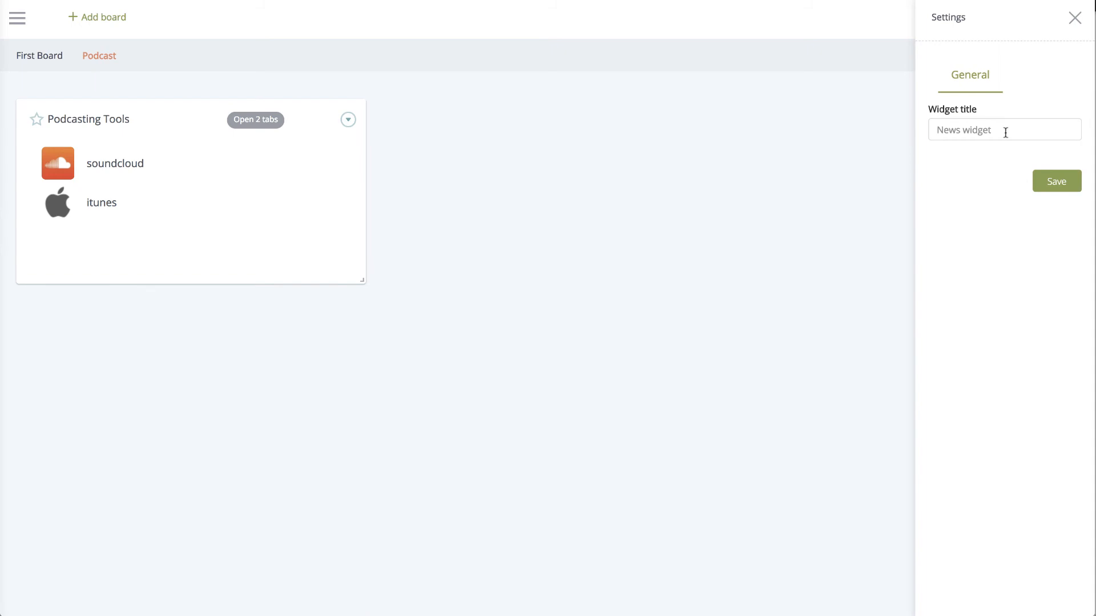
text(To Do)
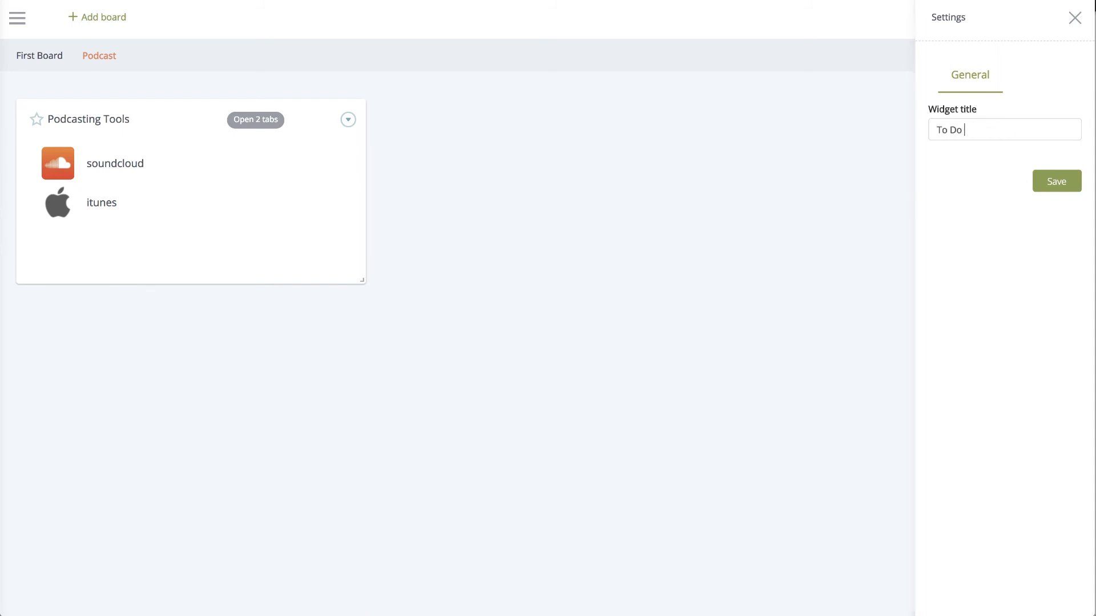
click(1056, 180)
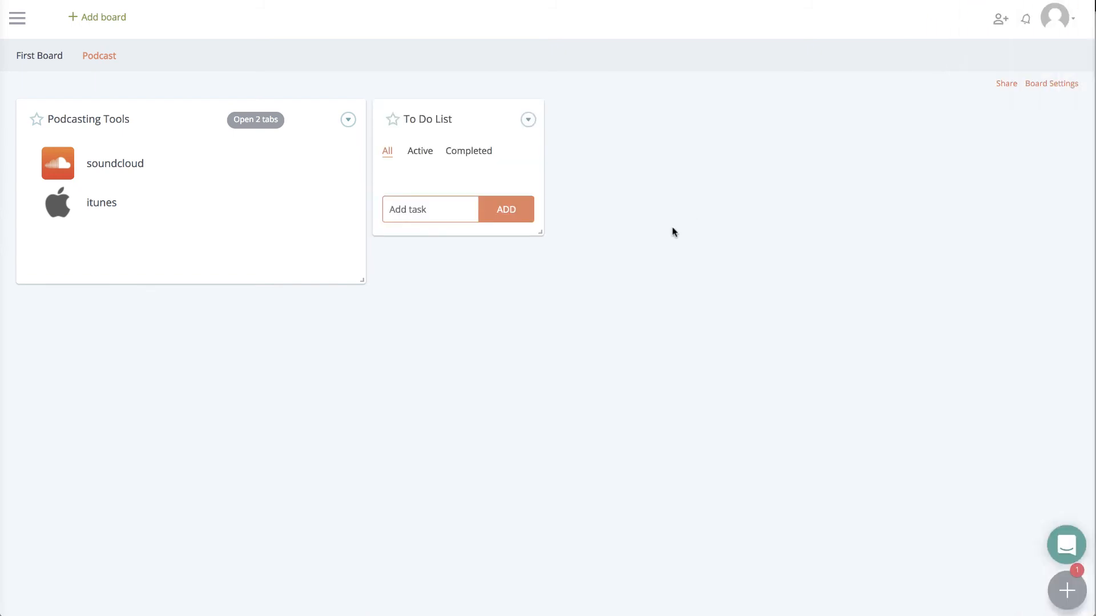
Add the tasks Upload new podcast and Embed soundcloud to wordpress site
click(422, 210)
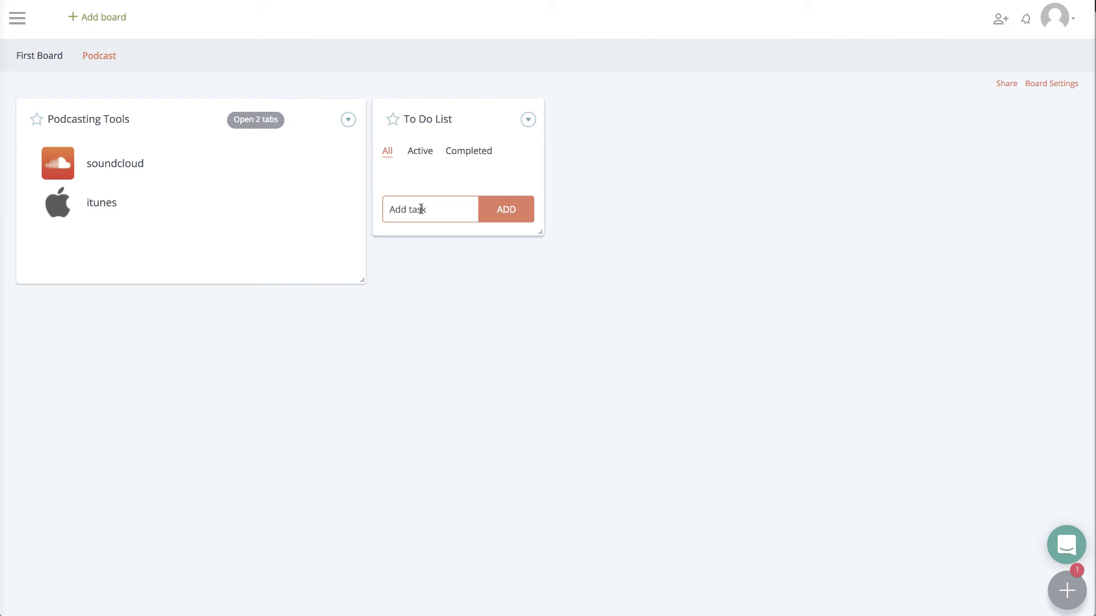
text(Upload new podcas)
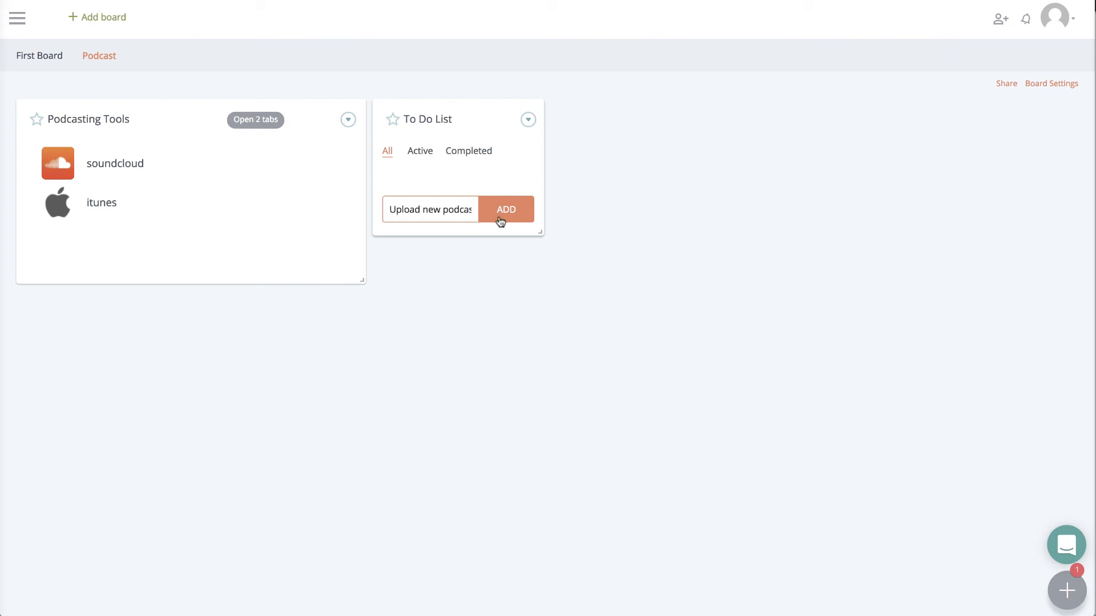
click(506, 209)
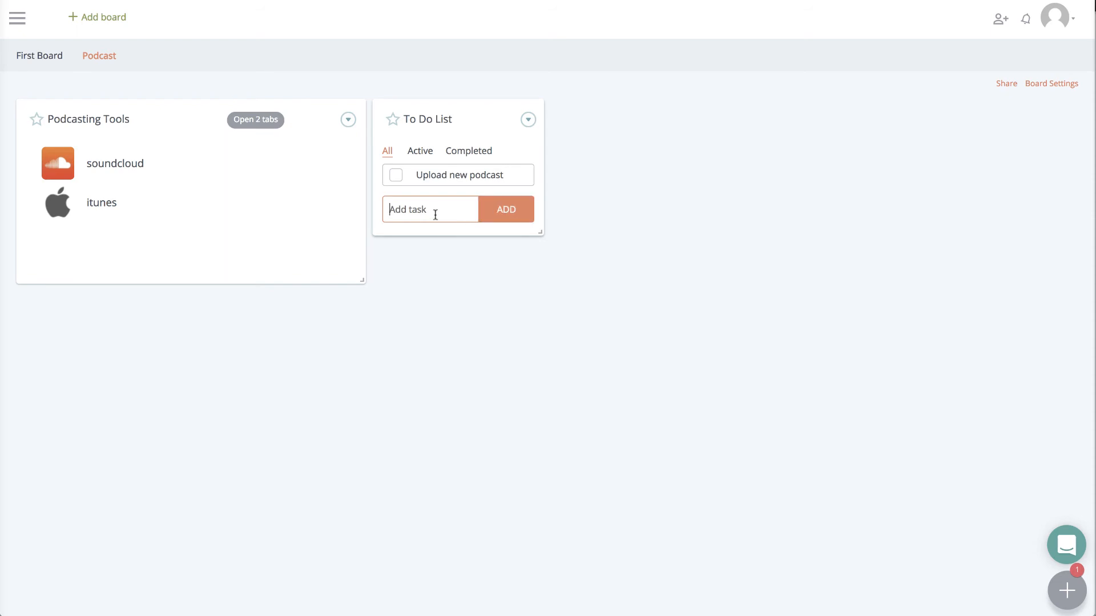
text(Embed soundcloud)
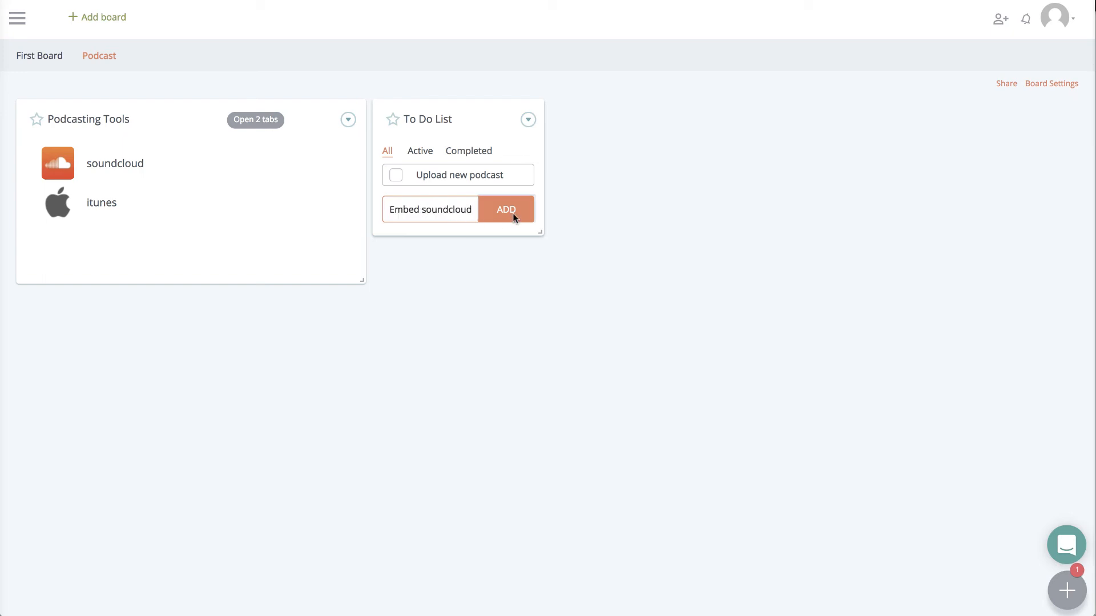
click(527, 120)
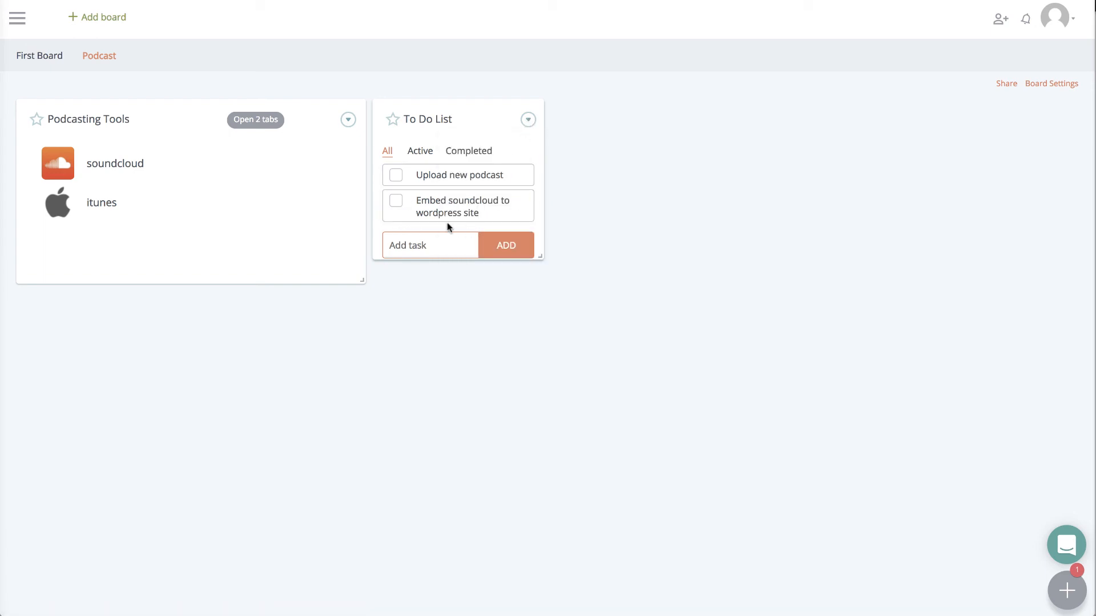
mouse_move(480, 182)
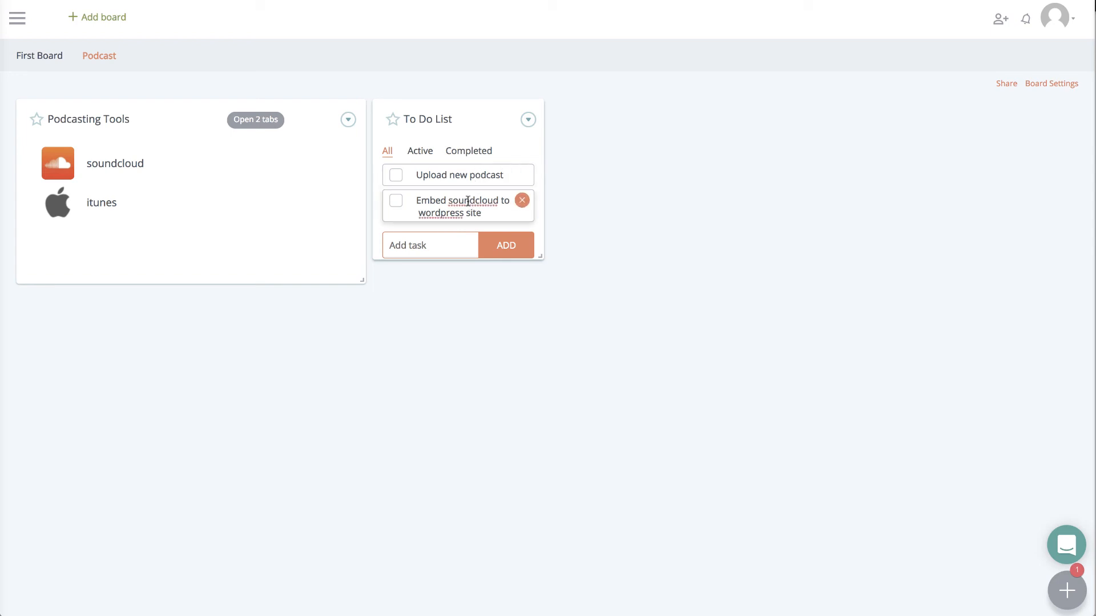
mouse_move(422, 165)
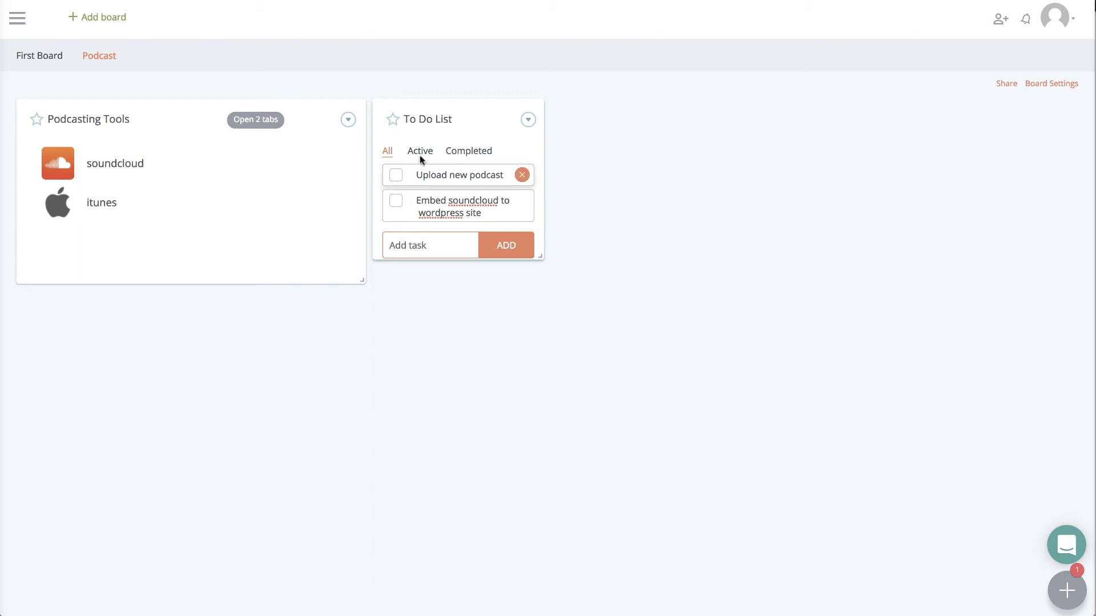
mouse_move(741, 139)
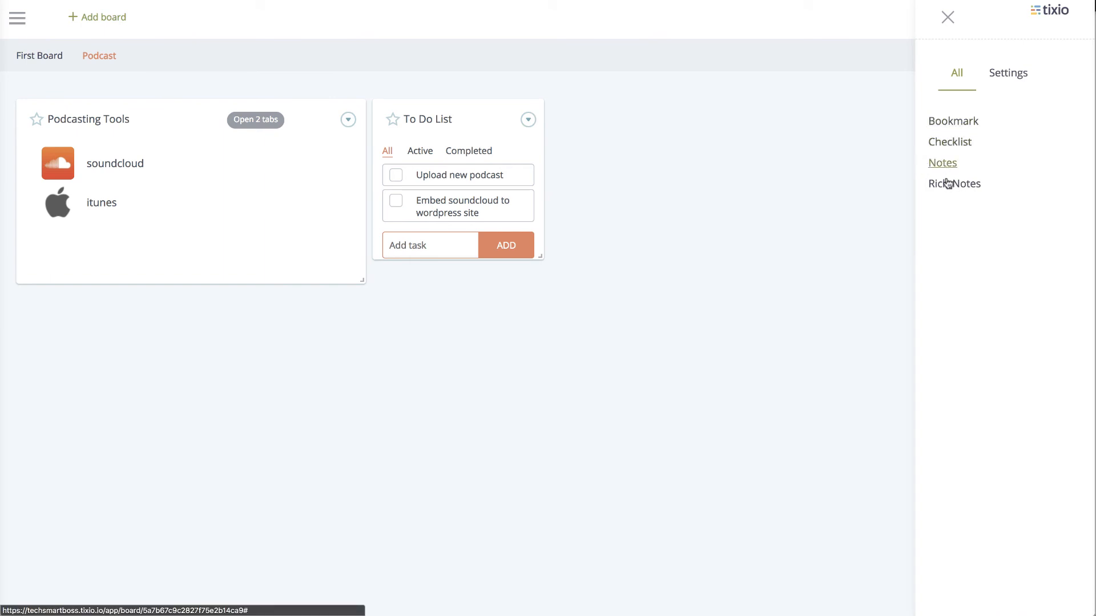
Create a Rich Notes widget titled Instructions
click(1008, 73)
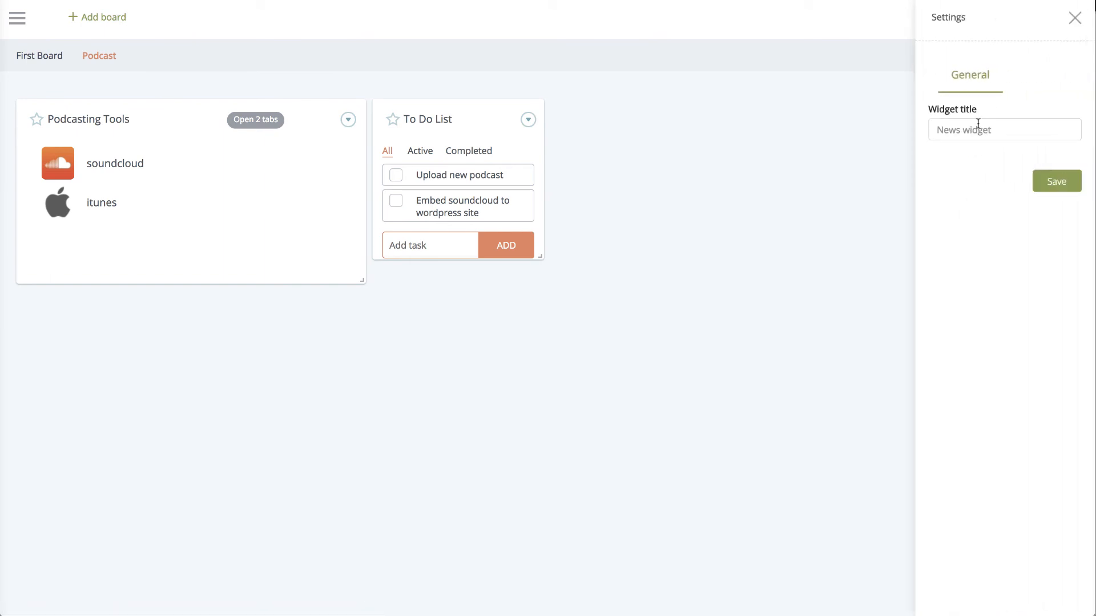
text(Instructions)
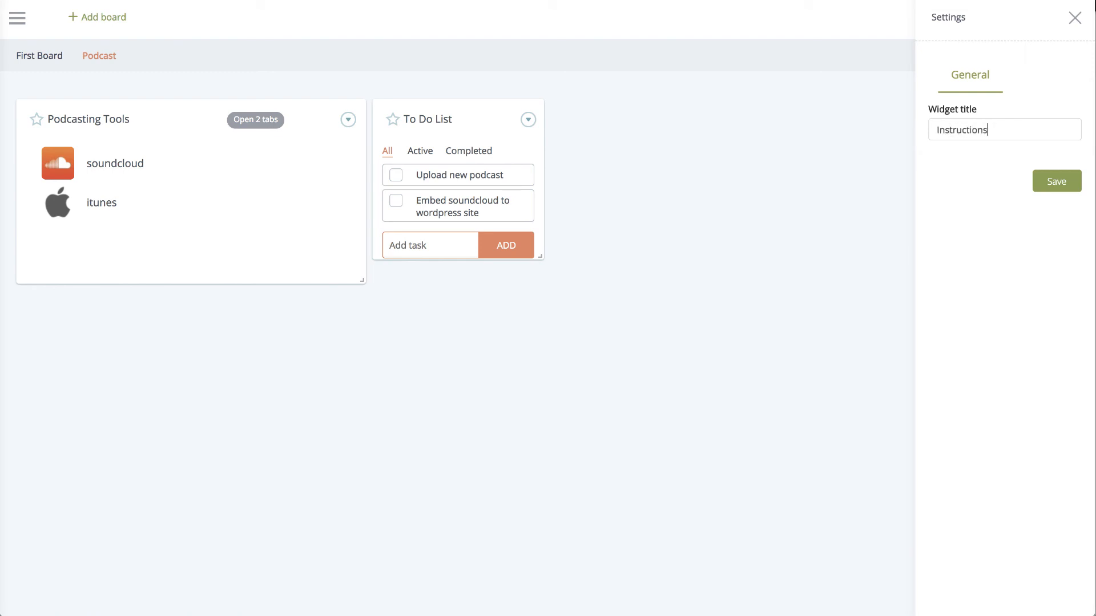
click(1056, 181)
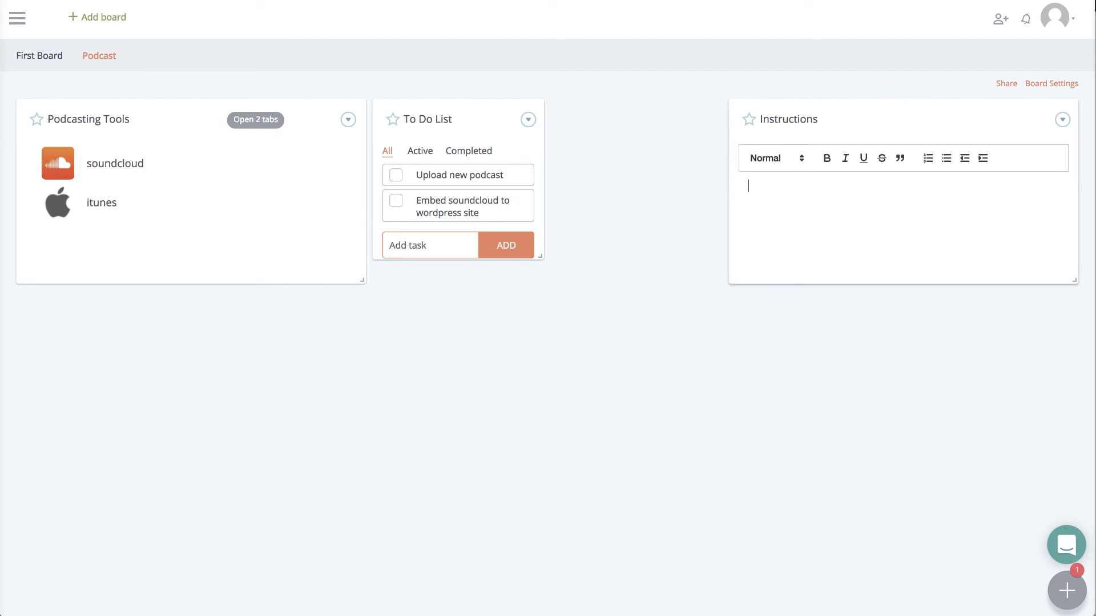
Write the note "Do this and then do that" and finish editing
text(Do this and then do that)
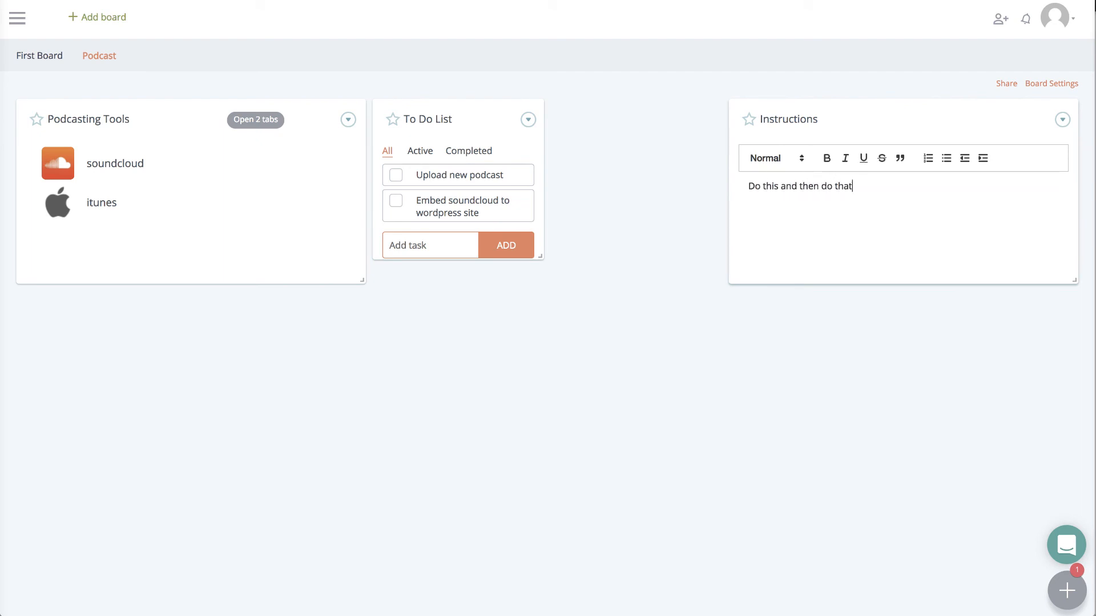
click(653, 239)
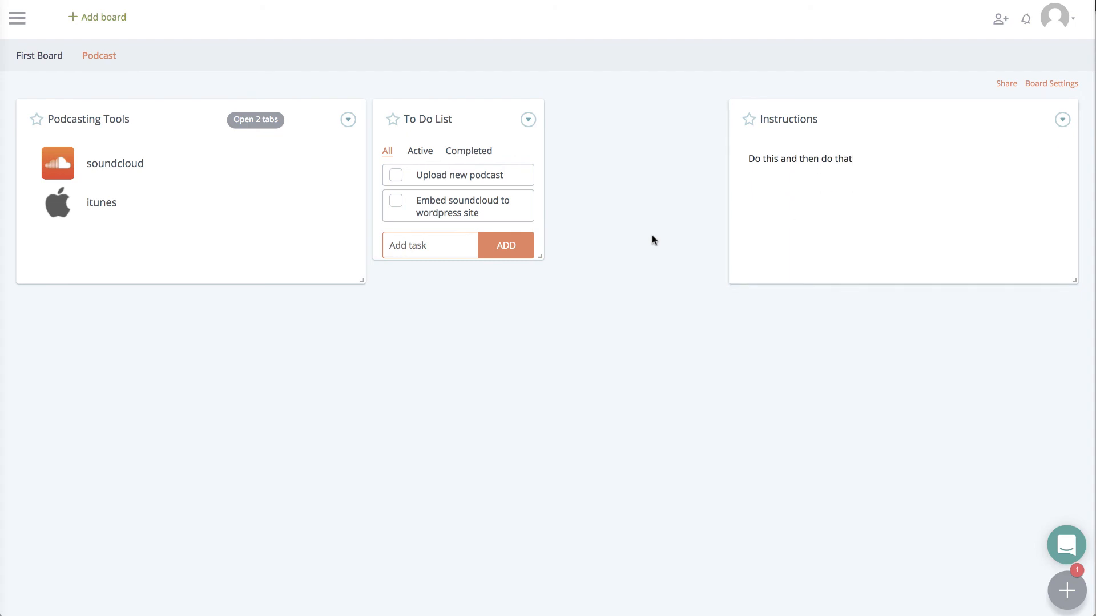
click(1061, 118)
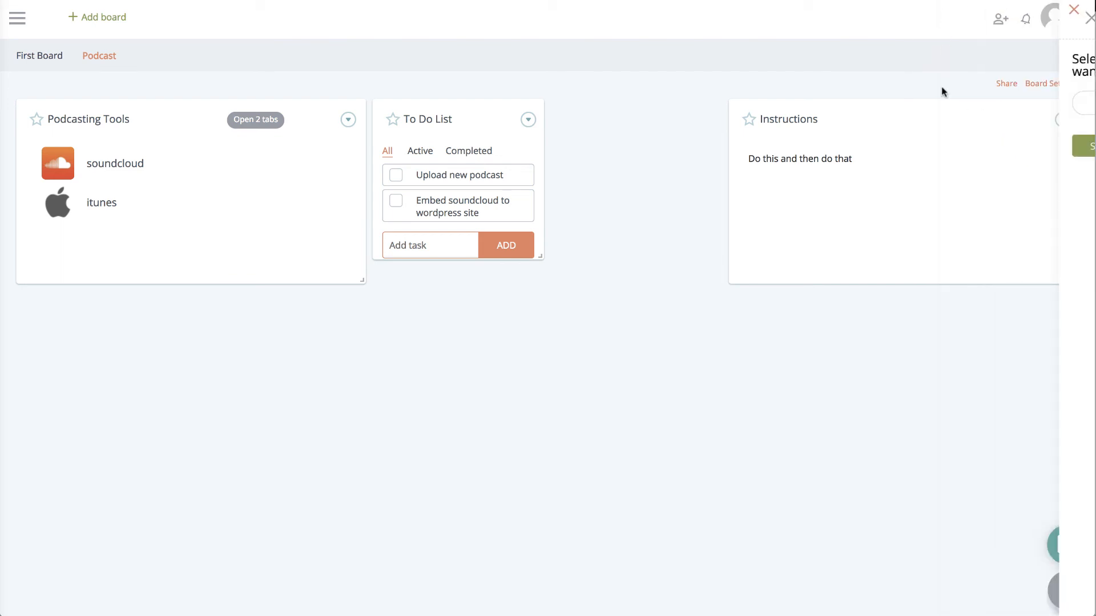
View the Instructions widget's Sharing settings from its options menu
click(1061, 119)
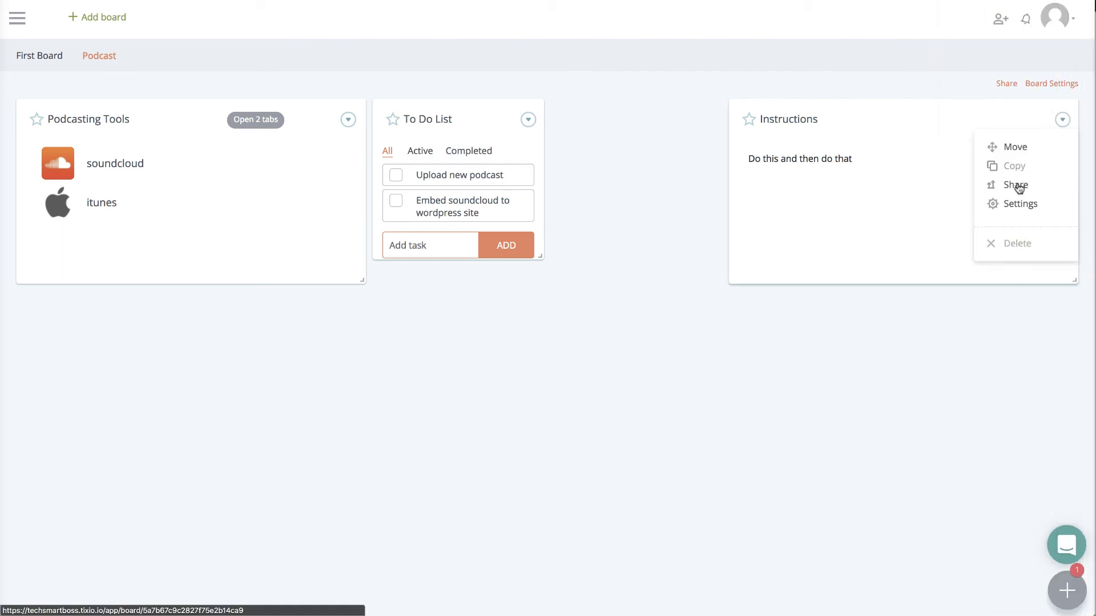
click(1016, 185)
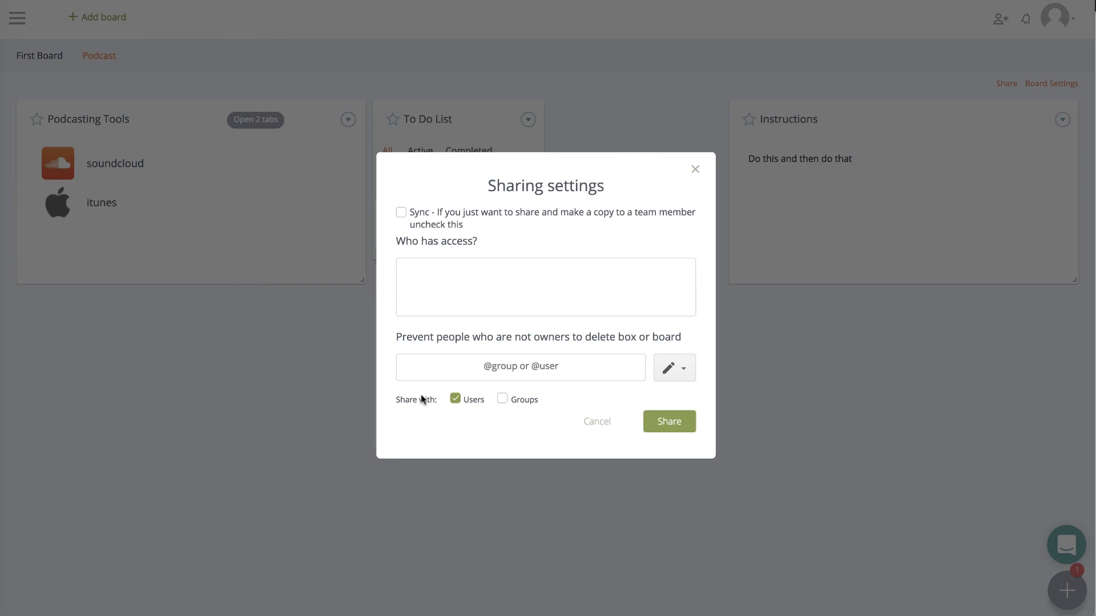
mouse_move(695, 170)
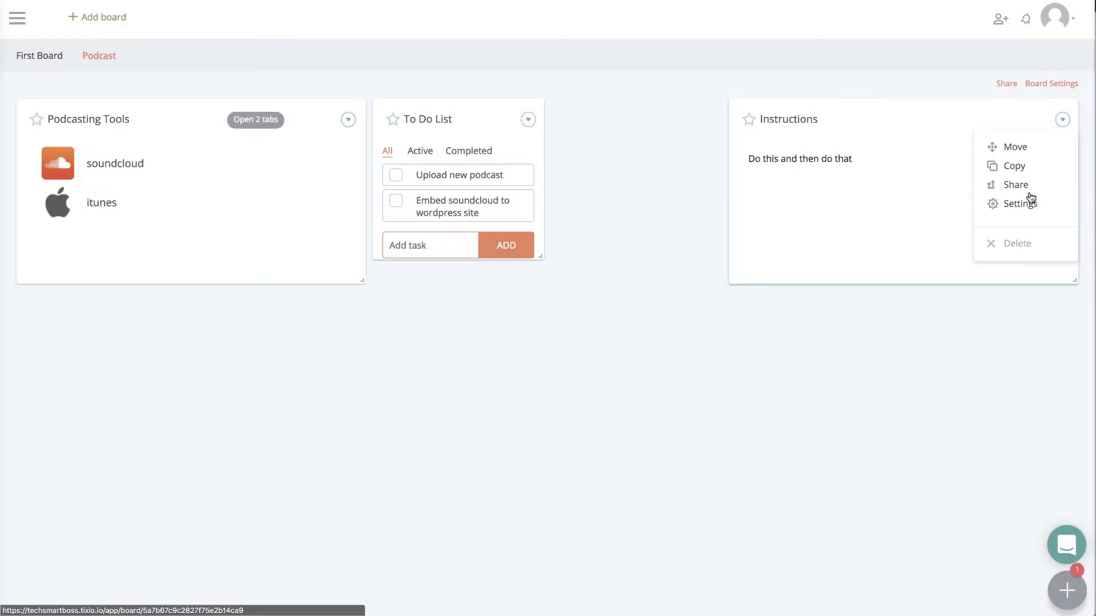
Set the Instructions widget colour to a blue #00 hex value, then bring up Board Settings
click(1019, 203)
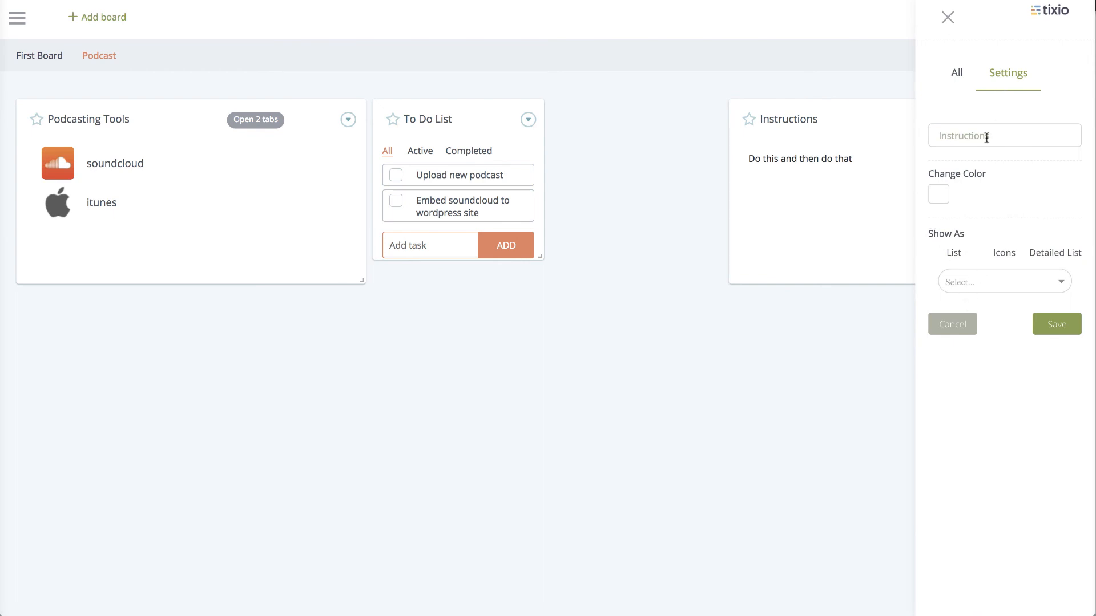
click(938, 194)
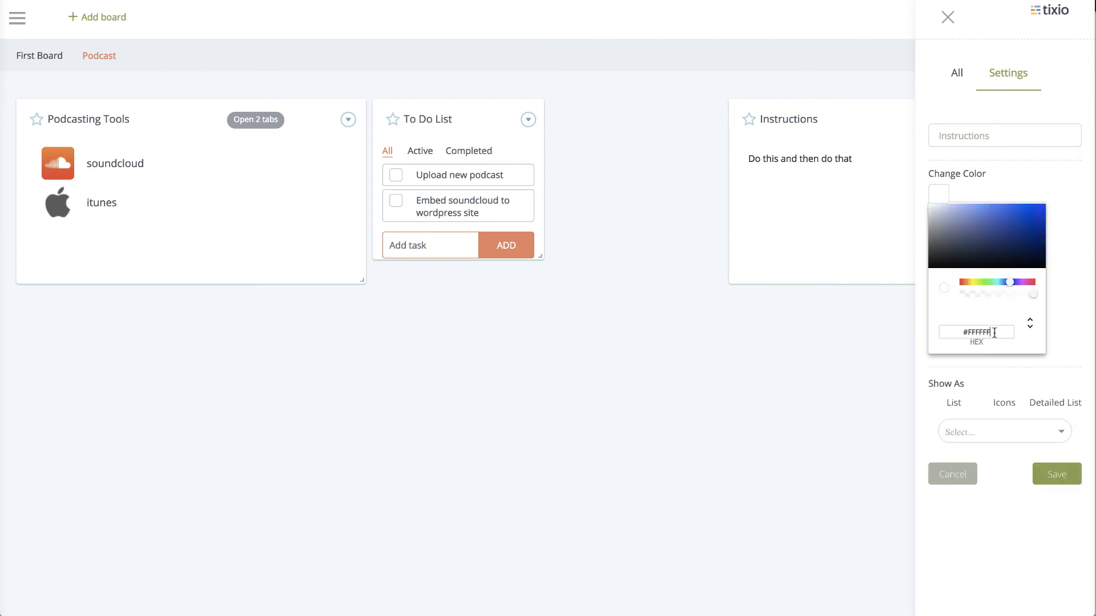
text(#005fac)
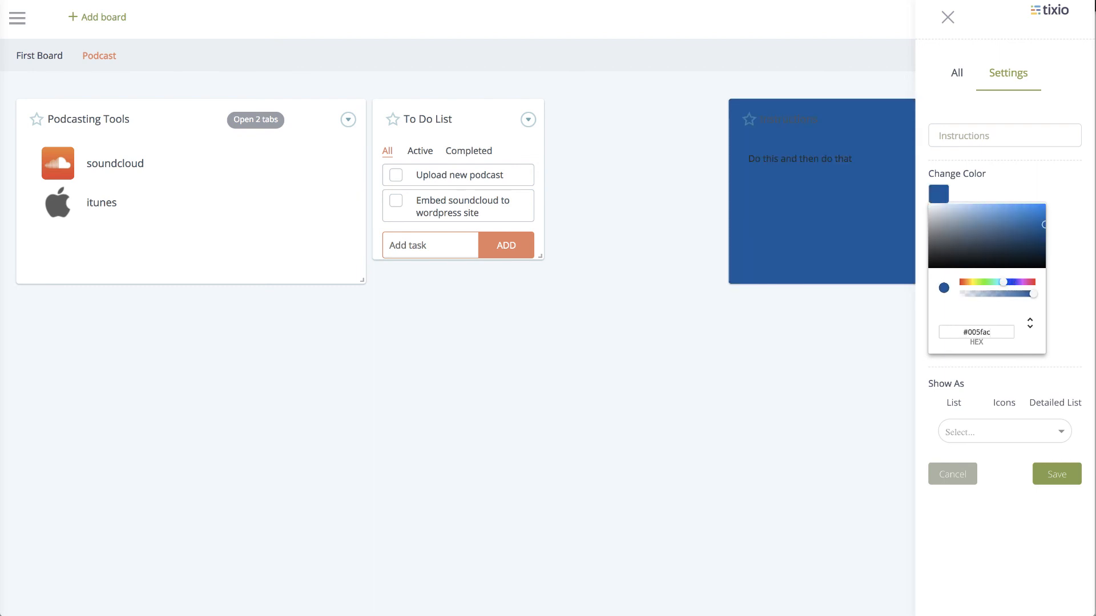
mouse_move(951, 343)
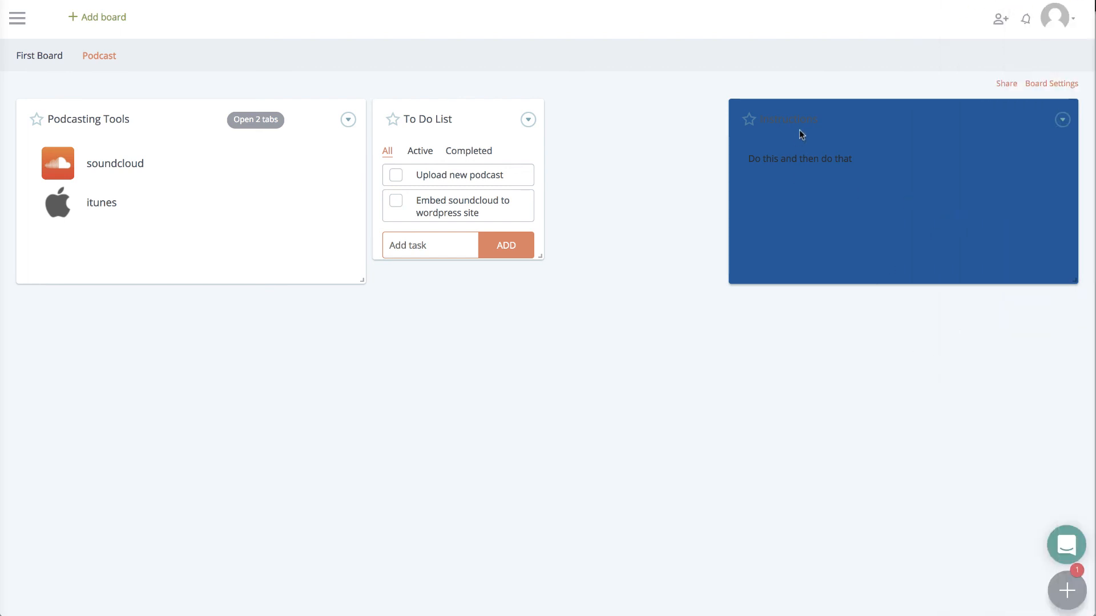
mouse_move(671, 359)
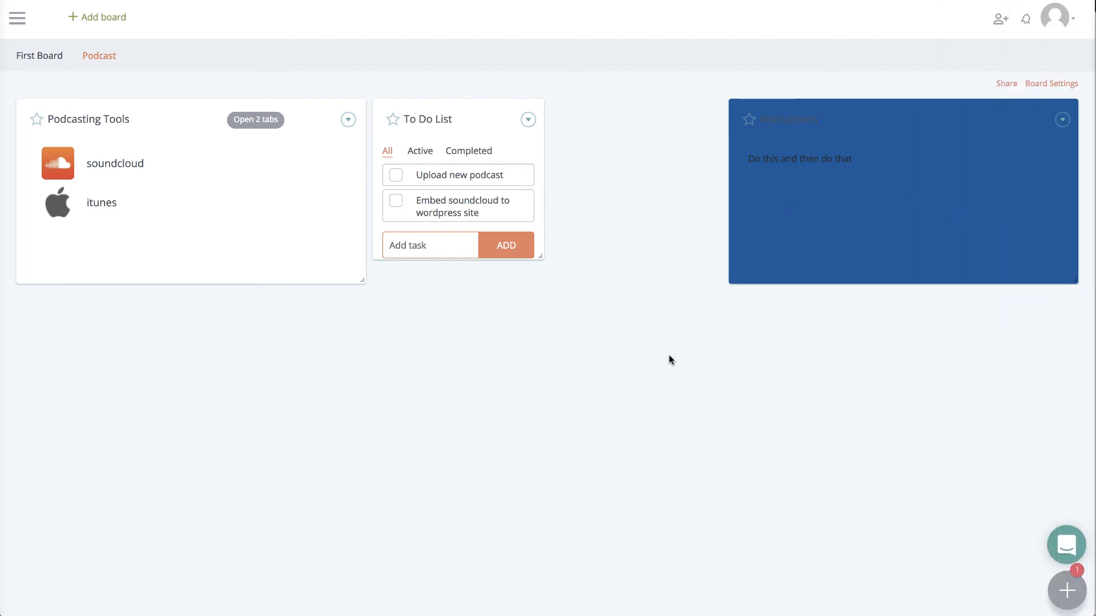
click(1051, 82)
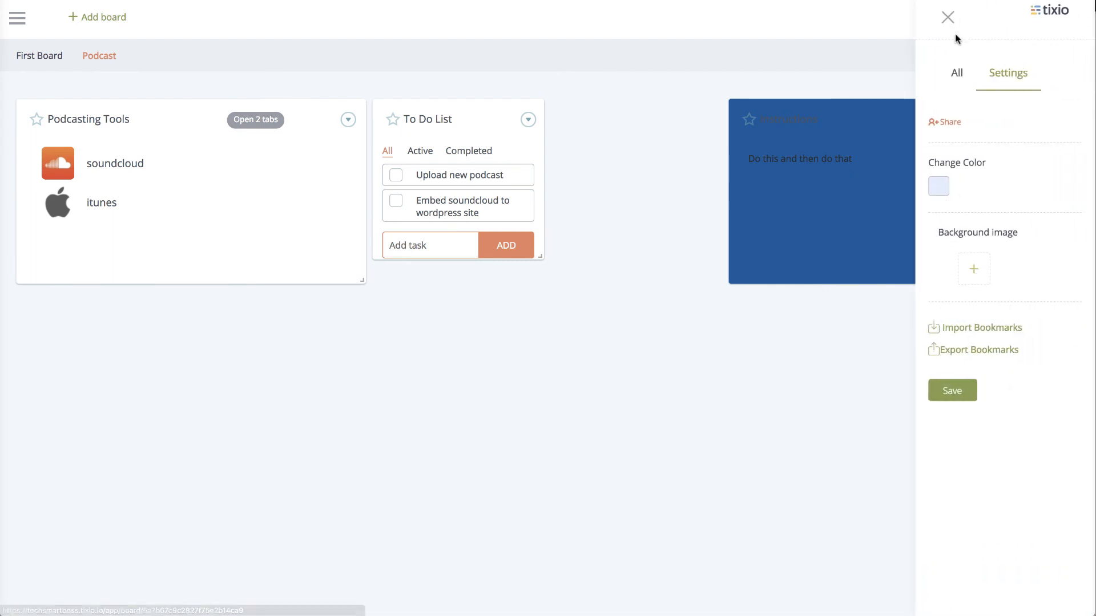
Close the board settings, dismiss the navigation menu and return to the Podcast board
click(947, 16)
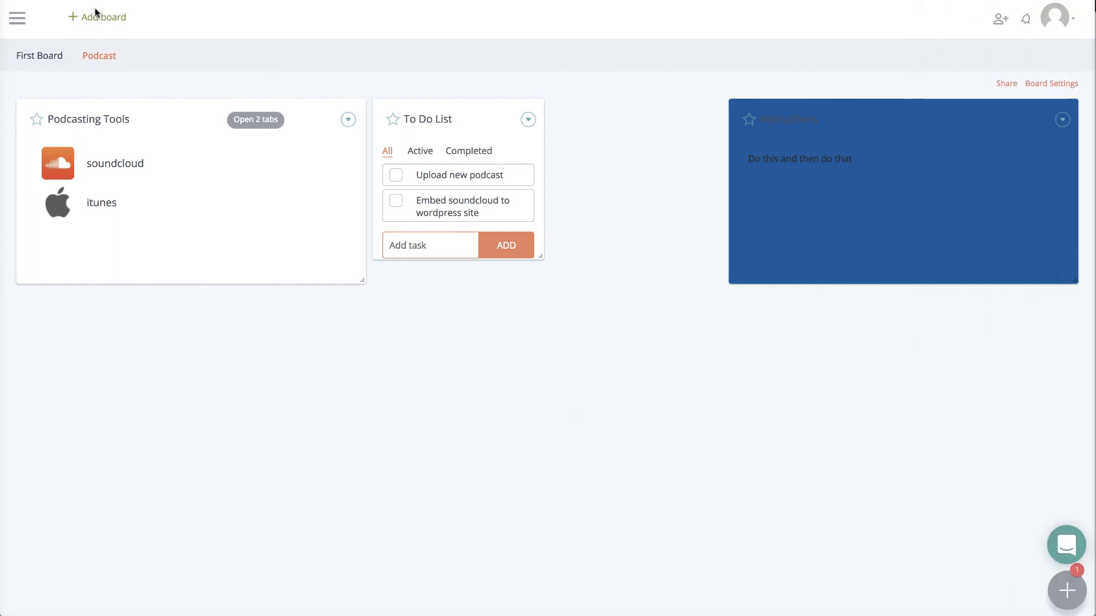
click(17, 17)
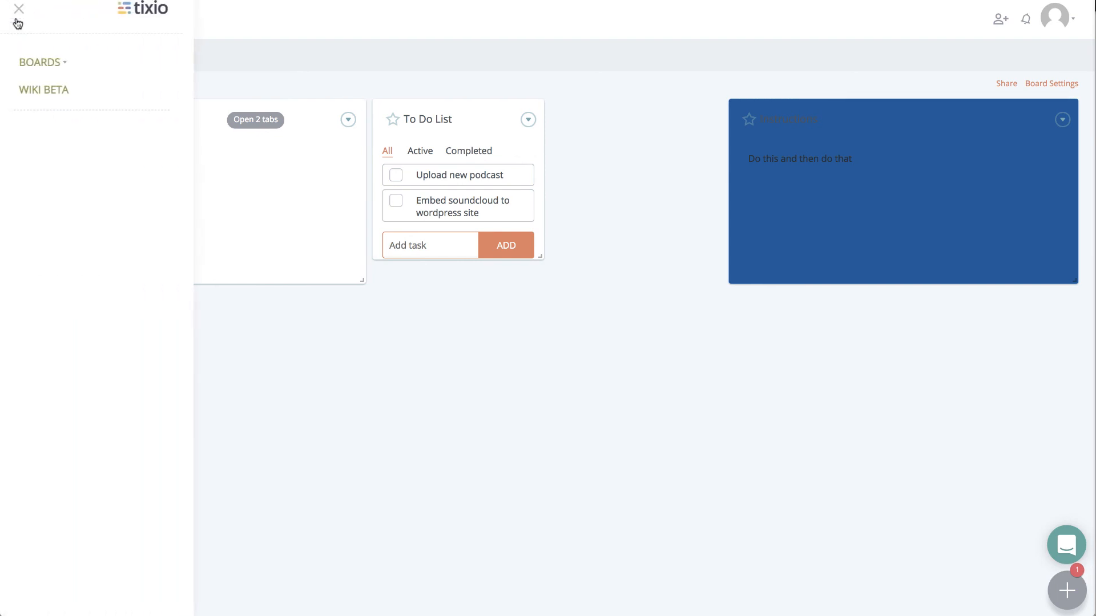
click(41, 62)
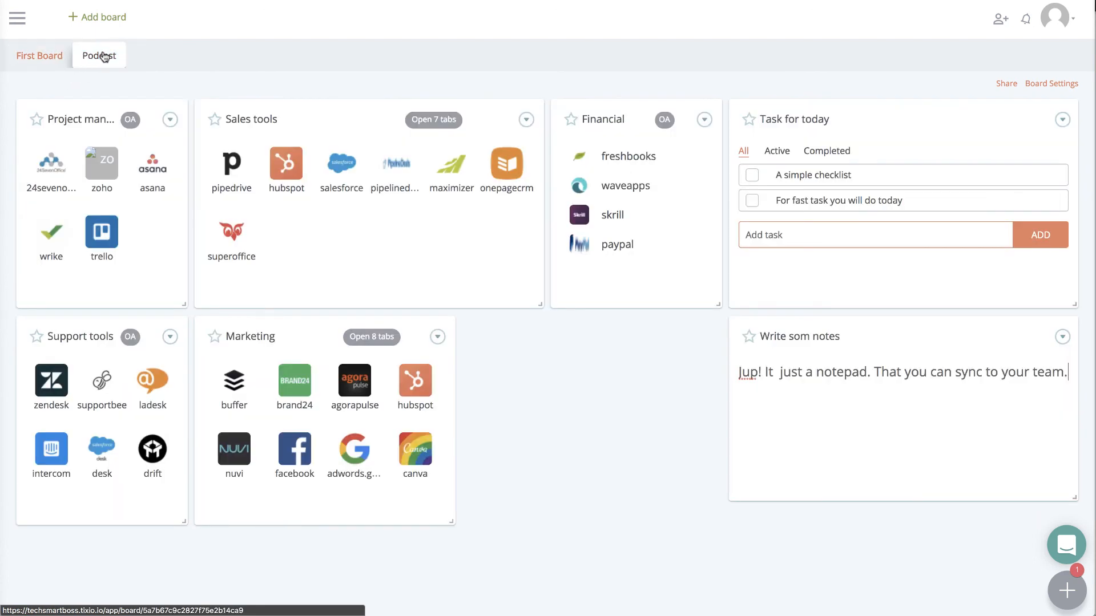
click(99, 55)
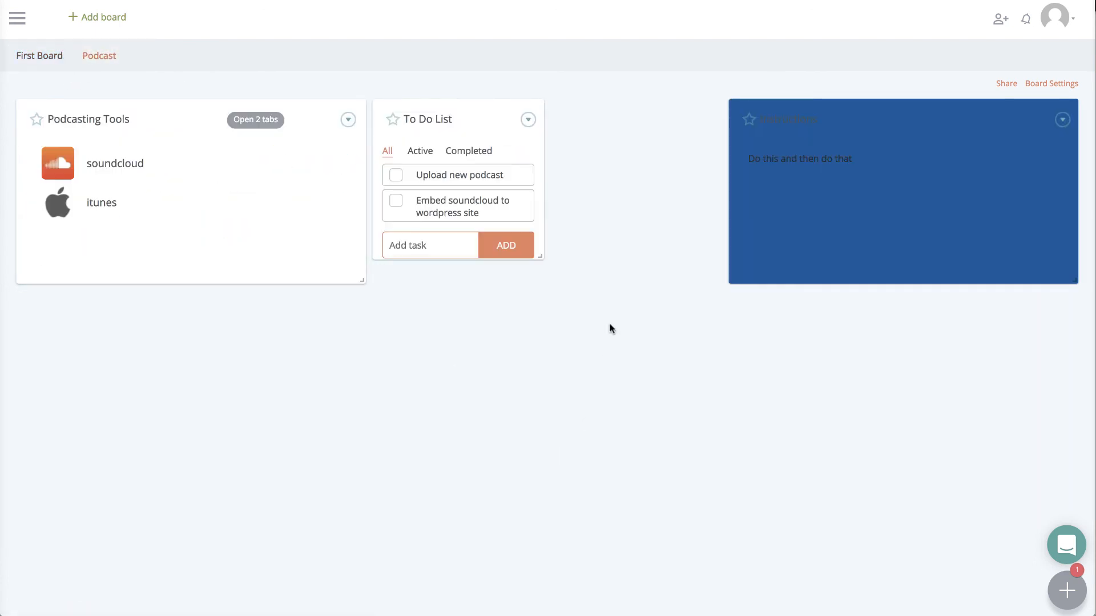
mouse_move(1069, 27)
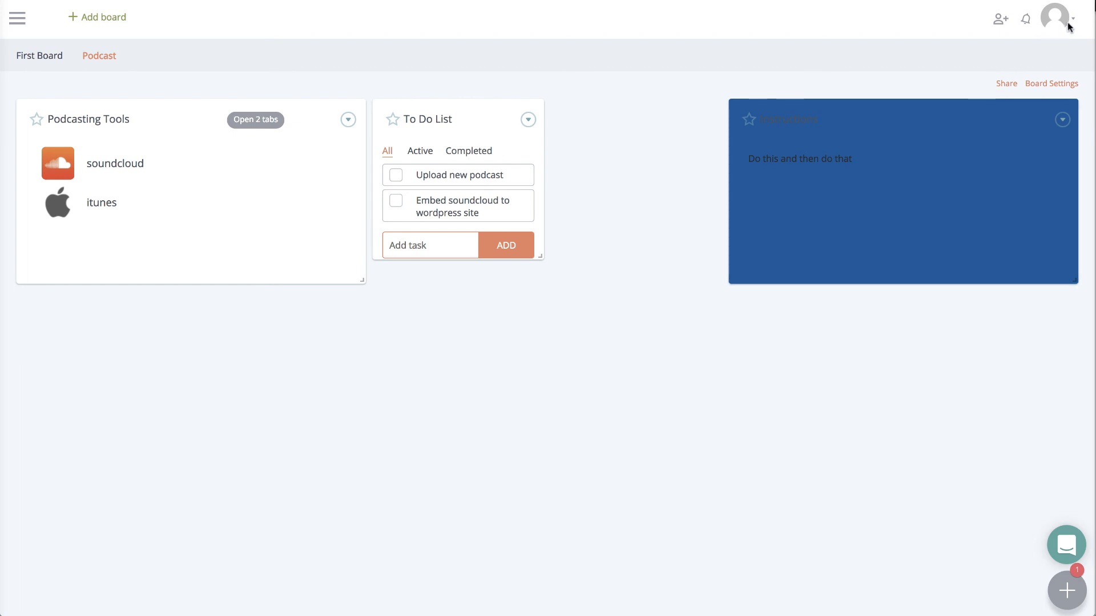
click(1056, 16)
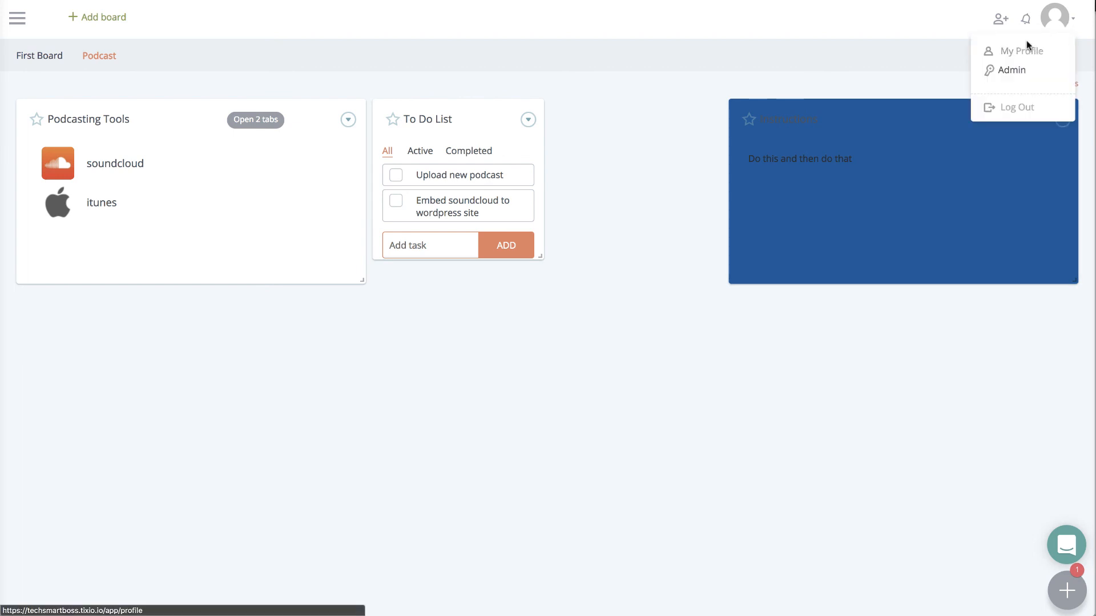
mouse_move(1075, 18)
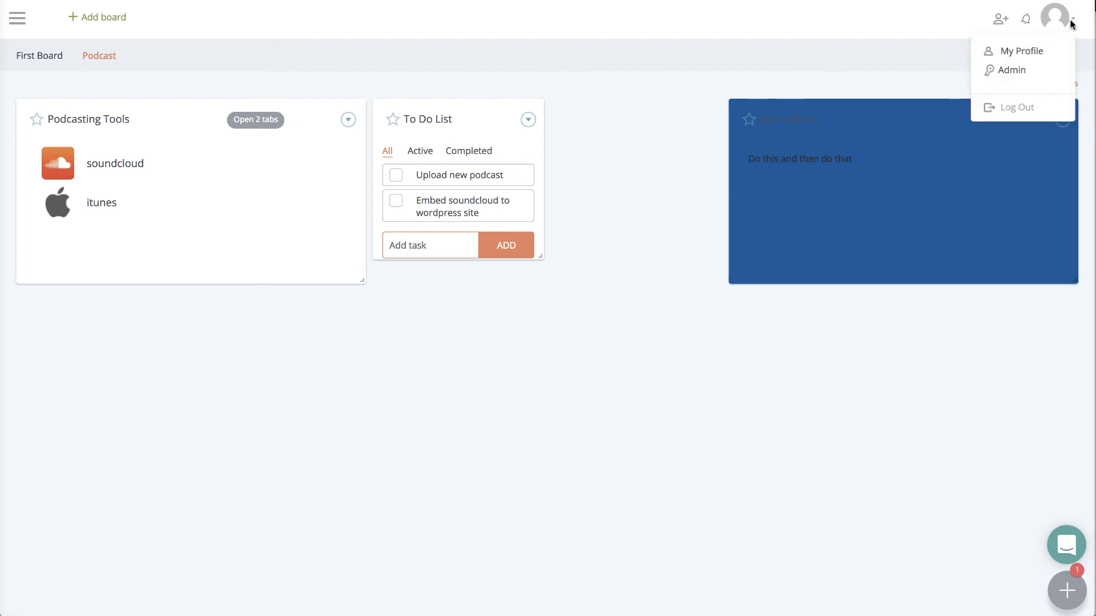
click(630, 284)
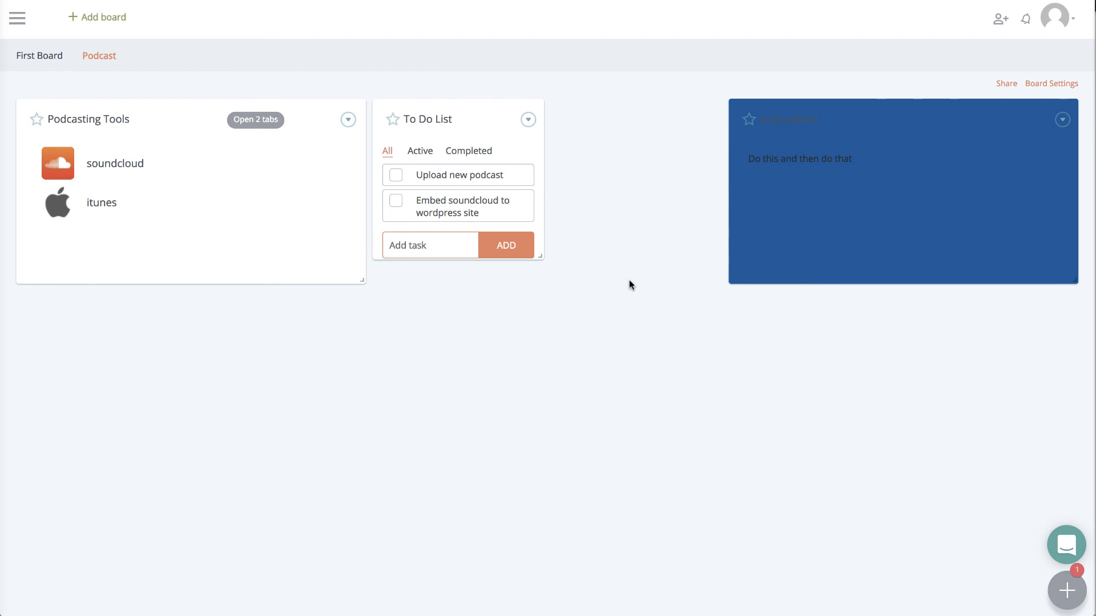
mouse_move(222, 224)
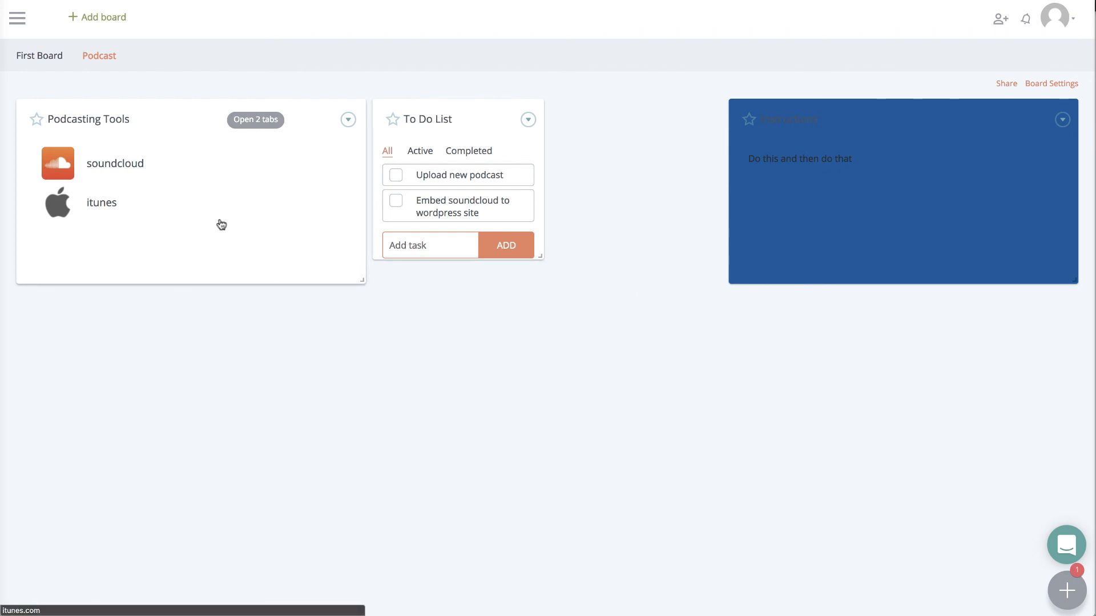
mouse_move(221, 224)
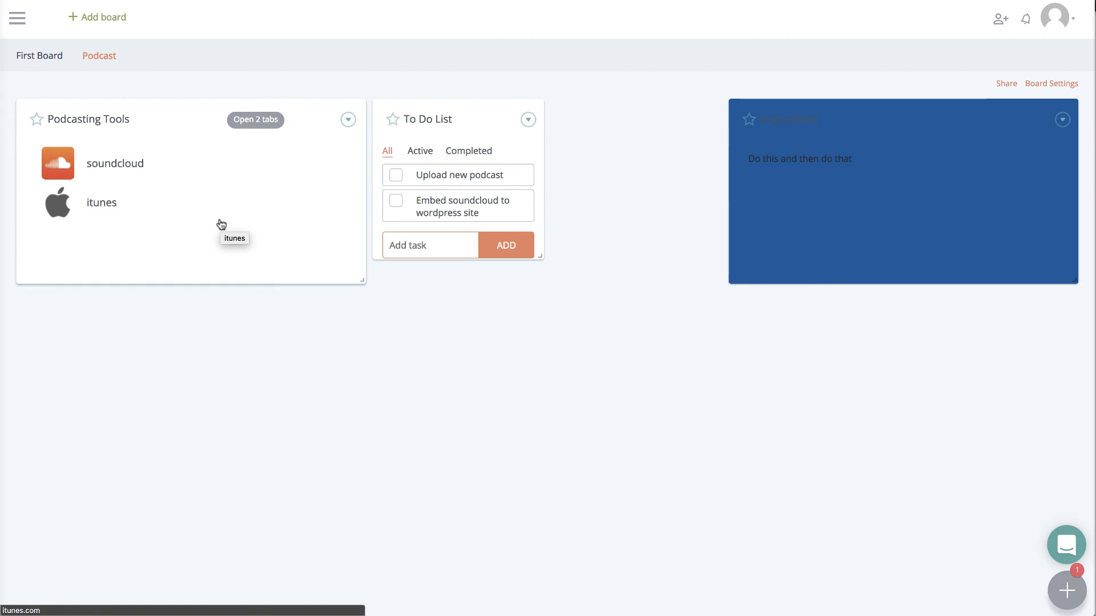
mouse_move(335, 356)
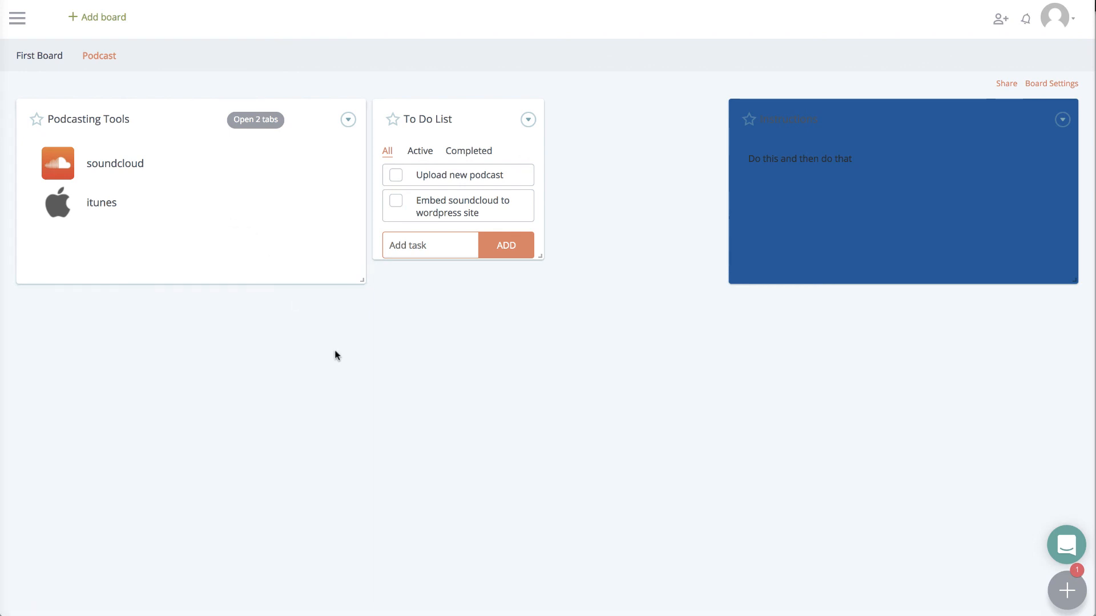